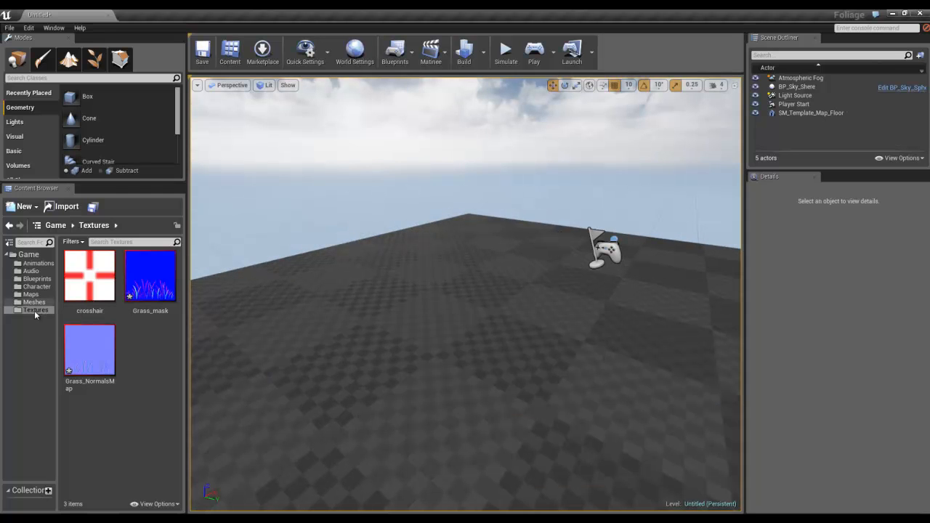
Step: Select the Grass_clump_large static mesh in the Meshes folder
left_click(33, 301)
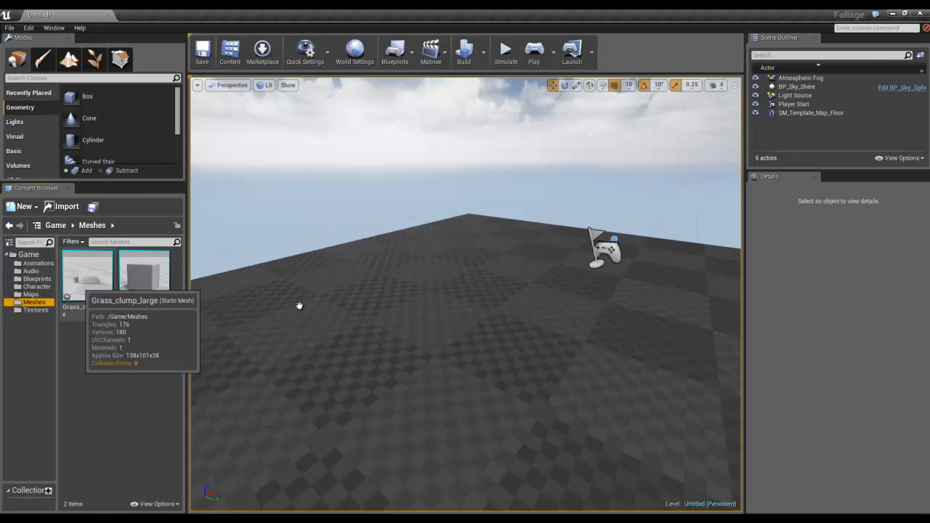
left_click(87, 276)
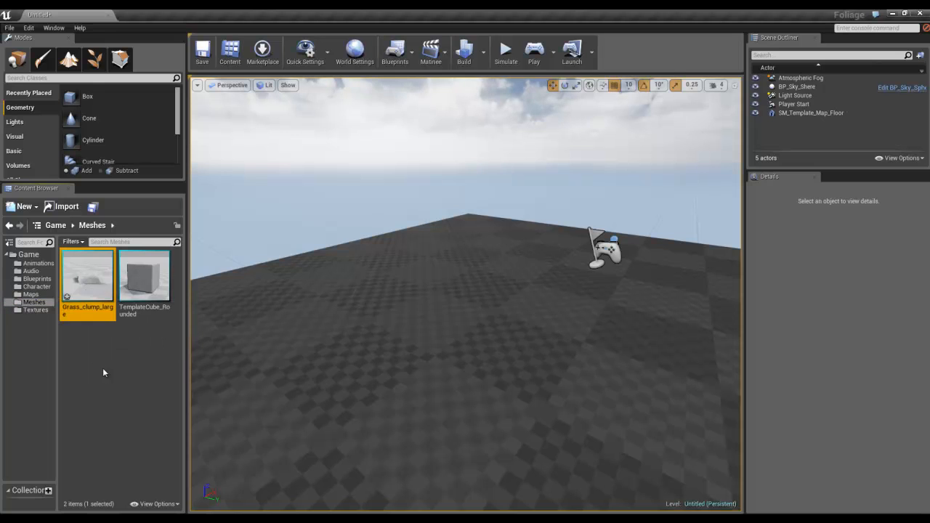
mouse_move(95, 294)
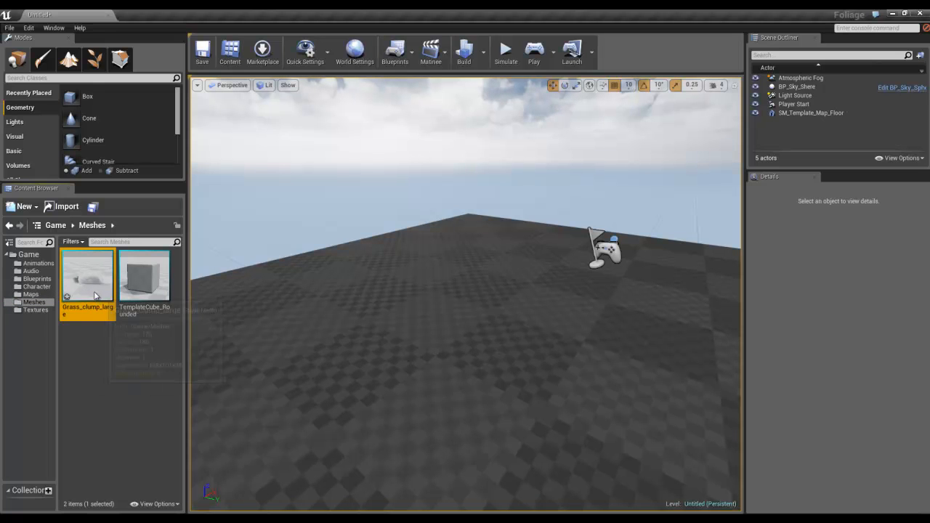
Step: Reimport Grass_clump_large.FBX over the existing grass clump mesh asset
right_click(88, 279)
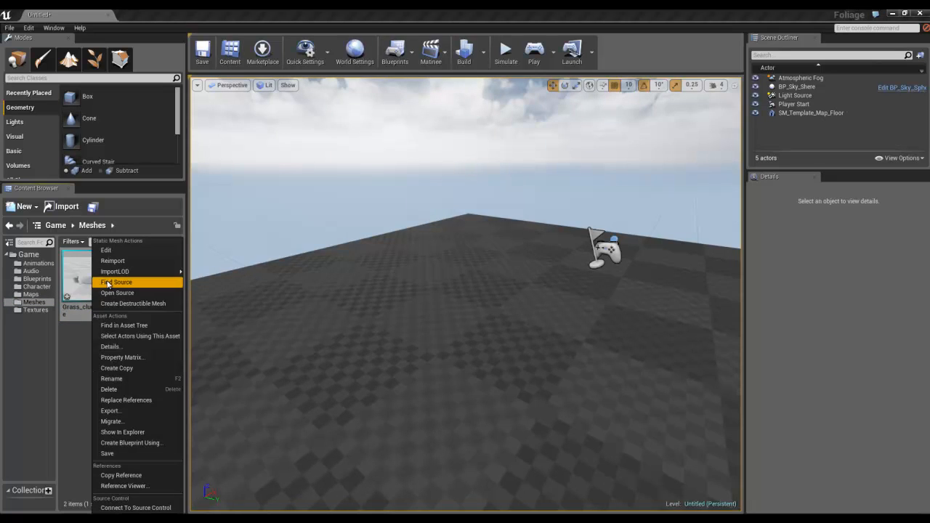
mouse_move(81, 340)
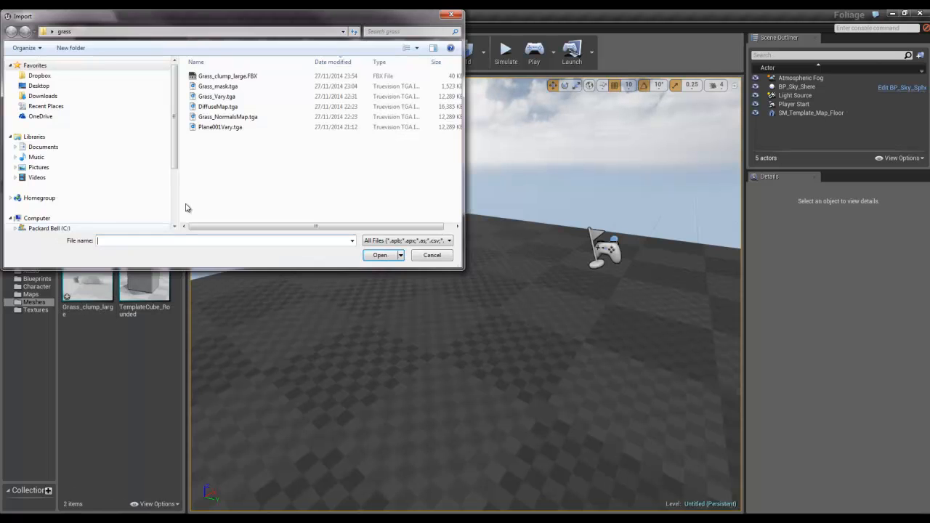
left_click(226, 76)
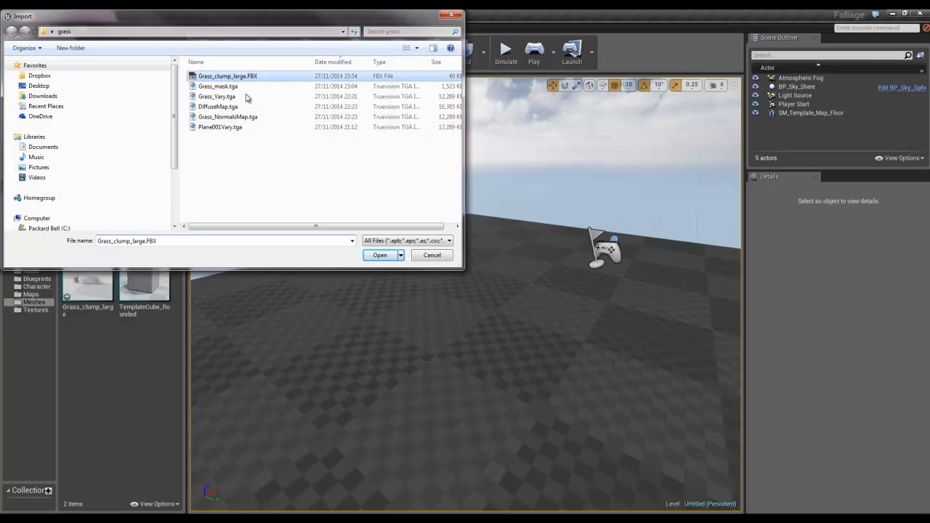
left_click(379, 255)
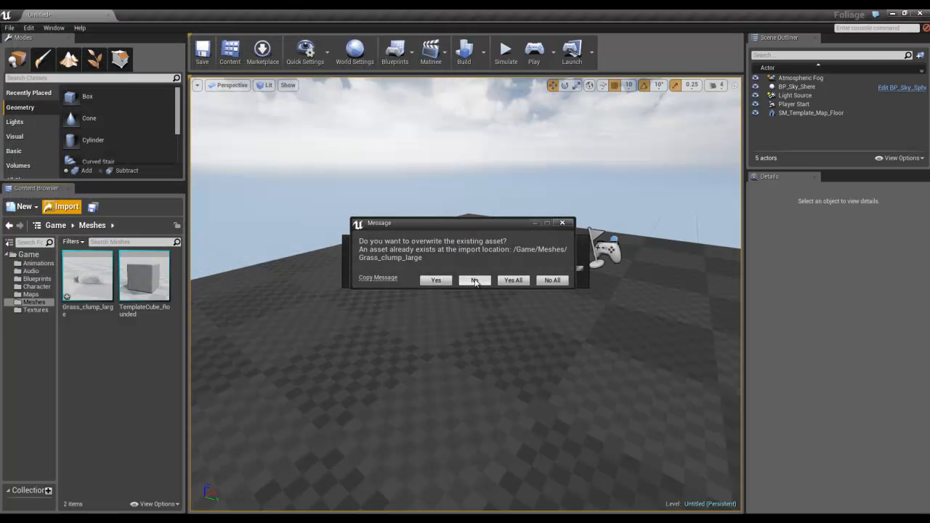
mouse_move(513, 281)
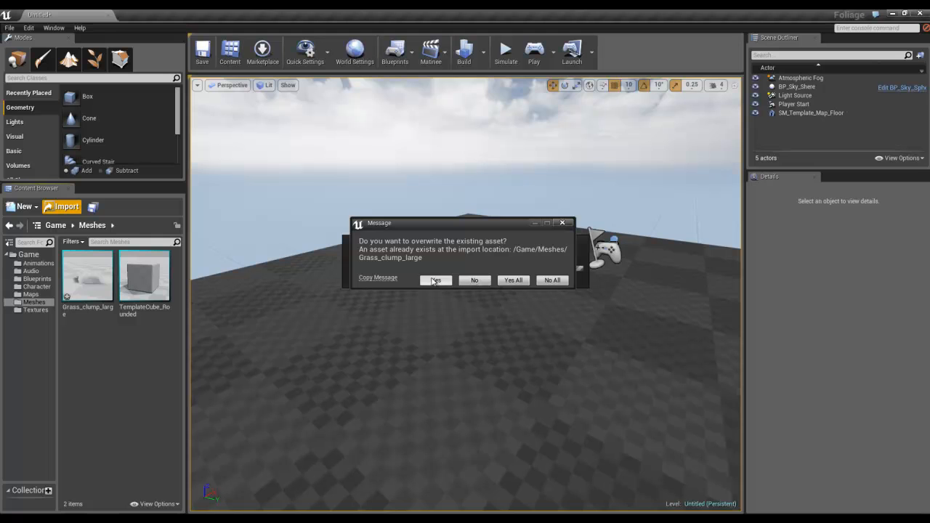
Step: Overwrite the mesh, importing with Normals set to Import Normals and Tangents
left_click(435, 281)
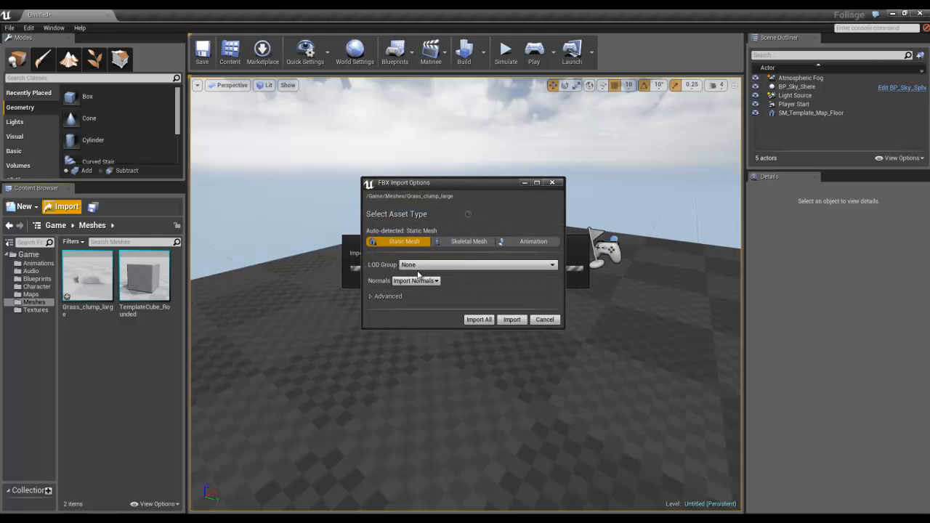
left_click(385, 296)
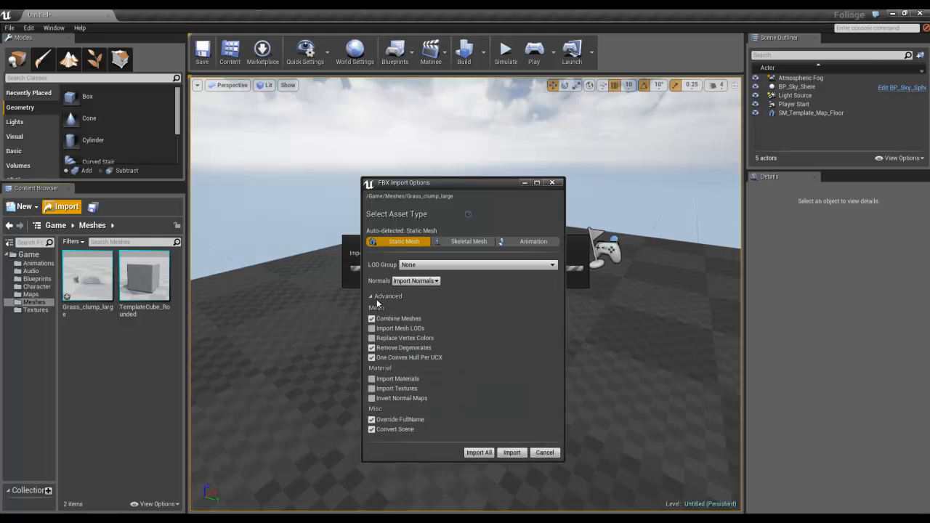
left_click(416, 281)
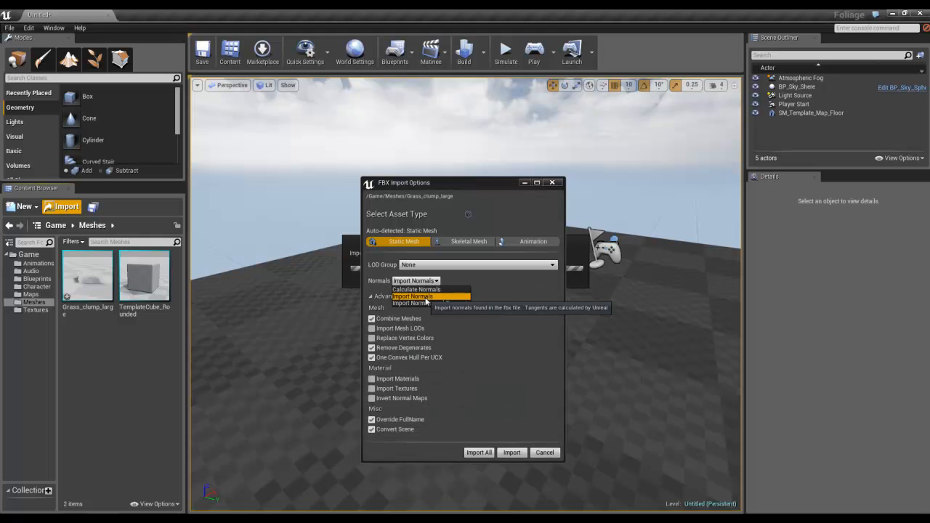
left_click(413, 296)
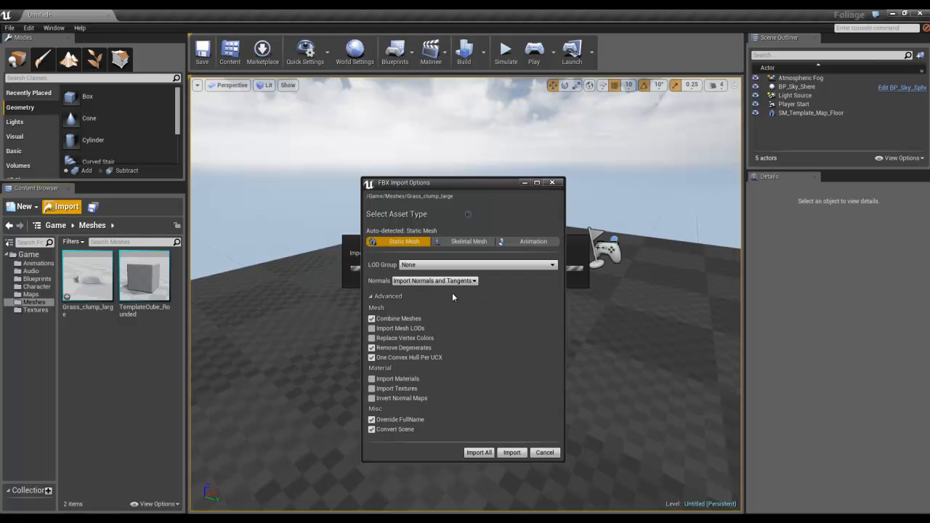
mouse_move(433, 411)
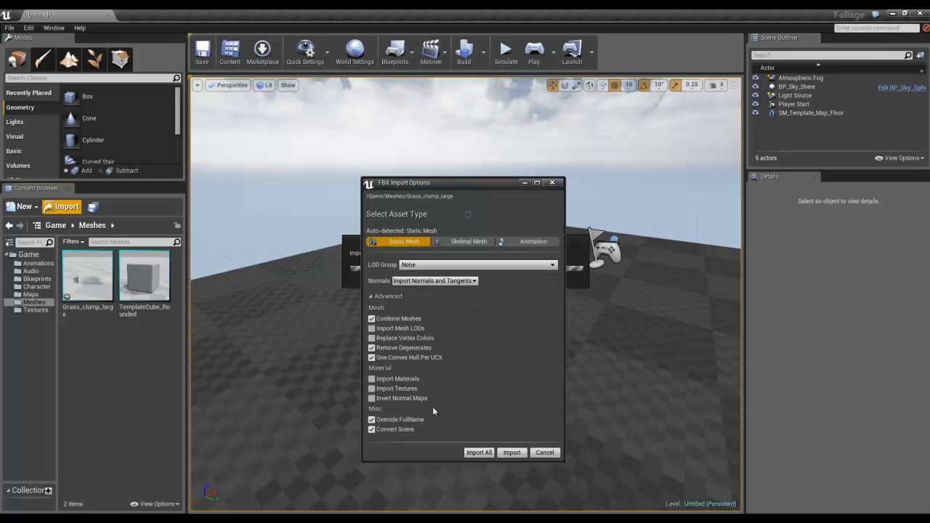
mouse_move(453, 282)
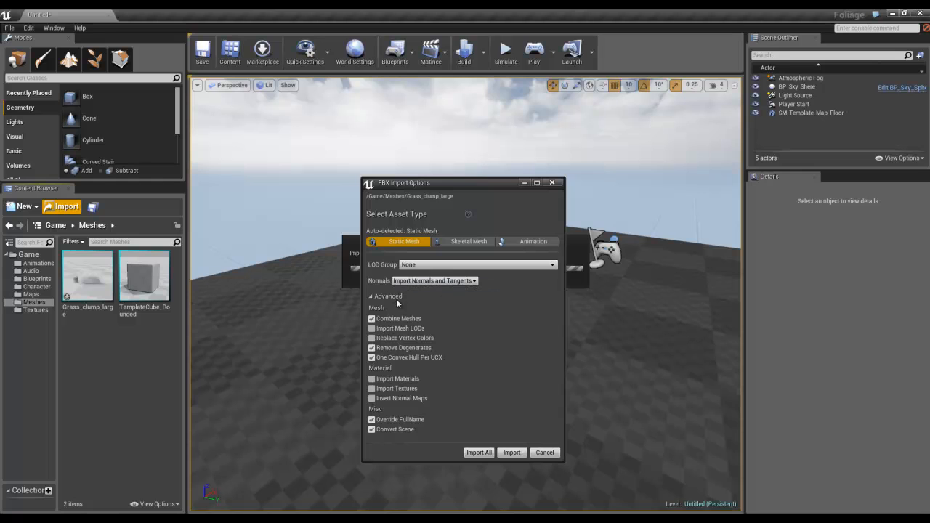
mouse_move(413, 314)
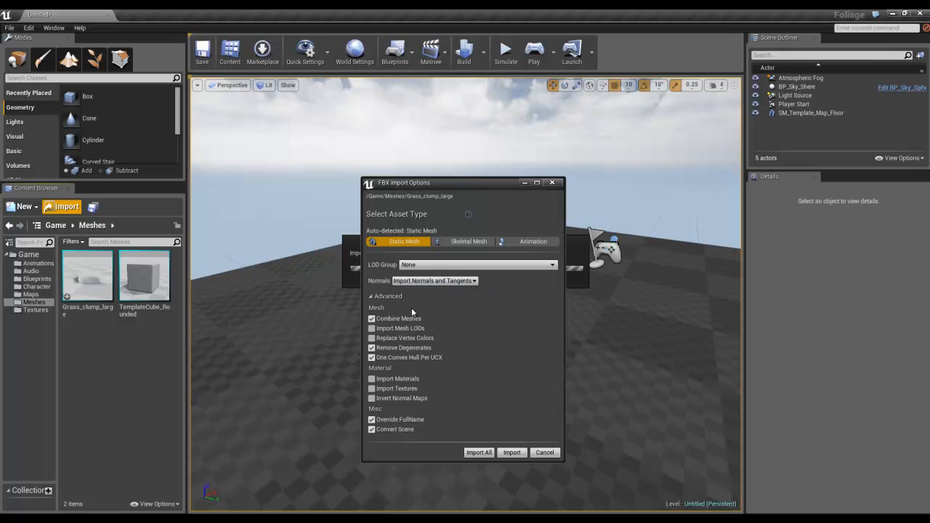
mouse_move(454, 410)
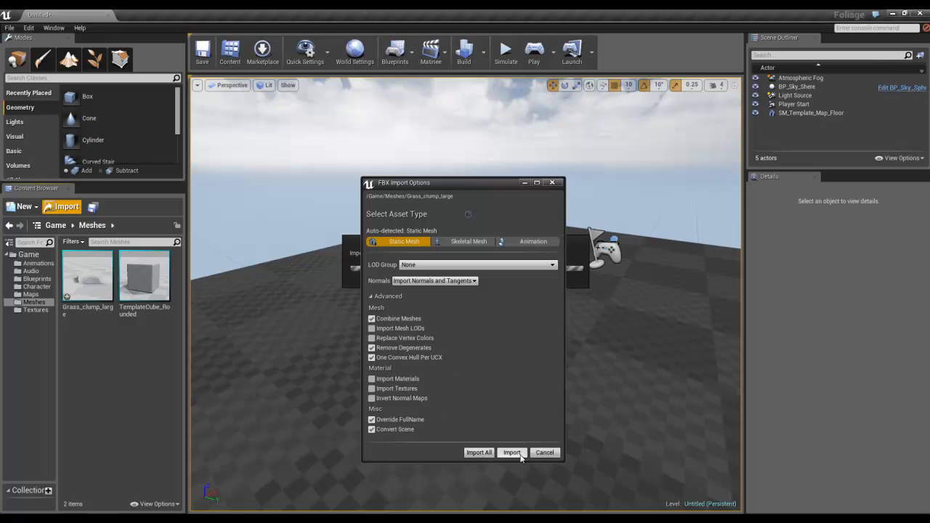
left_click(511, 452)
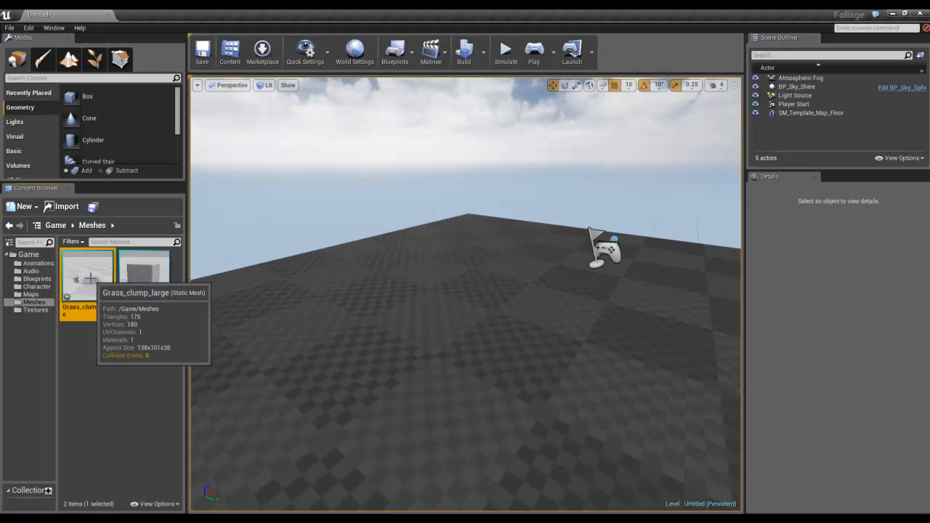
Step: Drop Grass_clump_large into the level and select the floor
left_click_drag(87, 276, 451, 290)
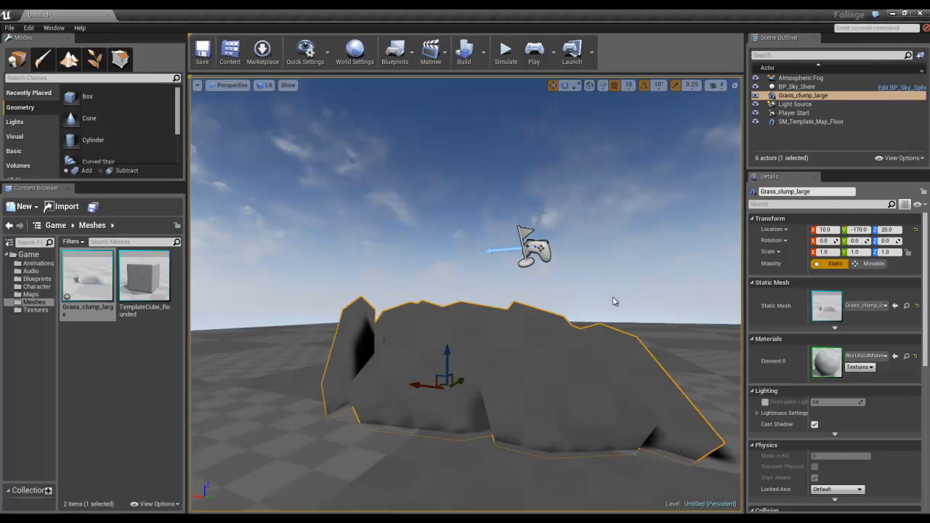
left_click(810, 122)
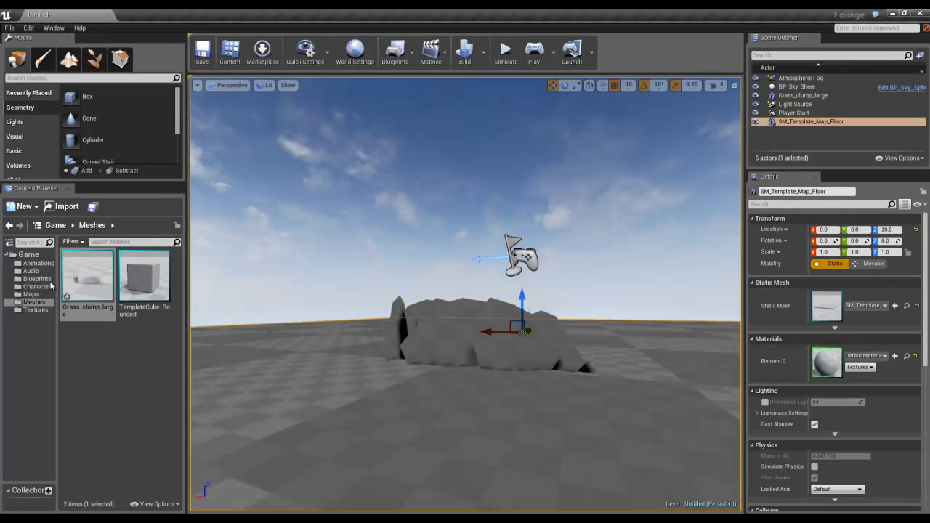
double_click(87, 276)
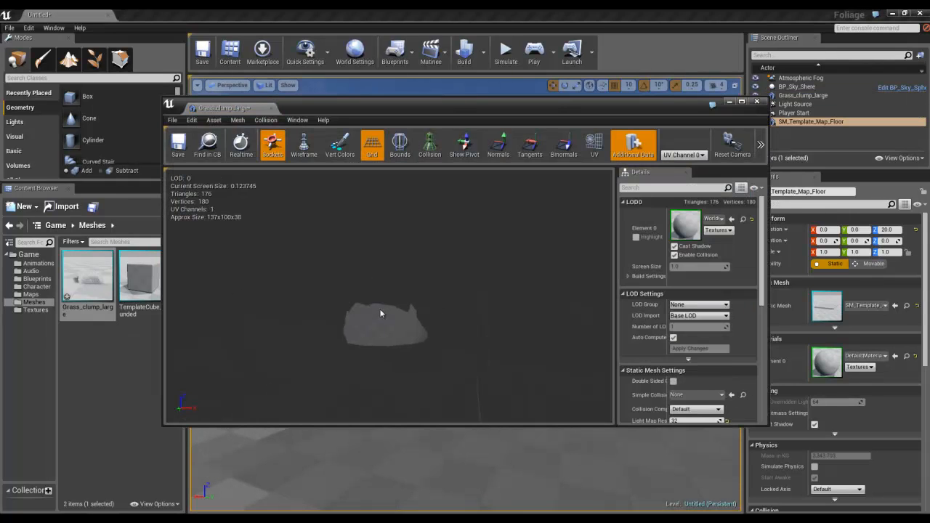
scroll("up", 3)
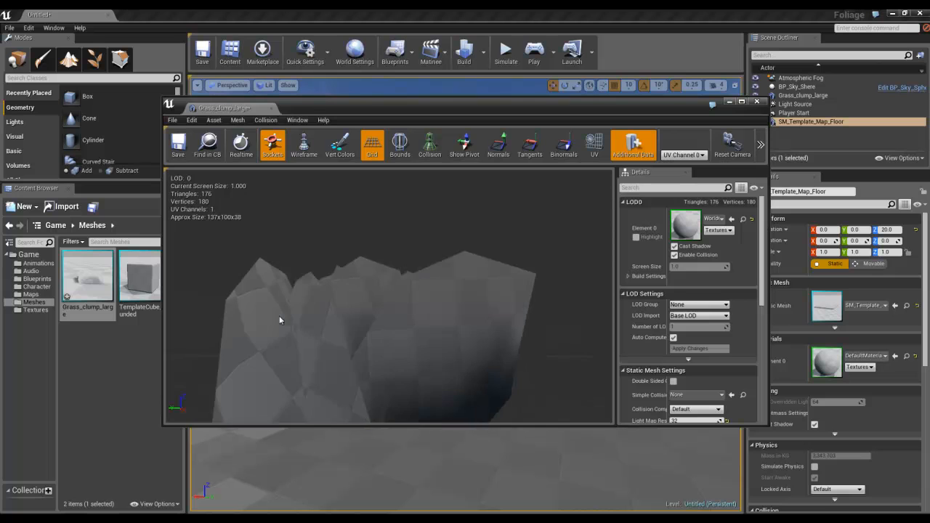
scroll("down", 3)
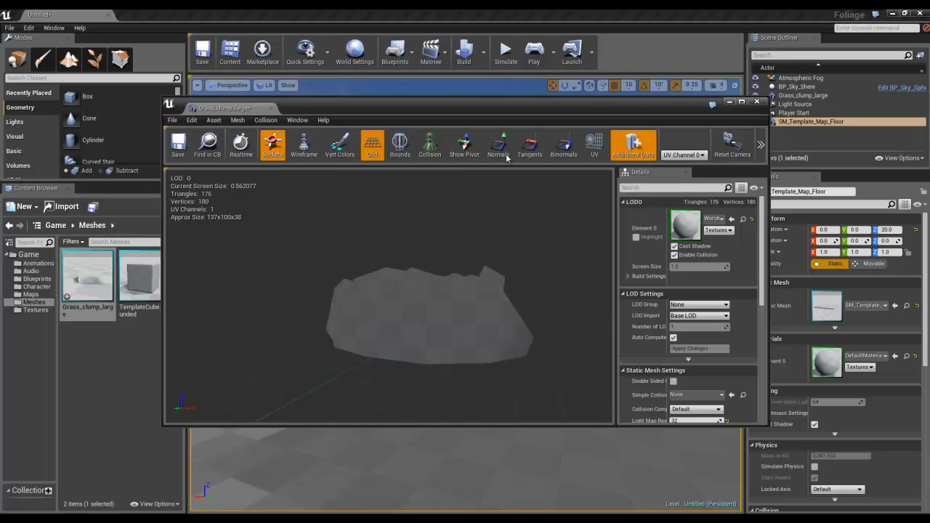
left_click(497, 145)
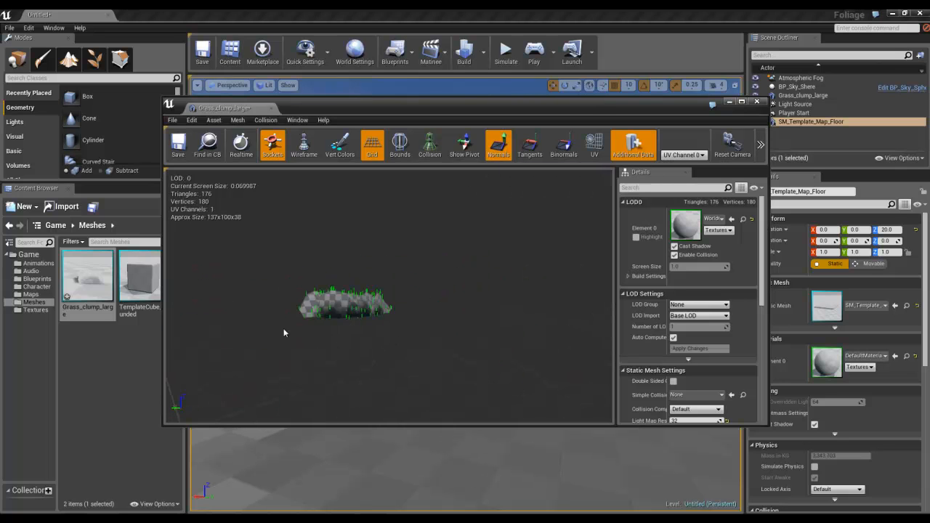
scroll("up", 3)
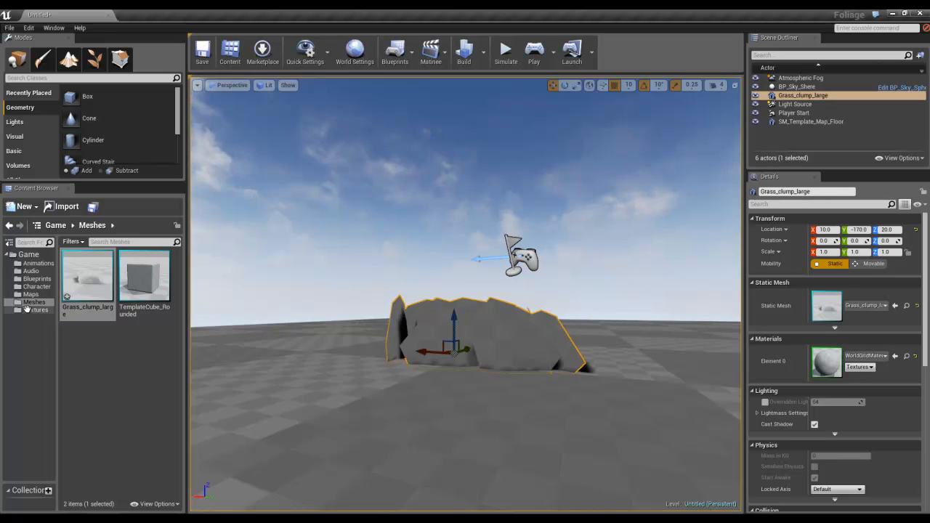
Step: Apply the grass material from the Textures folder to the level floor
left_click(35, 310)
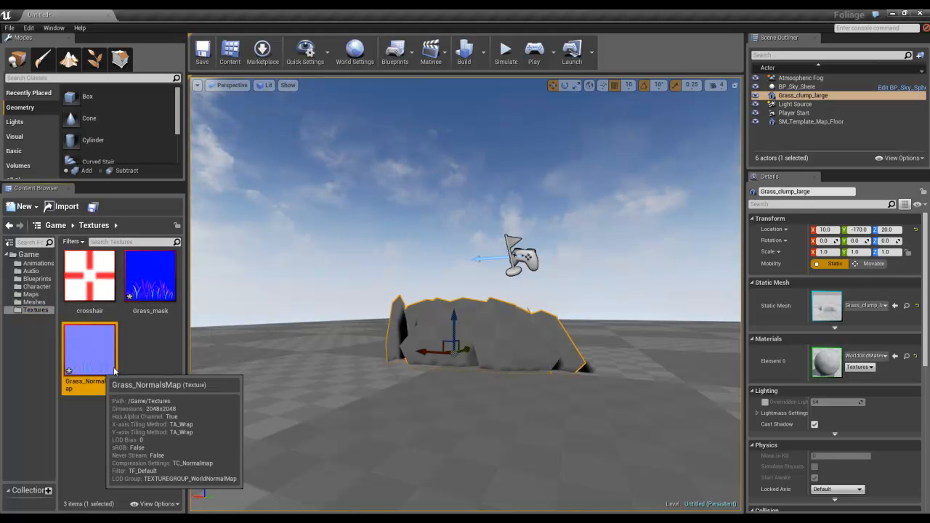
mouse_move(152, 350)
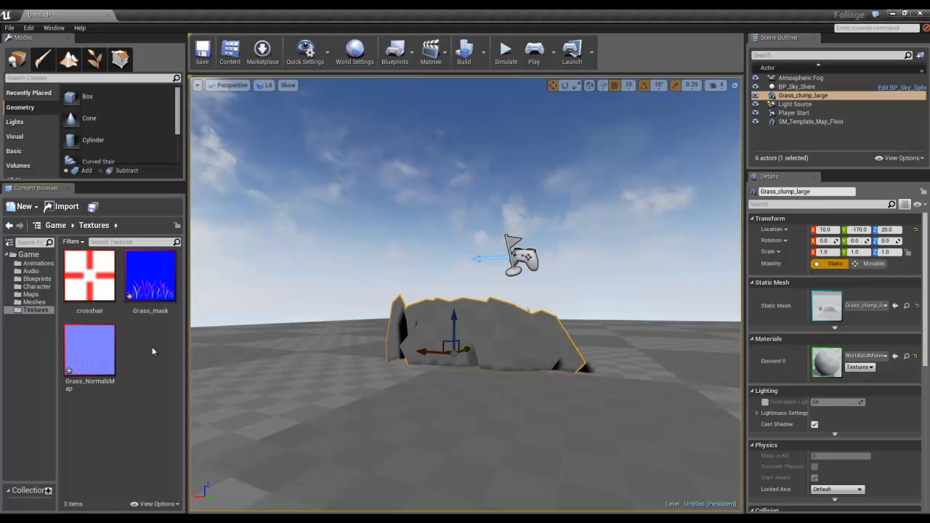
left_click(90, 356)
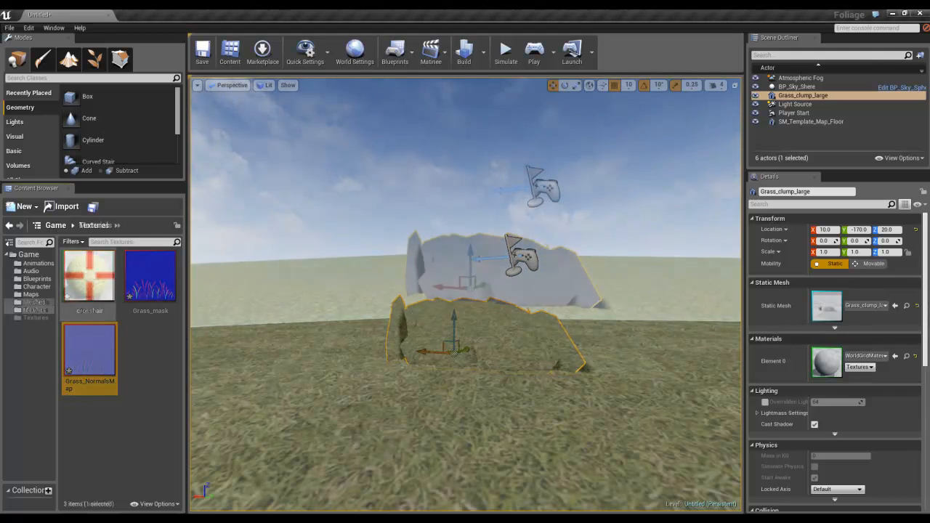
Step: Show the Materials folder containing the Grass material
left_click(33, 301)
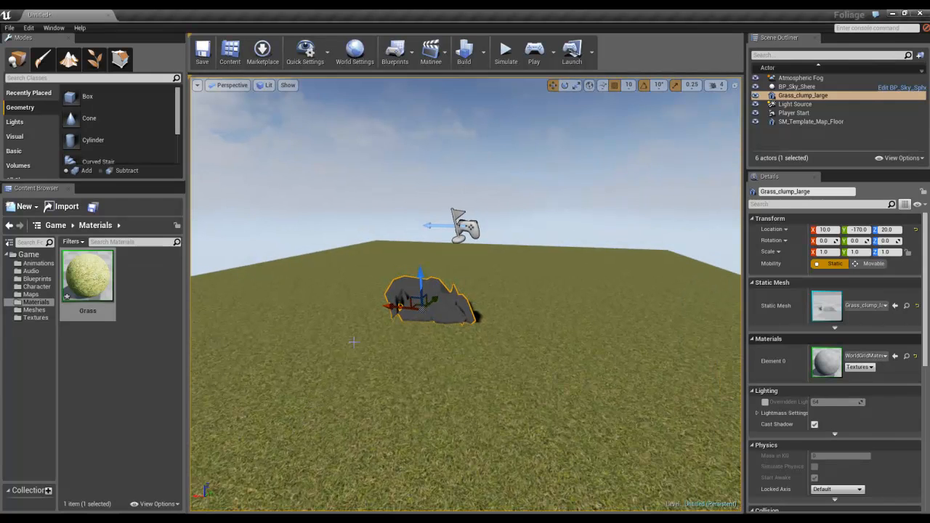
mouse_move(435, 307)
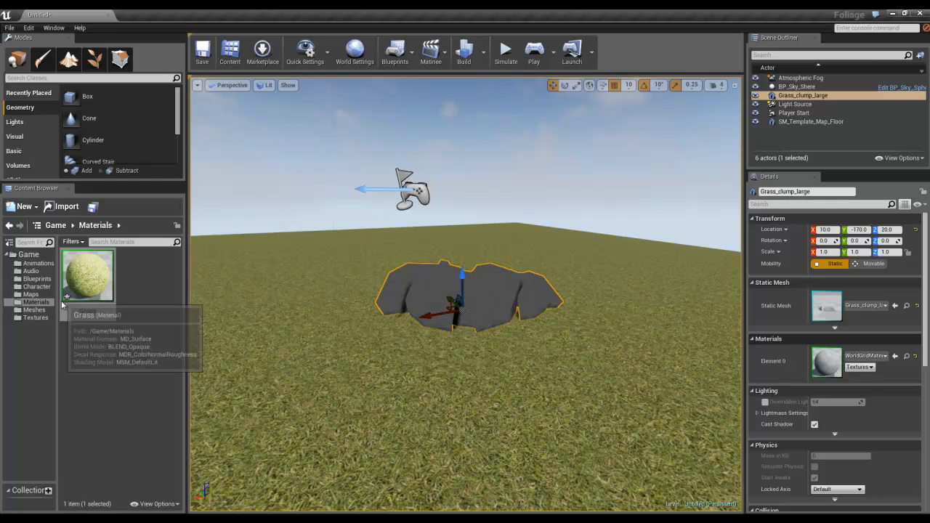
mouse_move(35, 317)
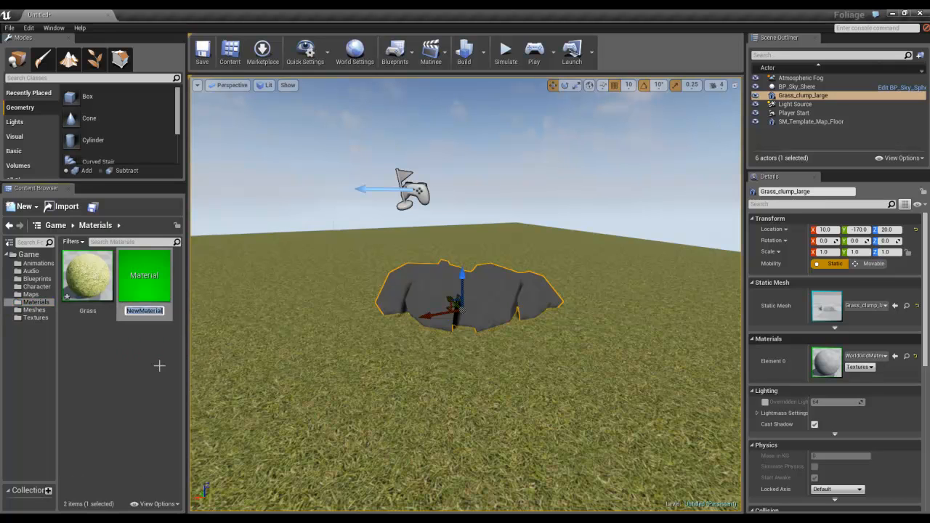
mouse_move(226, 328)
type("Grass")
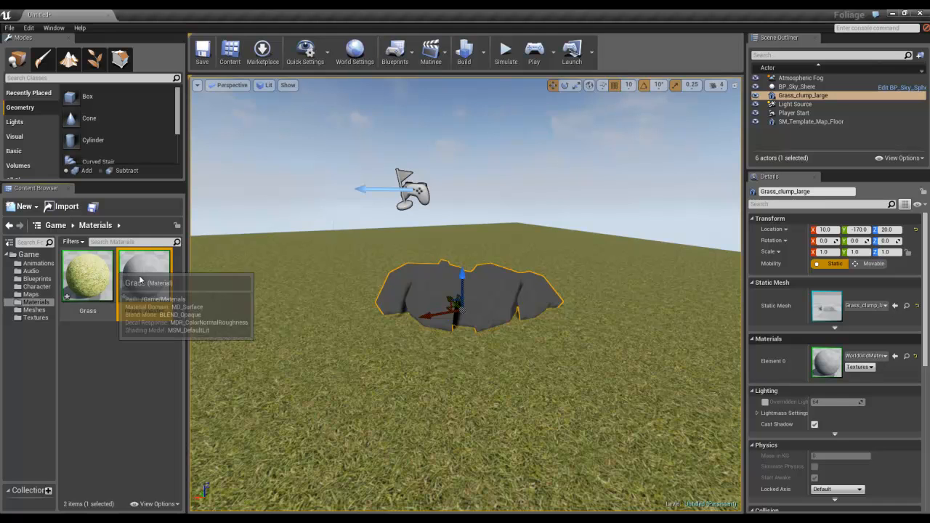
Step: Open the Grass_master material in the Material Editor
double_click(144, 275)
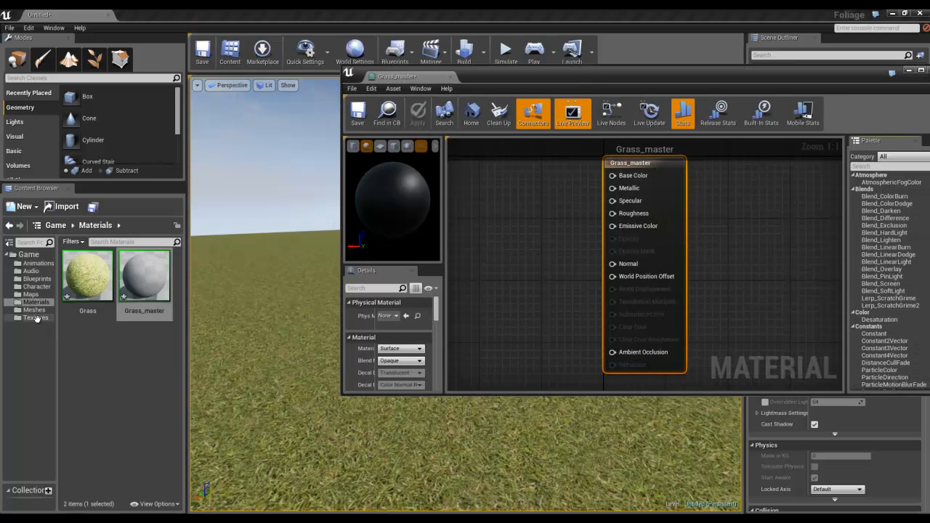
Step: Open the Grass_mask texture from the Textures folder in the Texture Editor
left_click(35, 317)
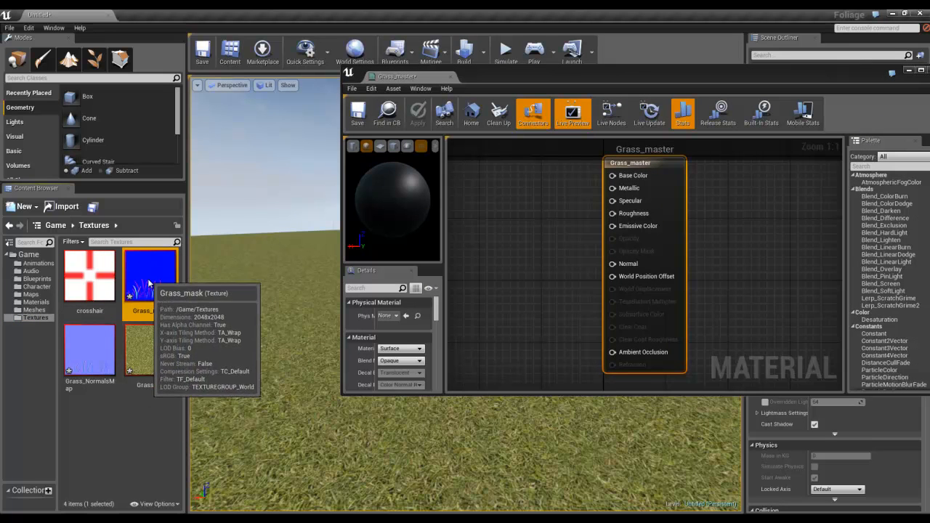
double_click(151, 275)
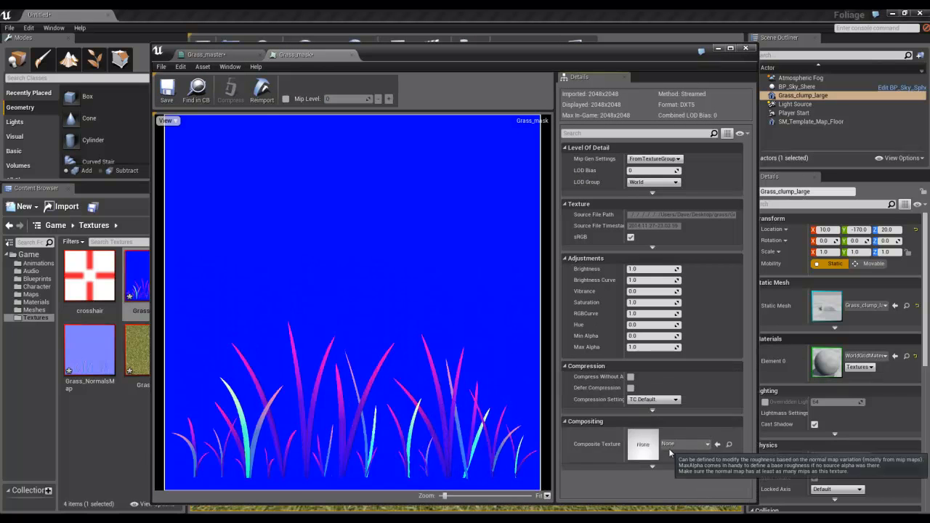
Step: Set Grass_mask compression to TC Masks and save the texture
left_click(652, 398)
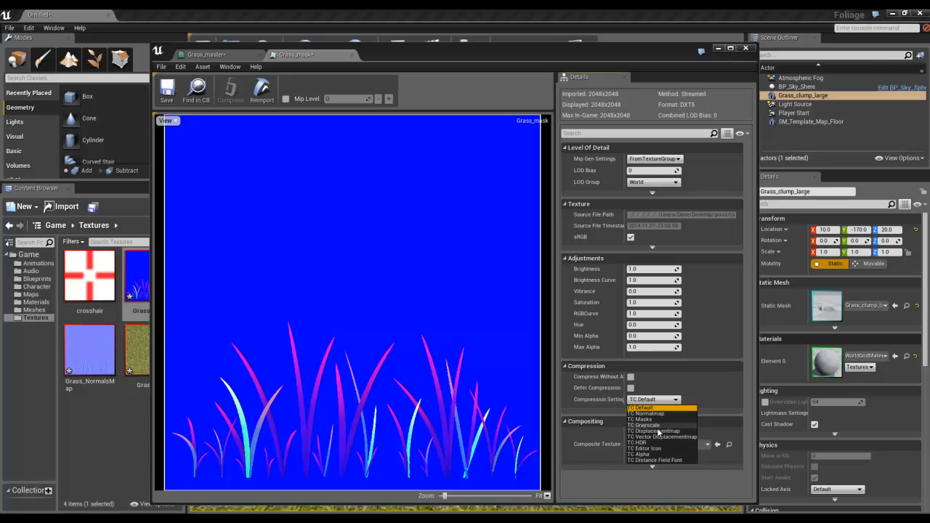
left_click(642, 407)
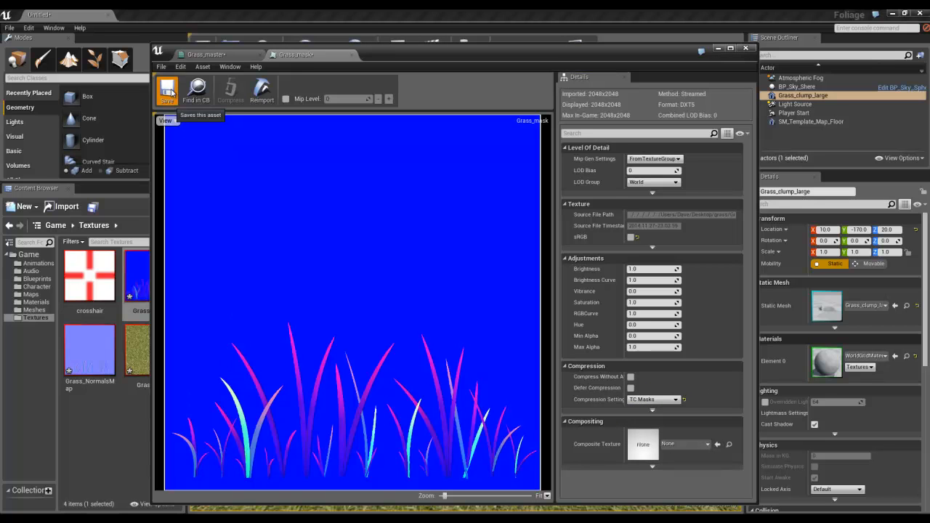
left_click(167, 89)
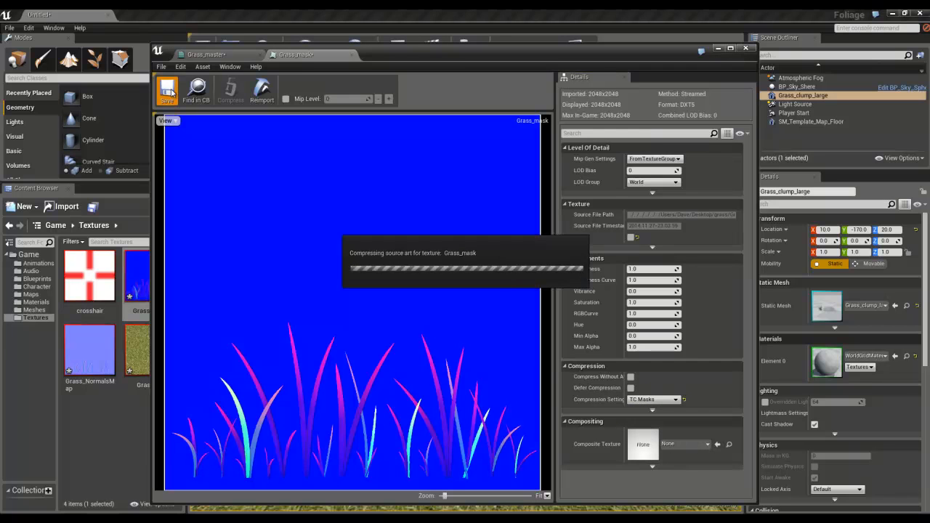
left_click(166, 88)
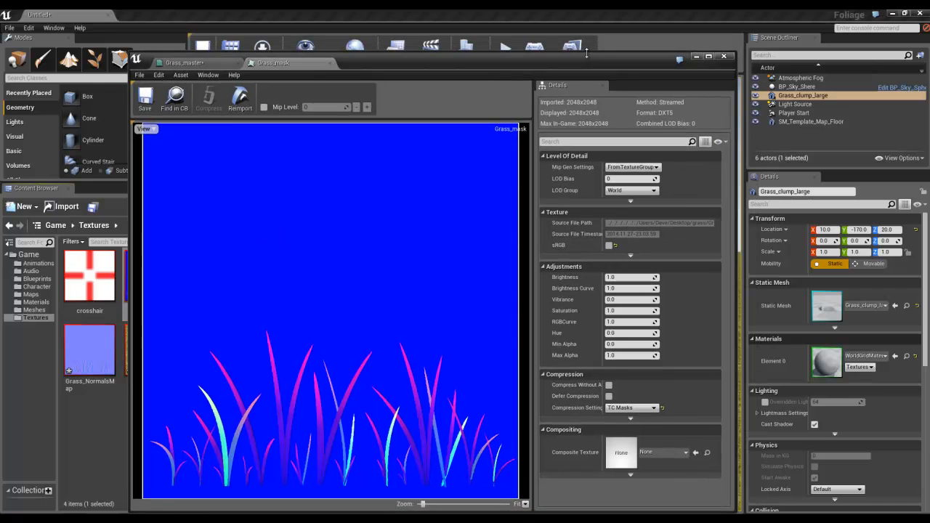
Step: Add Grass_mask and Grass_NormalMap texture samples to the Grass_master graph, normal map feeding Normal
left_click(183, 62)
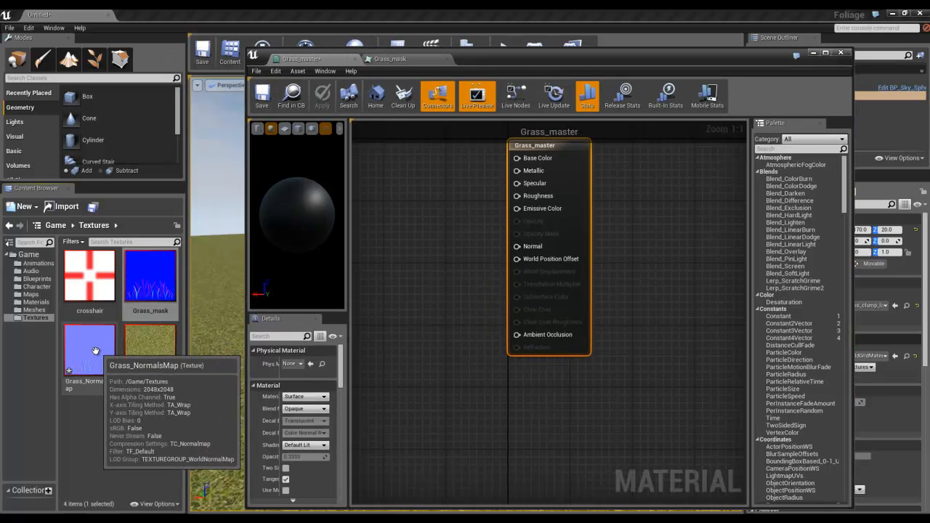
left_click(150, 275)
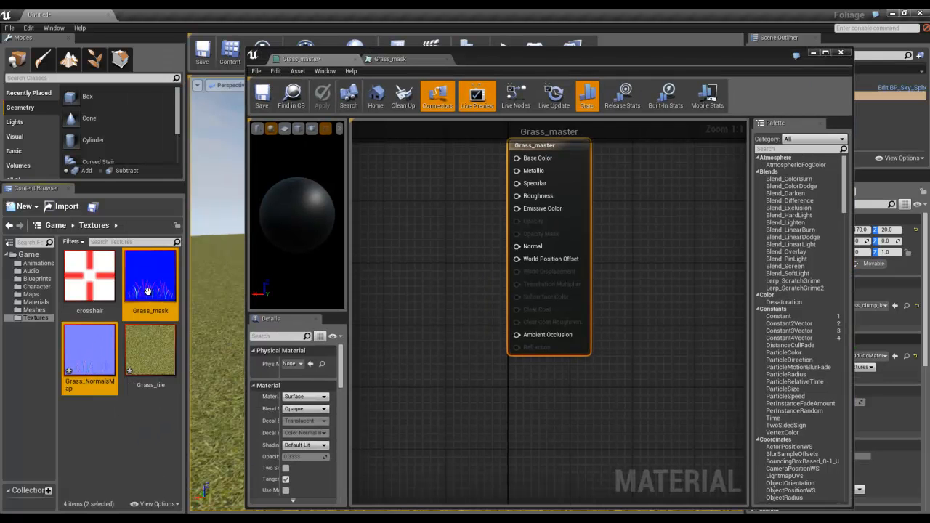
left_click_drag(150, 276, 448, 244)
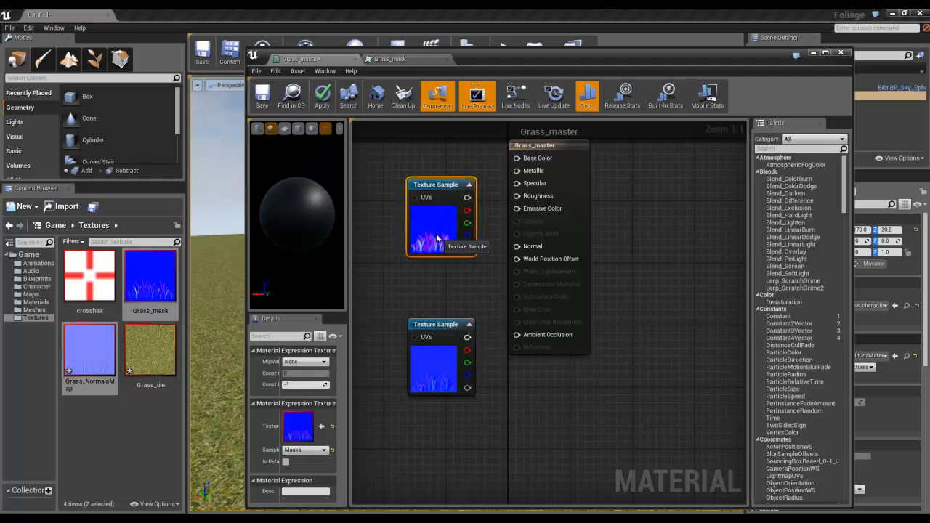
left_click_drag(439, 215, 404, 192)
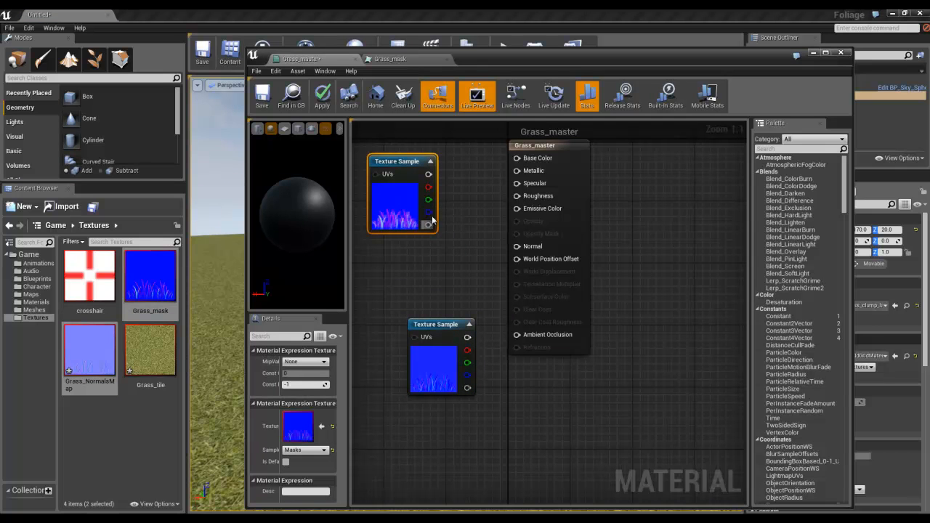
mouse_move(427, 337)
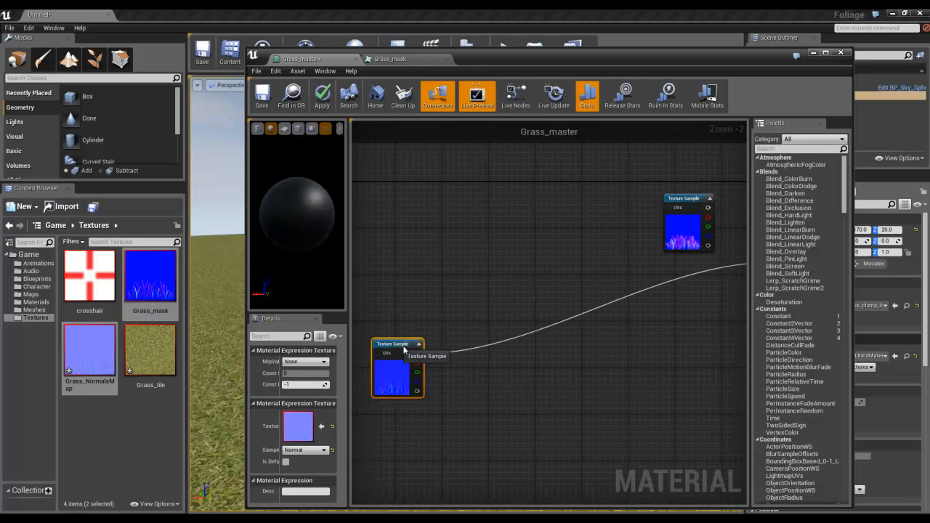
Step: Preview Grass_master on a flat plane with the editor maximised
scroll("down", 3)
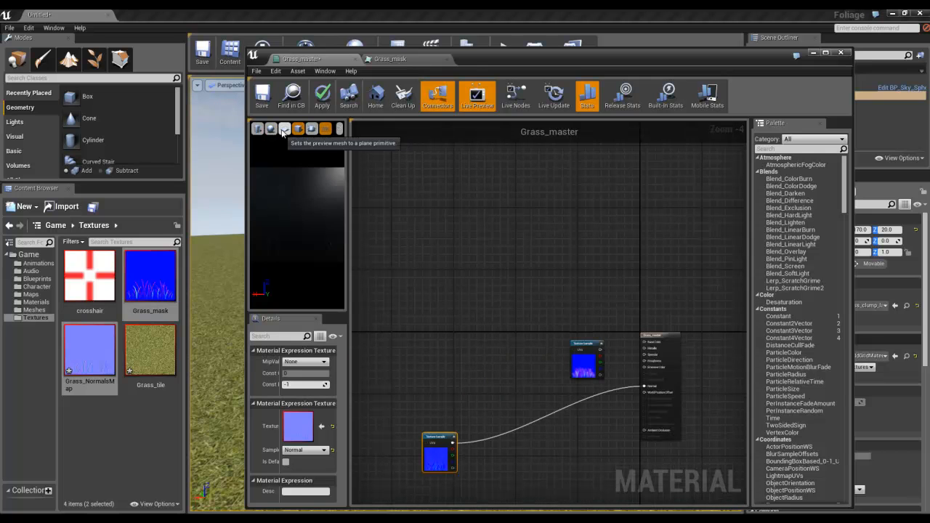
left_click(285, 128)
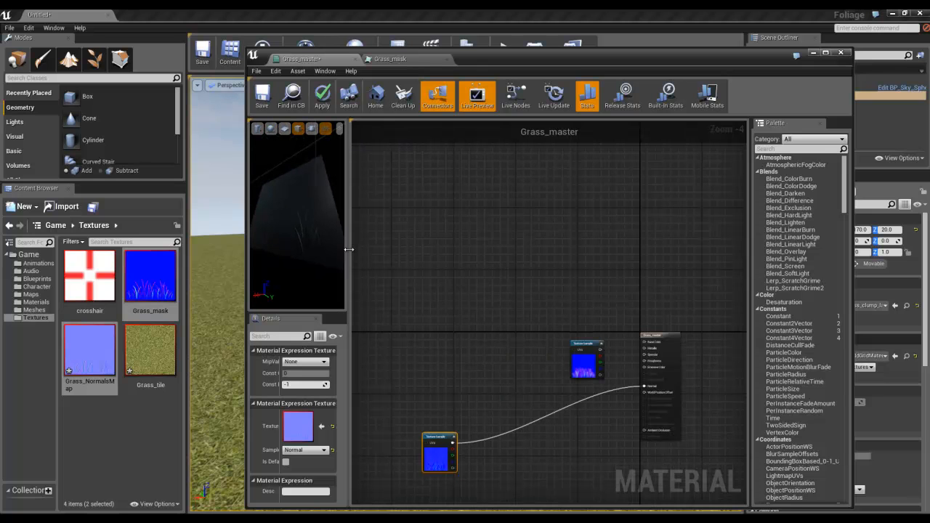
left_click(825, 52)
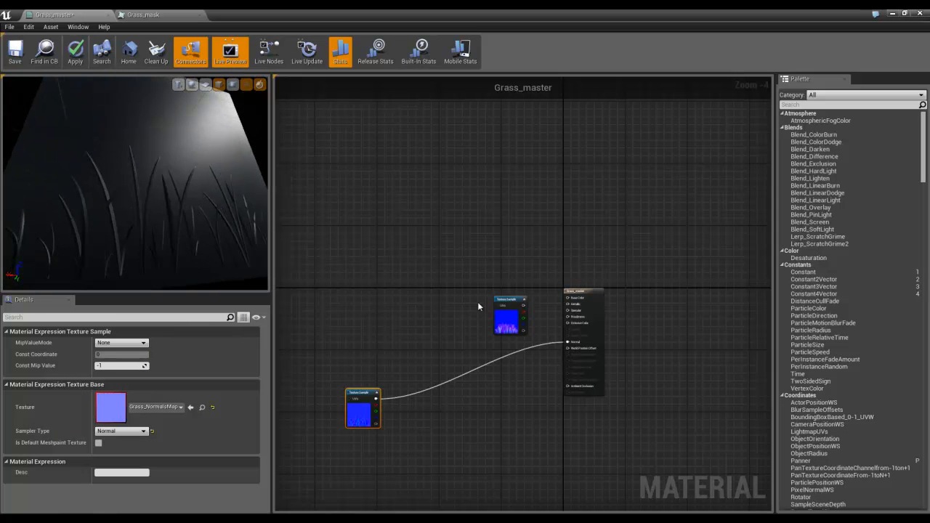
scroll("down", 3)
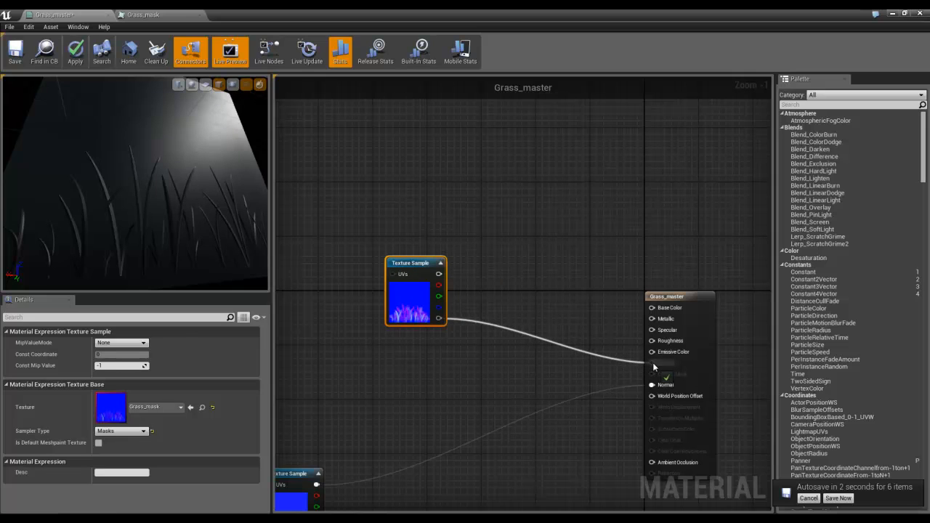
left_click(837, 497)
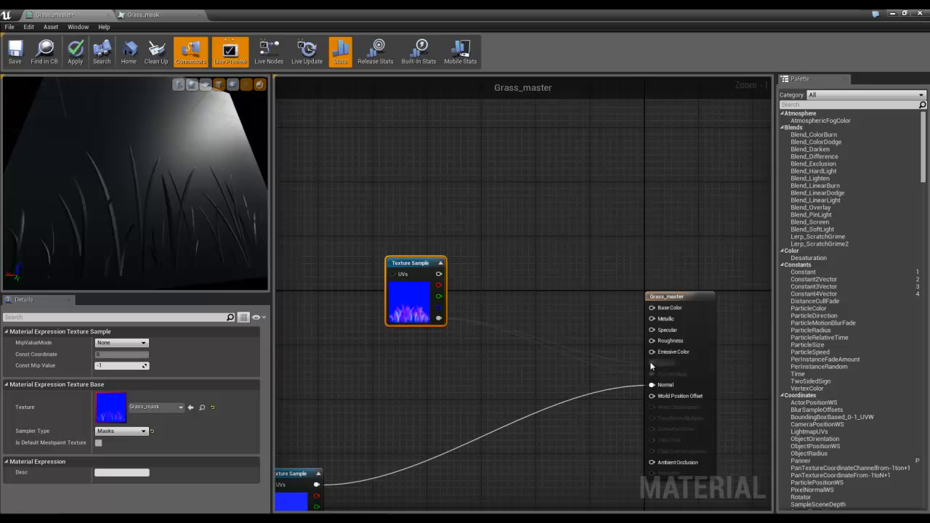
mouse_move(279, 327)
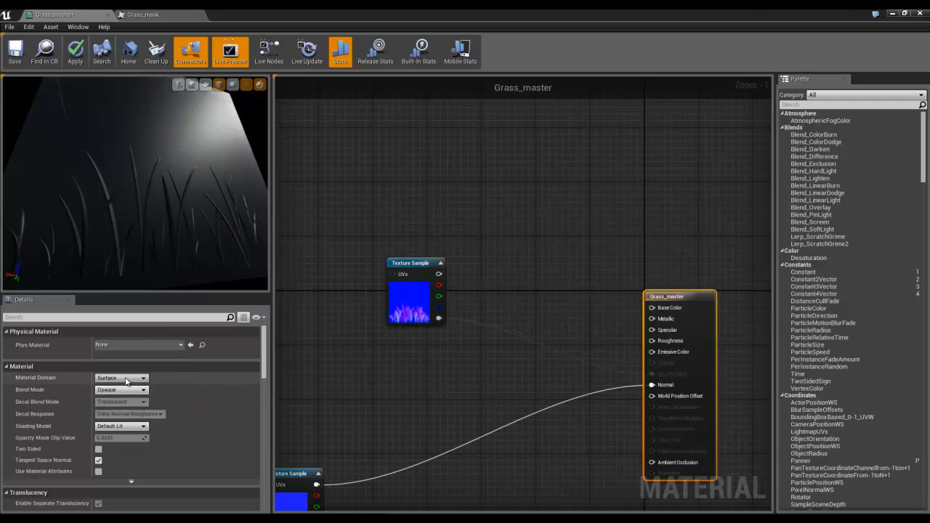
Step: Switch Grass_master's Blend Mode to Masked and wire Grass_mask into Opacity Mask
left_click(143, 389)
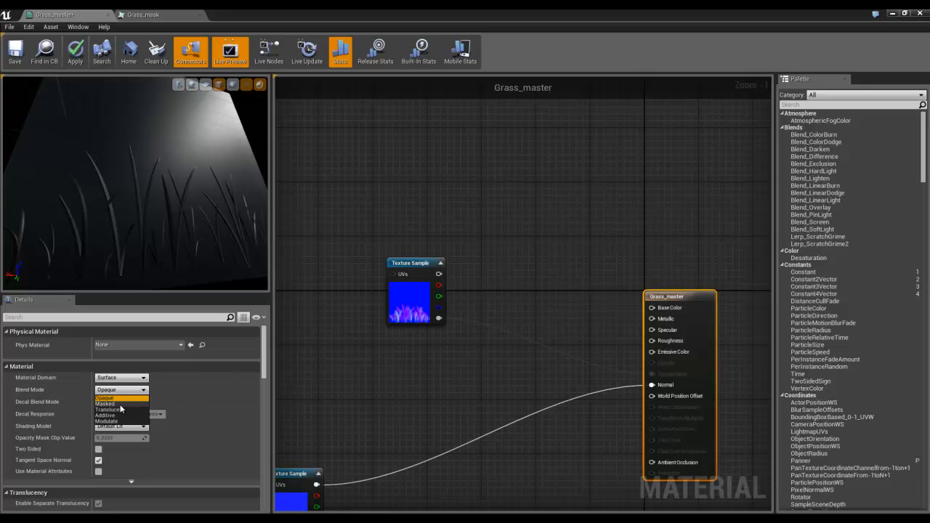
left_click(106, 404)
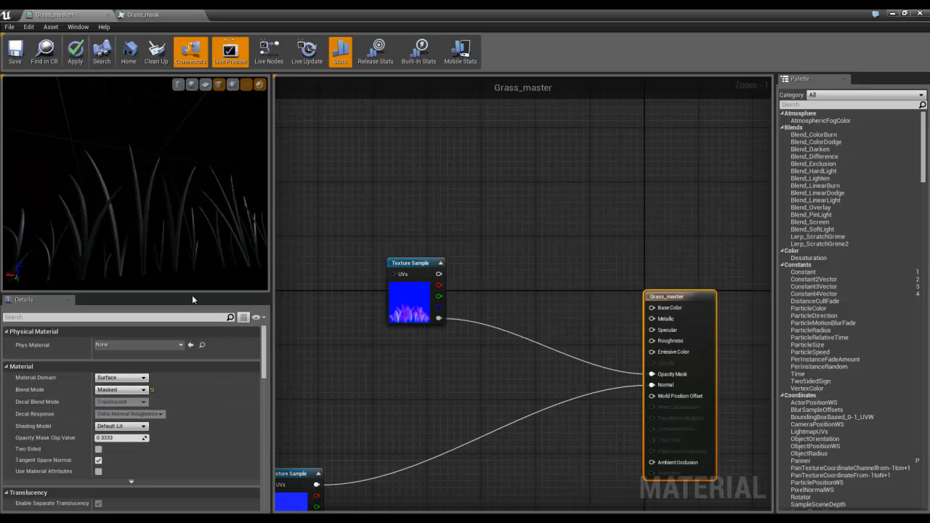
left_click(99, 448)
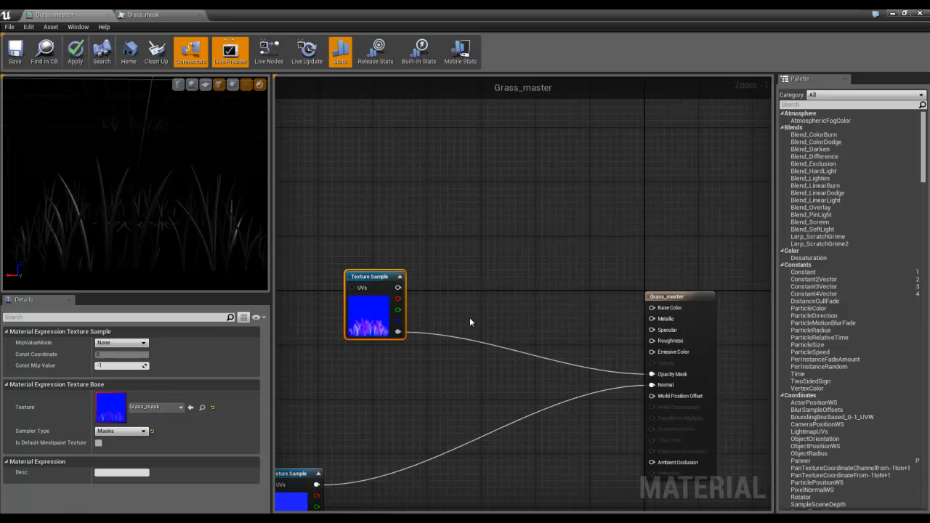
mouse_move(398, 309)
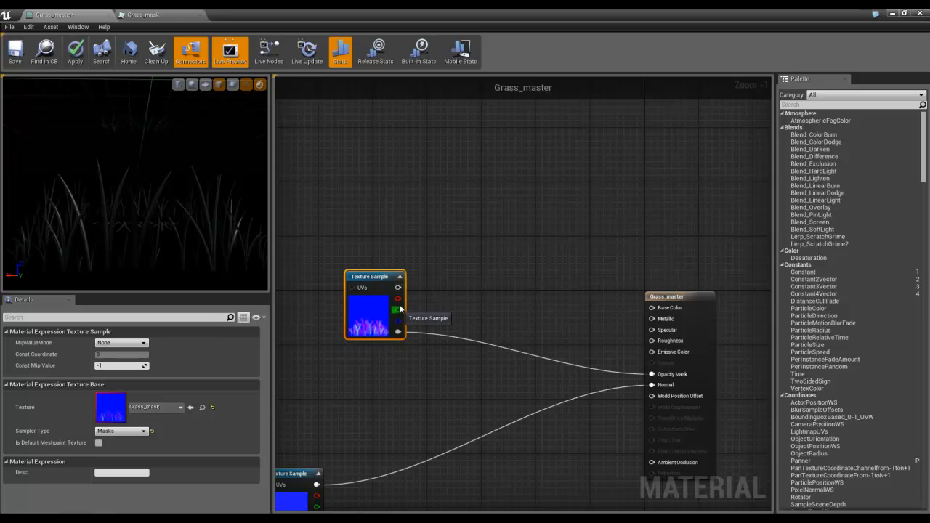
mouse_move(436, 308)
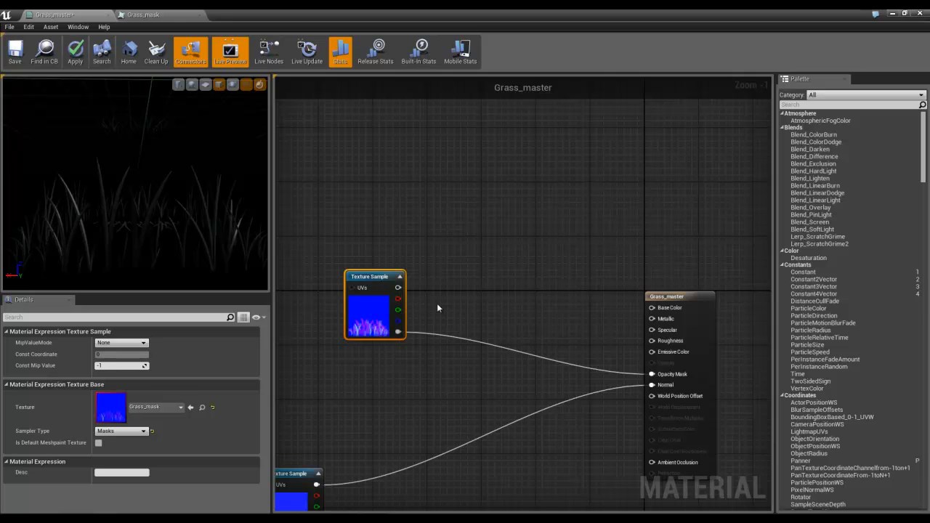
mouse_move(534, 259)
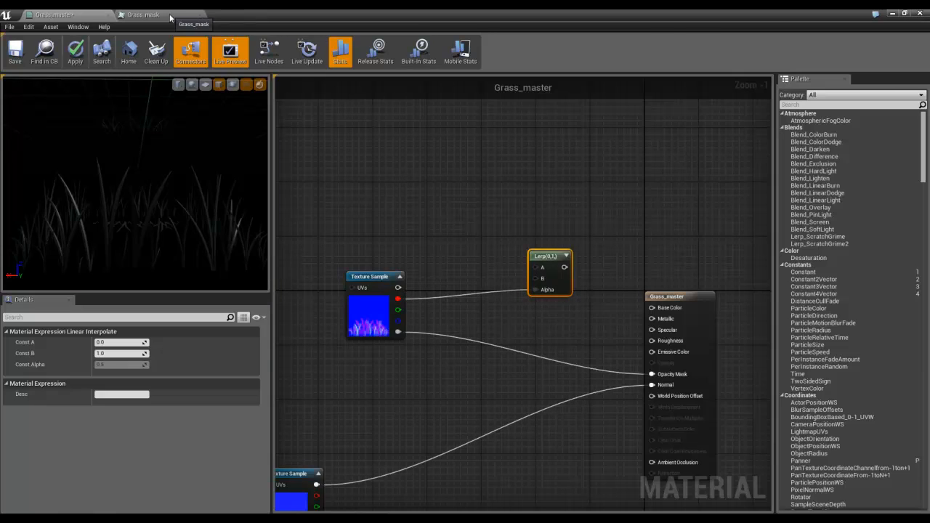
Step: Inspect Grass_mask's red, green and blue channels individually in the texture preview
left_click(143, 15)
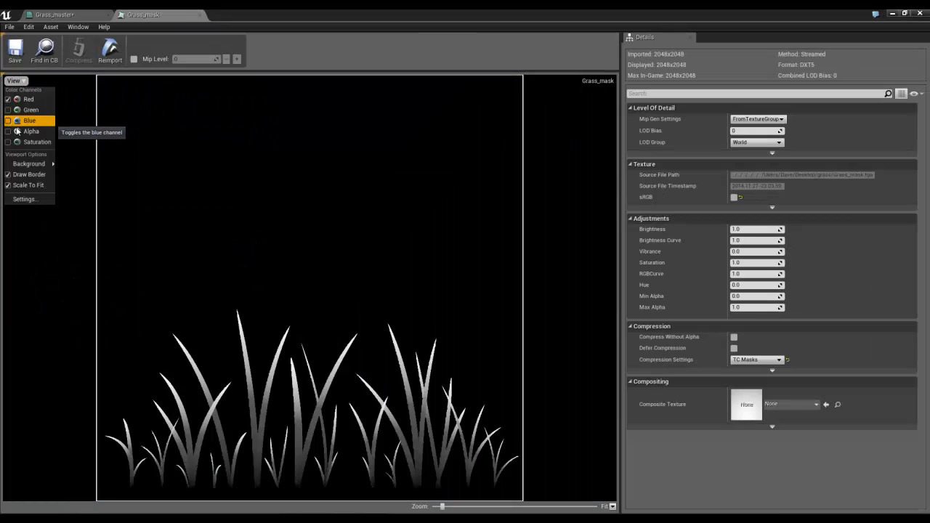
left_click(30, 111)
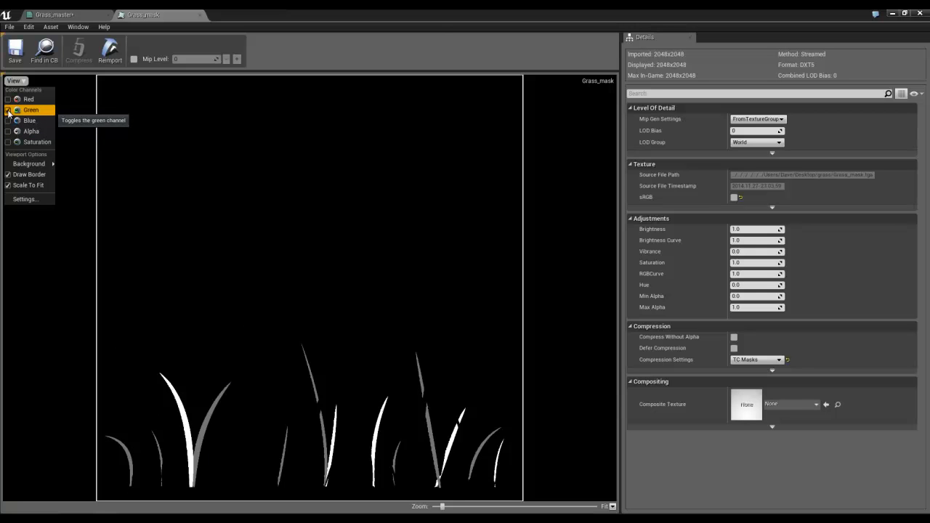
left_click(8, 110)
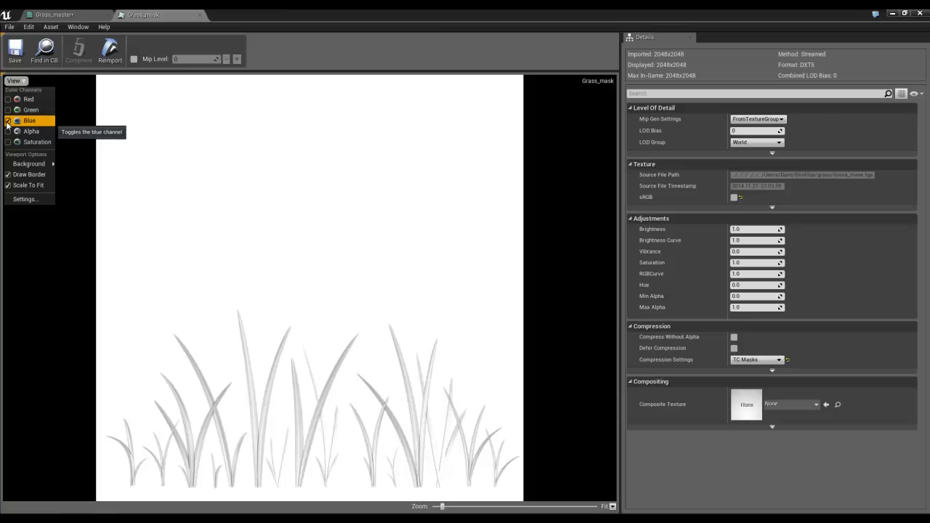
left_click(9, 119)
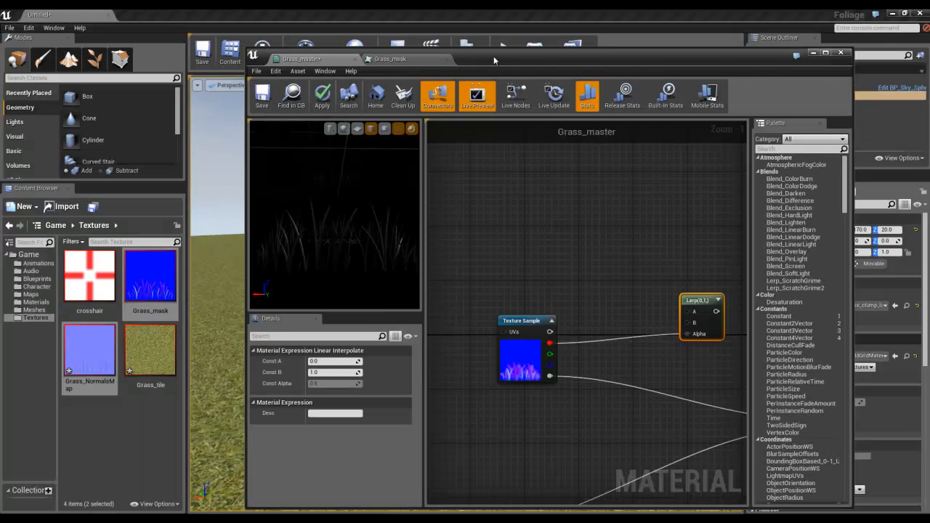
Step: Wire two Constant3Vector colours into Lerp A and B feeding Base Color, and bring up the upper one's colour picker
left_click(825, 52)
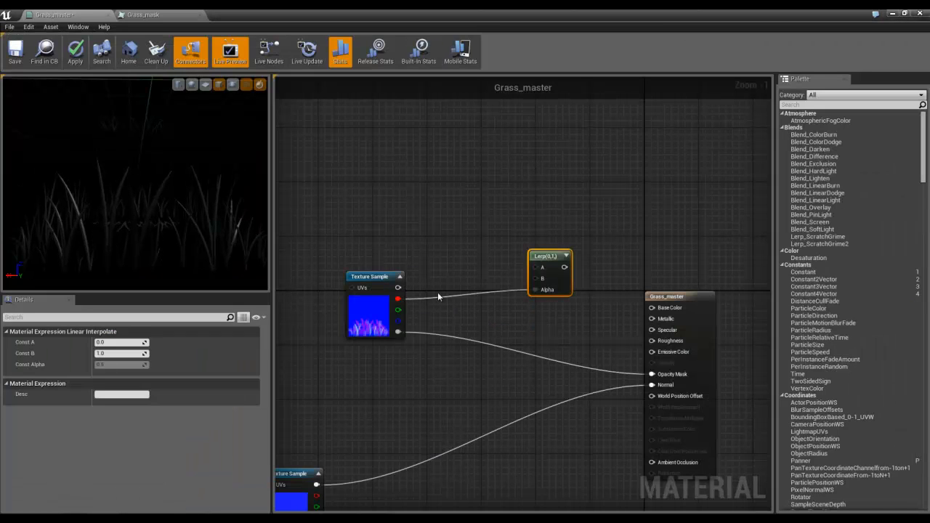
mouse_move(415, 178)
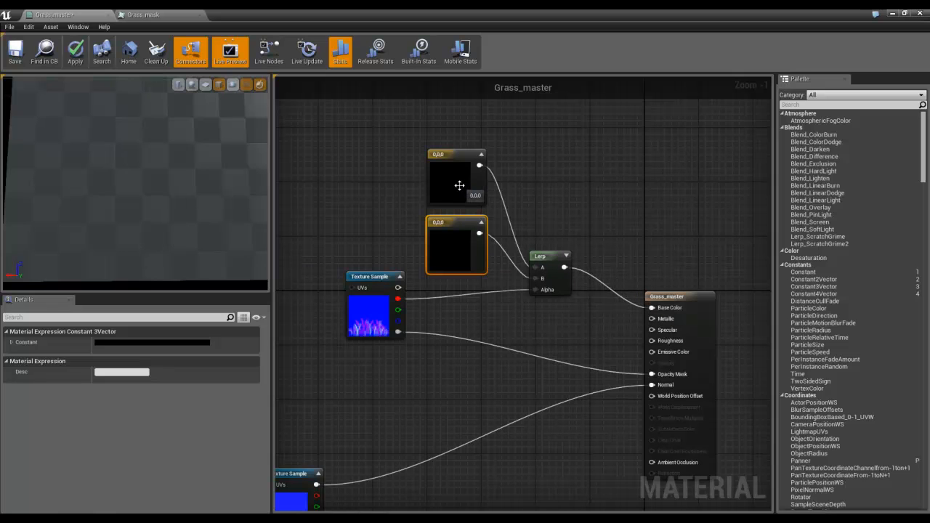
left_click(456, 177)
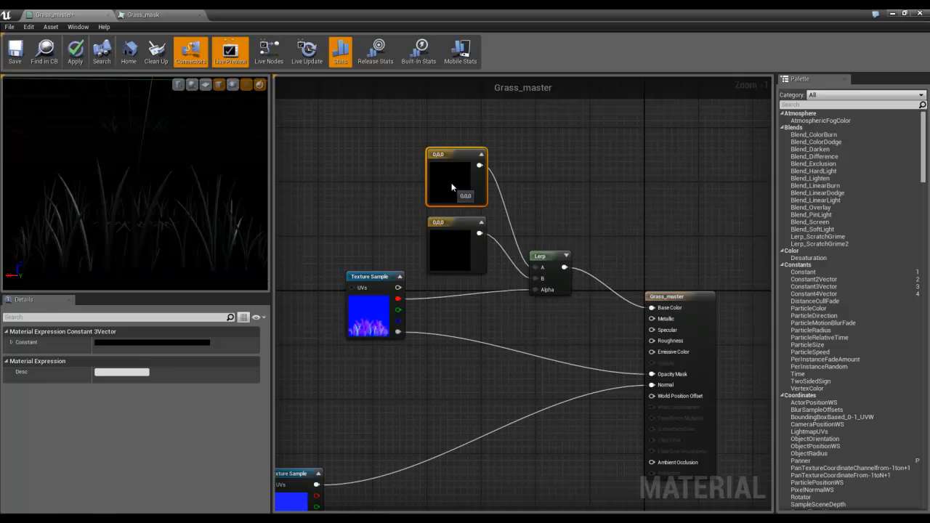
double_click(456, 177)
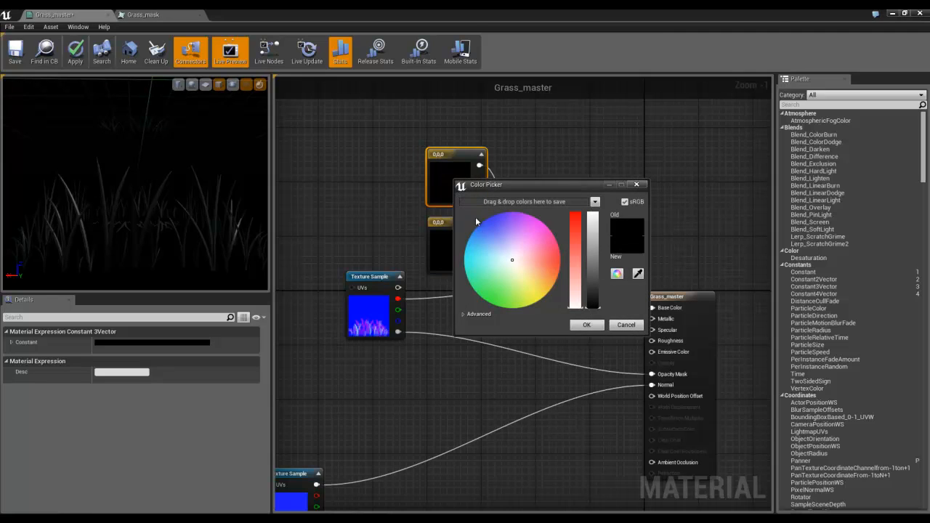
Step: Convert the upper colour constant to a parameter named Base_colour in group GrassColour
right_click(456, 162)
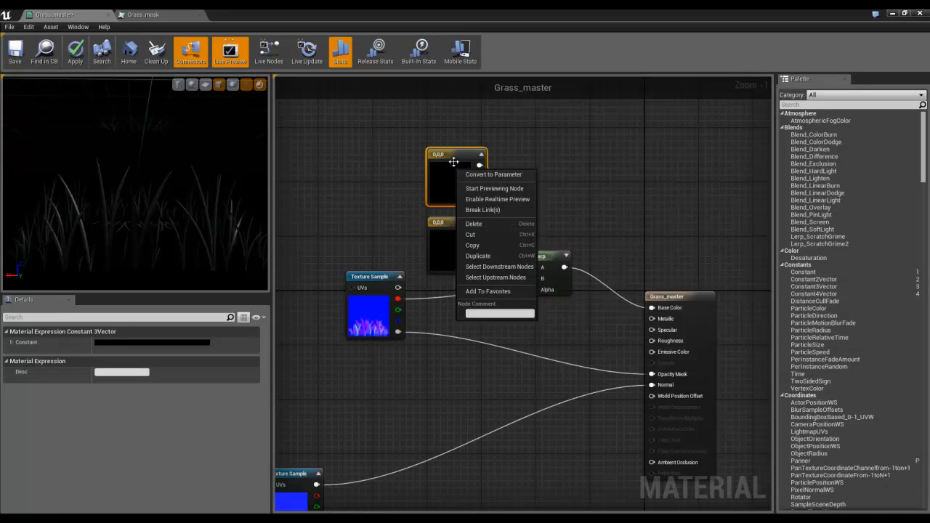
left_click(494, 175)
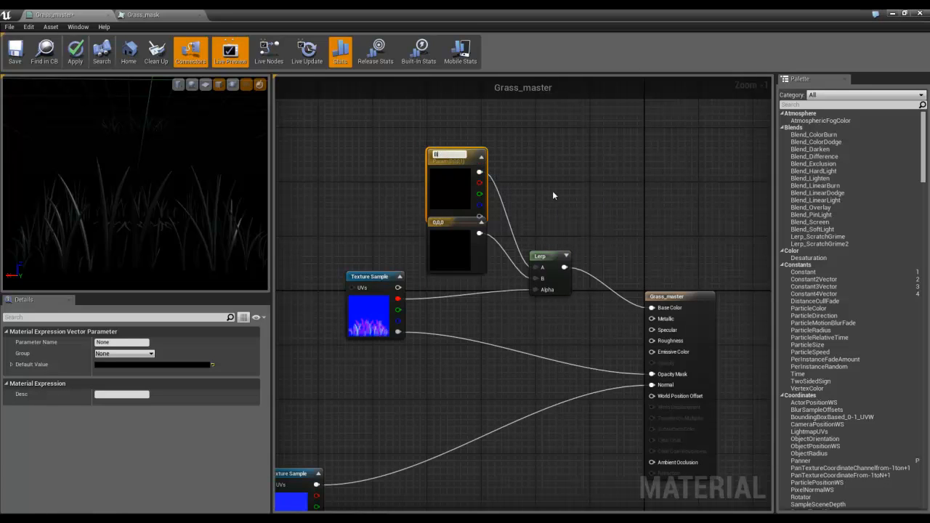
type("Base_colour")
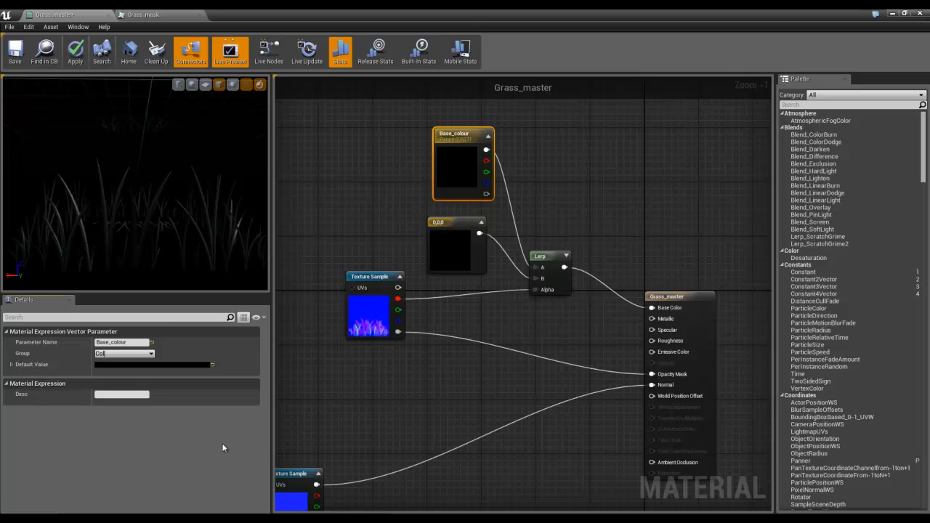
type("Gras")
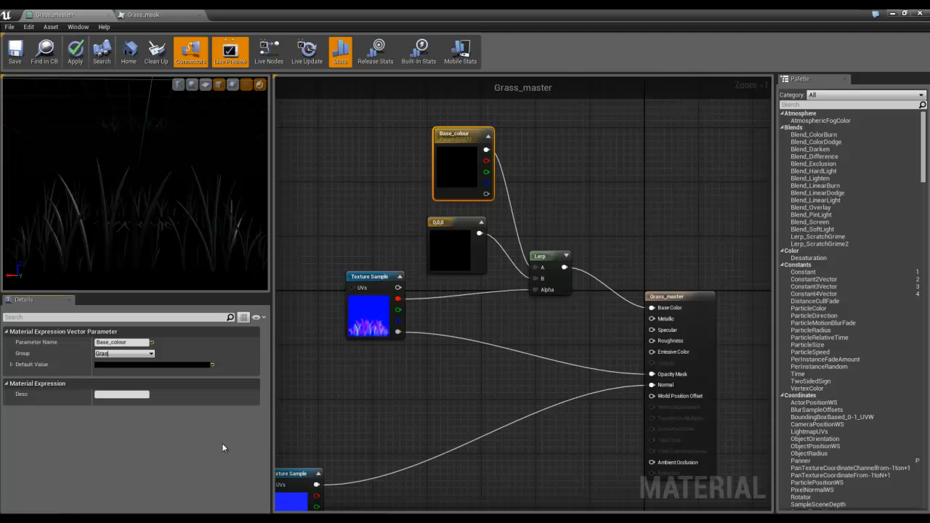
type("GrassColour")
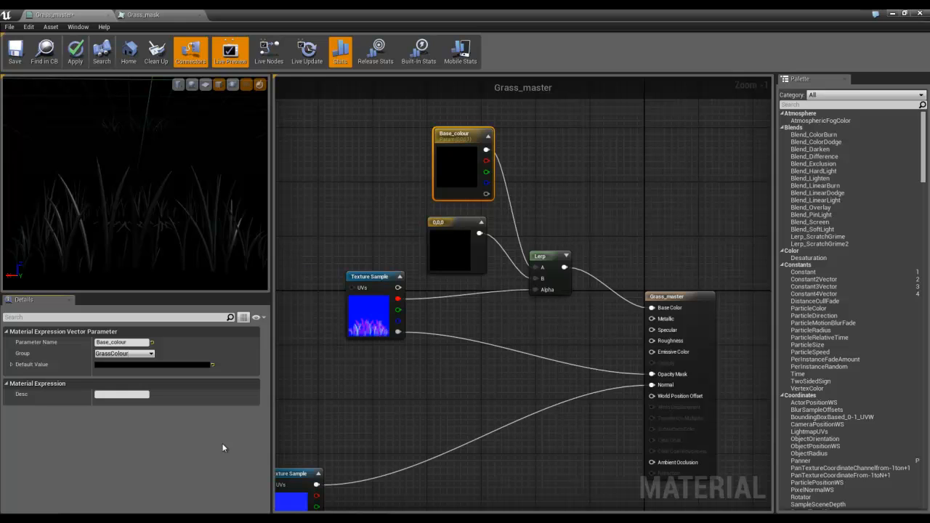
mouse_move(459, 163)
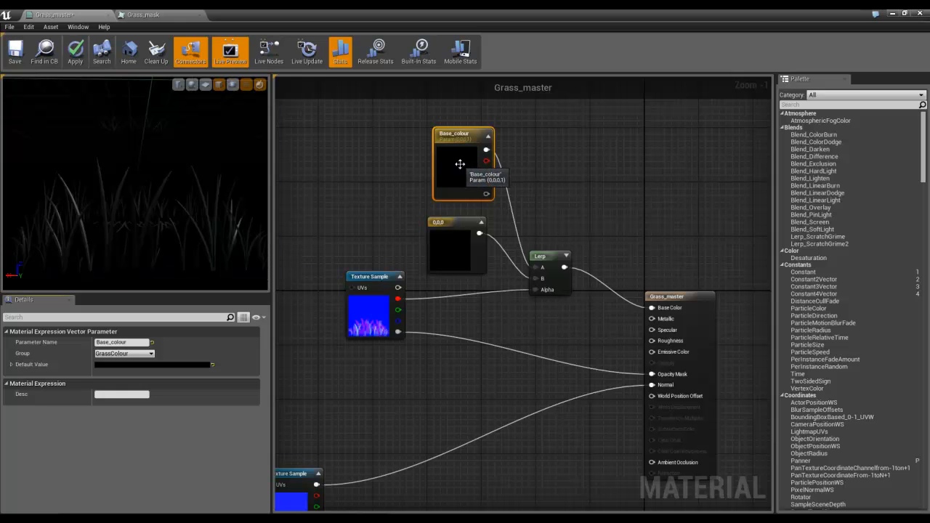
left_click(457, 244)
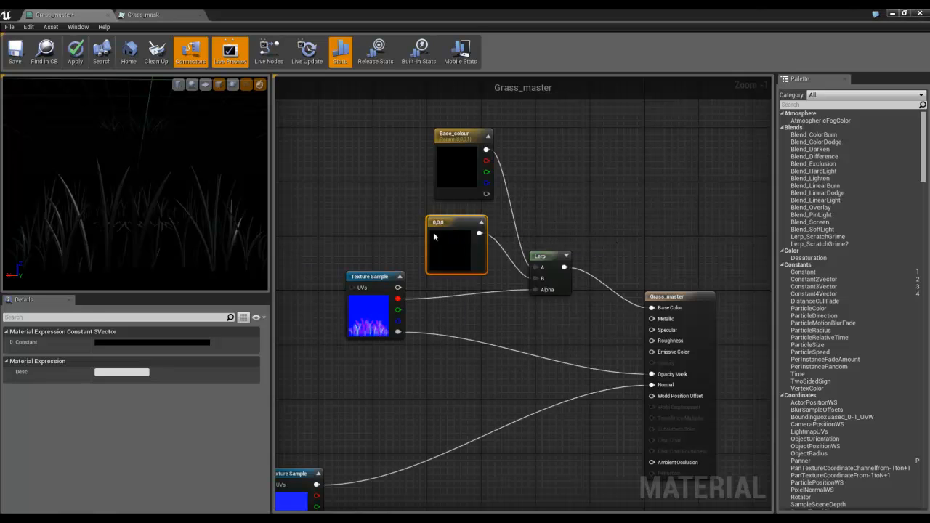
Step: Convert the lower constant to a Base_Tint parameter in GrassColour and give it a bright yellow
left_click(456, 247)
type("Base_Ti")
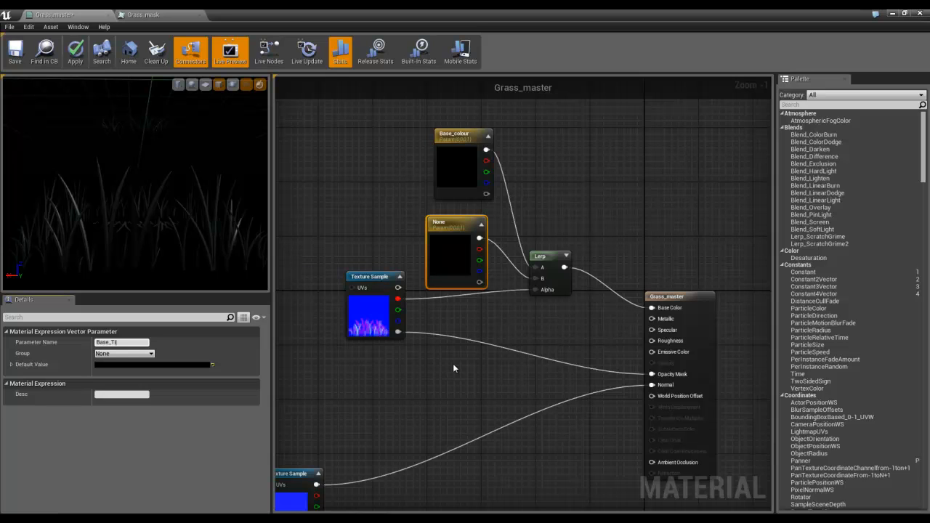
left_click(151, 353)
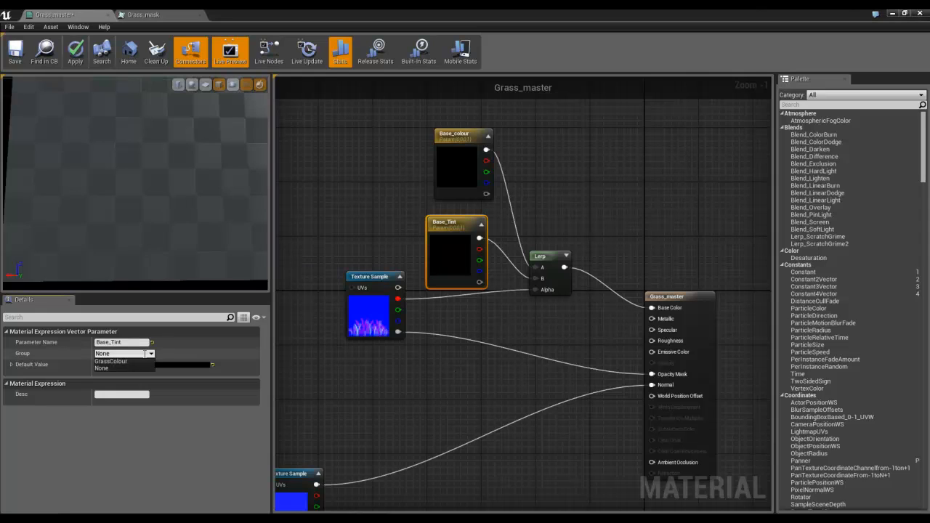
left_click(111, 360)
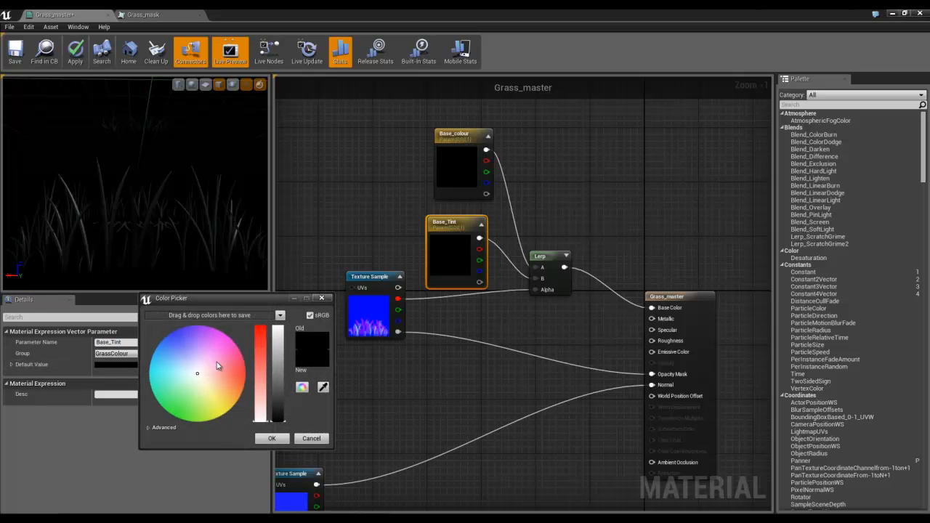
left_click_drag(279, 334, 274, 419)
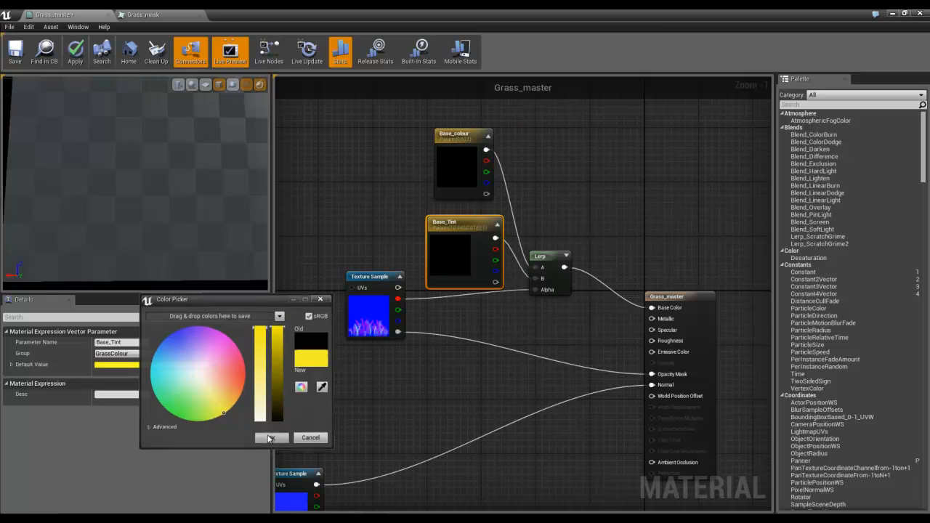
left_click(270, 437)
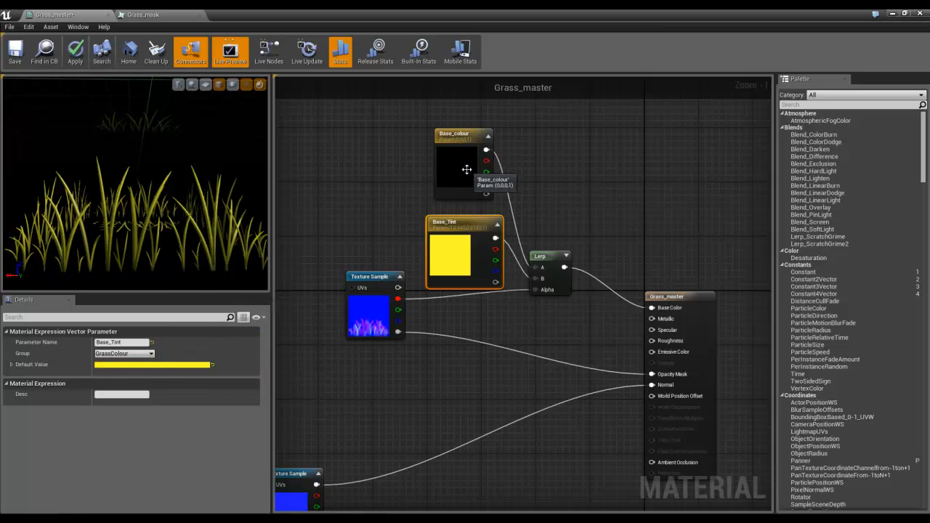
Step: Set Base_colour to dark green and soften Base_Tint to a pale yellow-green
left_click(461, 153)
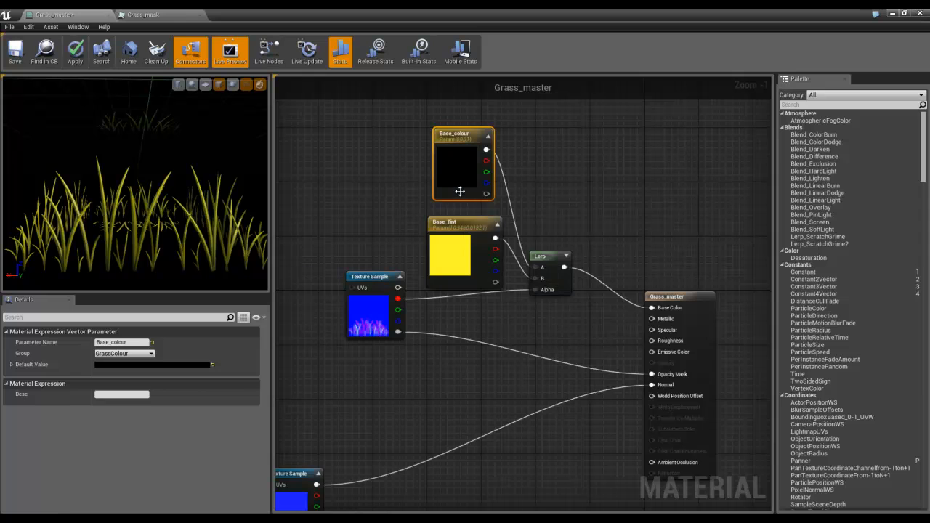
left_click(152, 363)
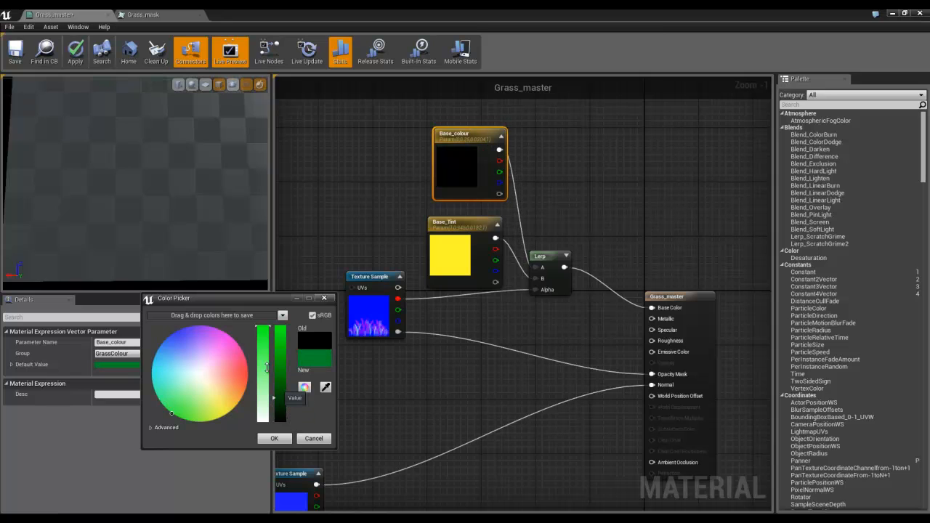
left_click_drag(267, 366, 284, 408)
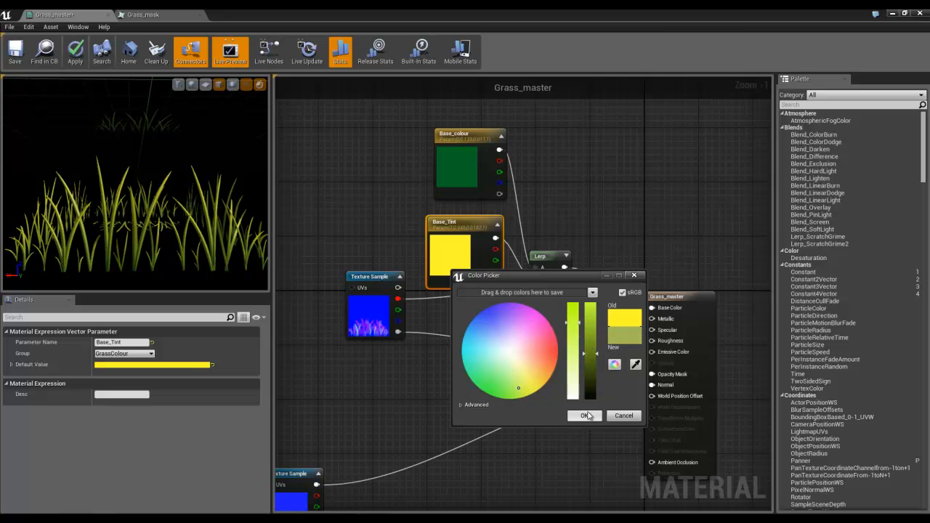
left_click(585, 415)
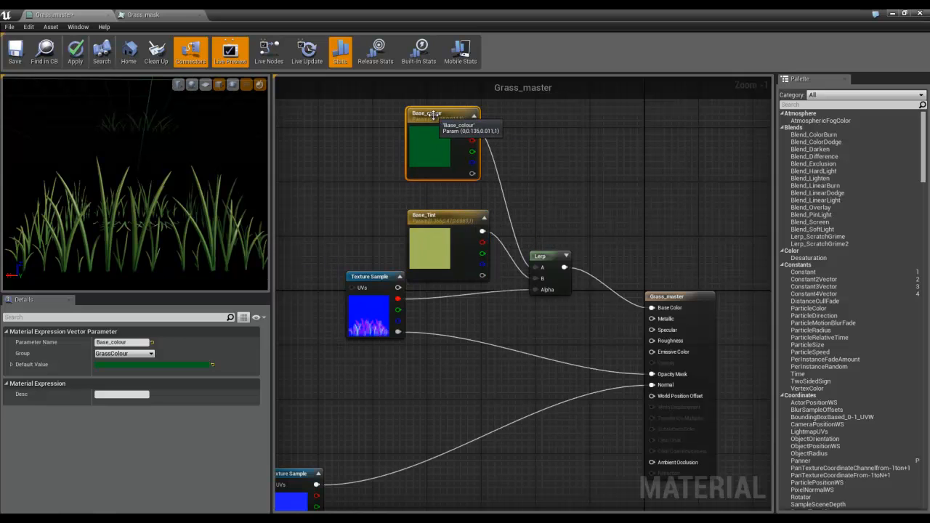
left_click(421, 215)
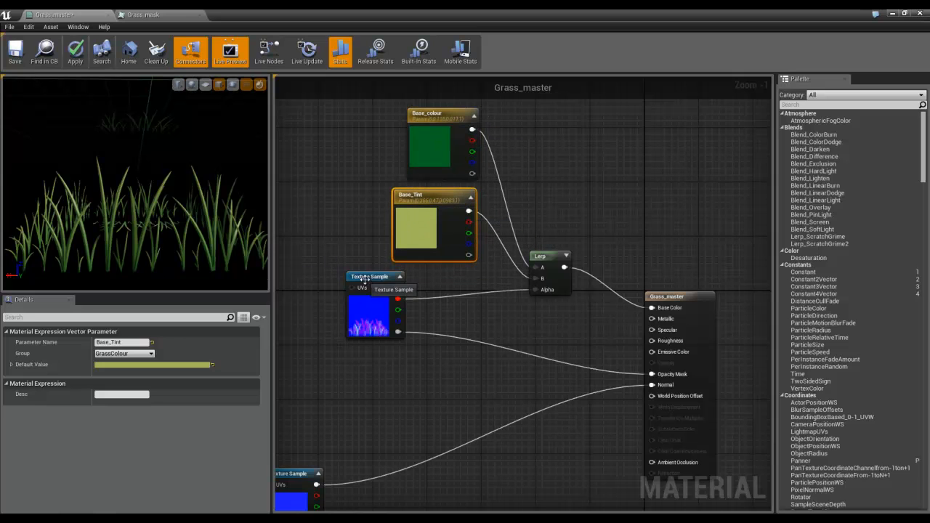
Step: Wire Grass_mask channels through new Add and Multiply nodes and add a Power node after them
left_click(374, 316)
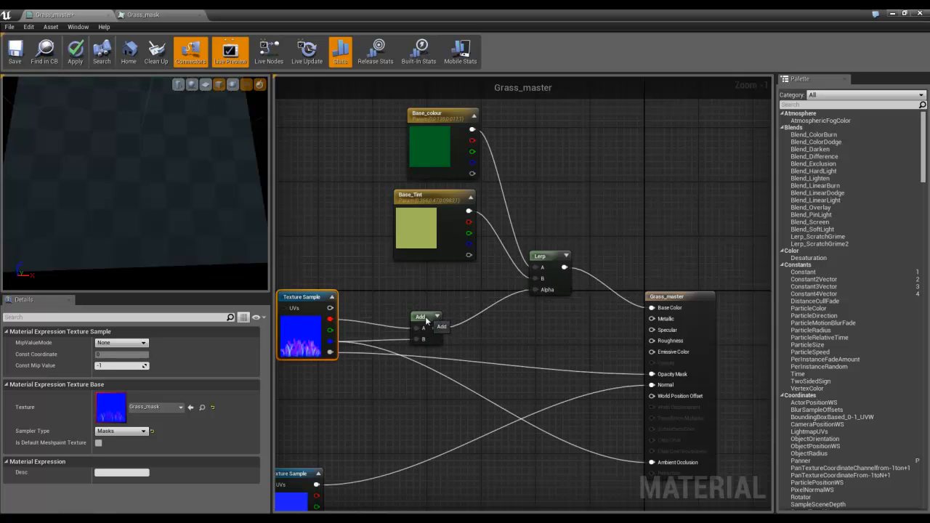
left_click(430, 319)
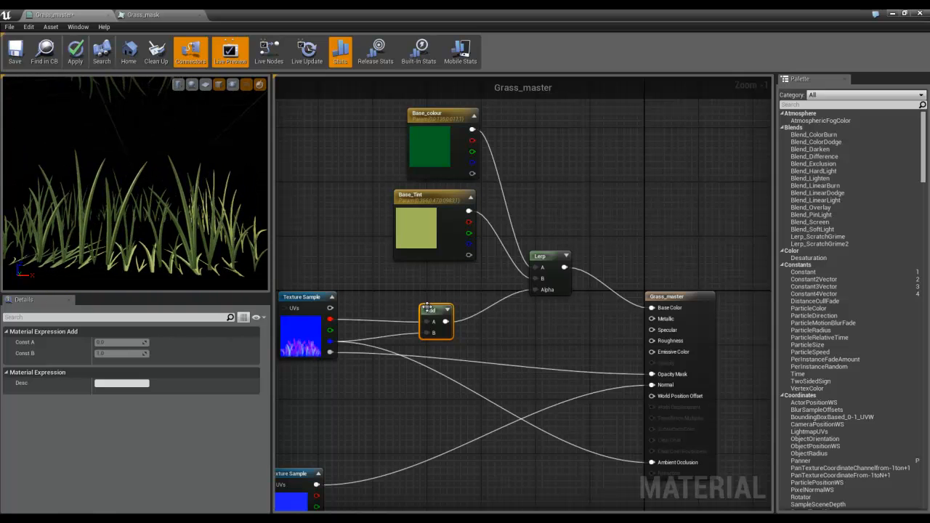
left_click_drag(435, 308, 401, 298)
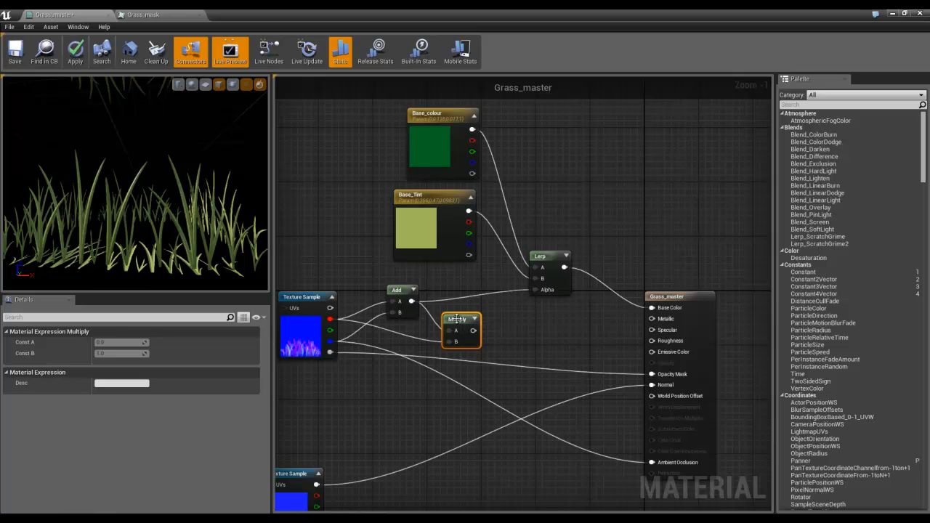
left_click(462, 320)
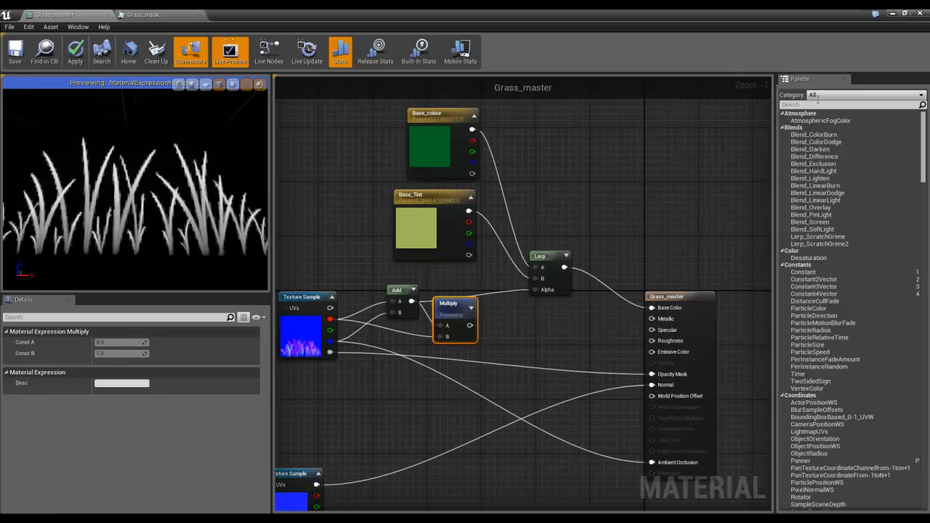
type("power")
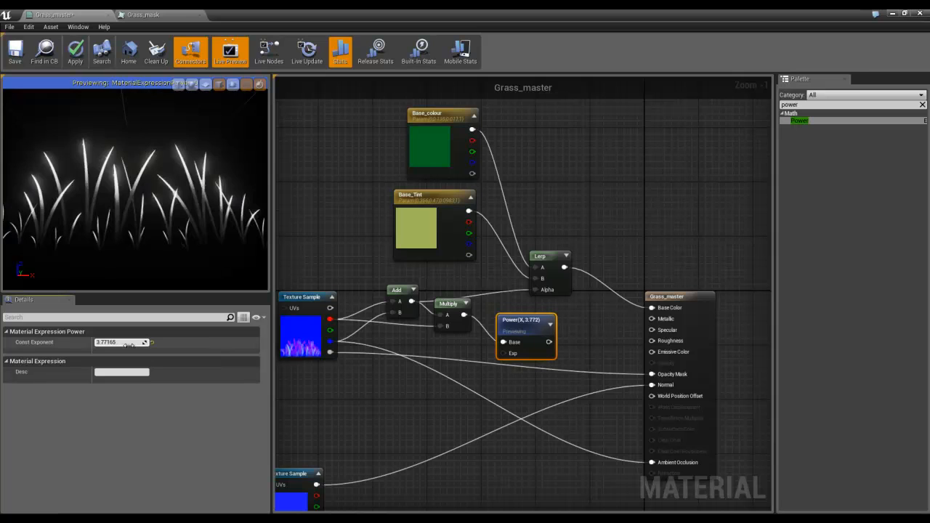
Step: Set the Power exponent constant and route Multiply through Power into the Lerp alpha
left_click_drag(119, 343, 105, 343)
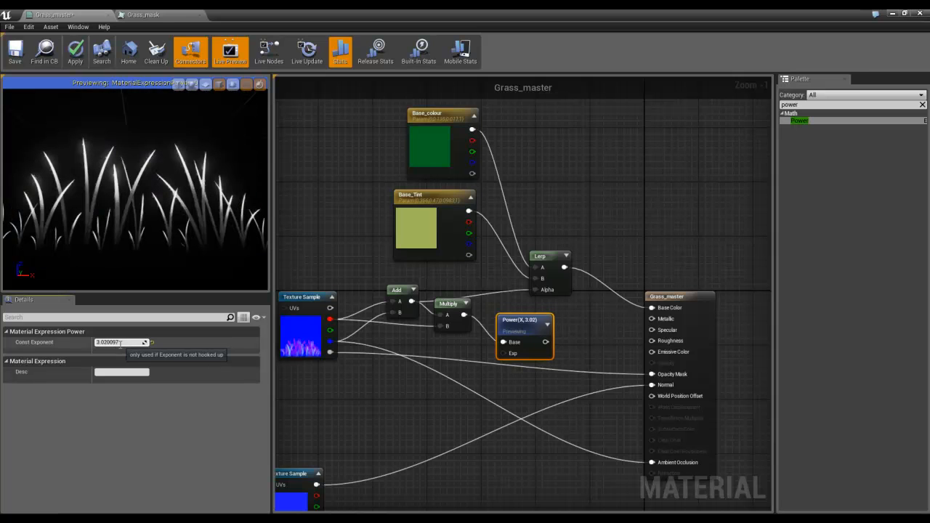
triple_click(116, 343)
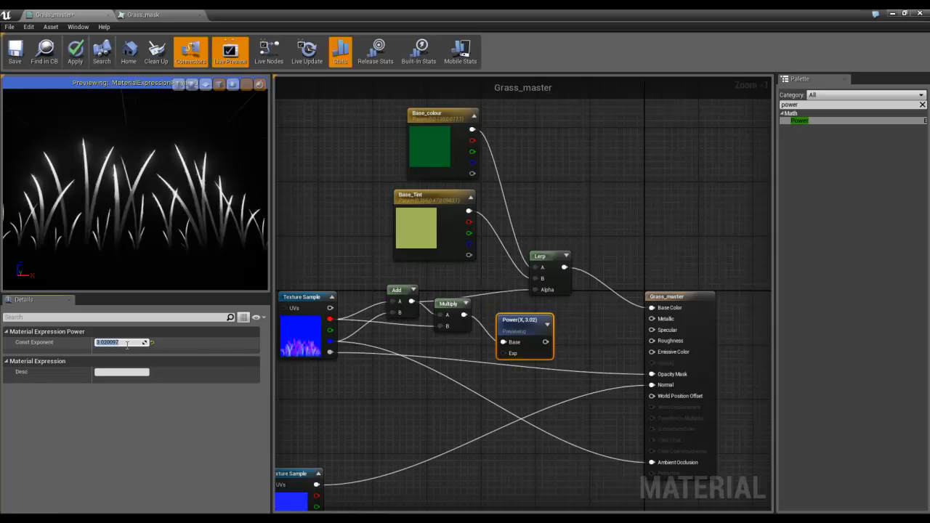
type("2.0")
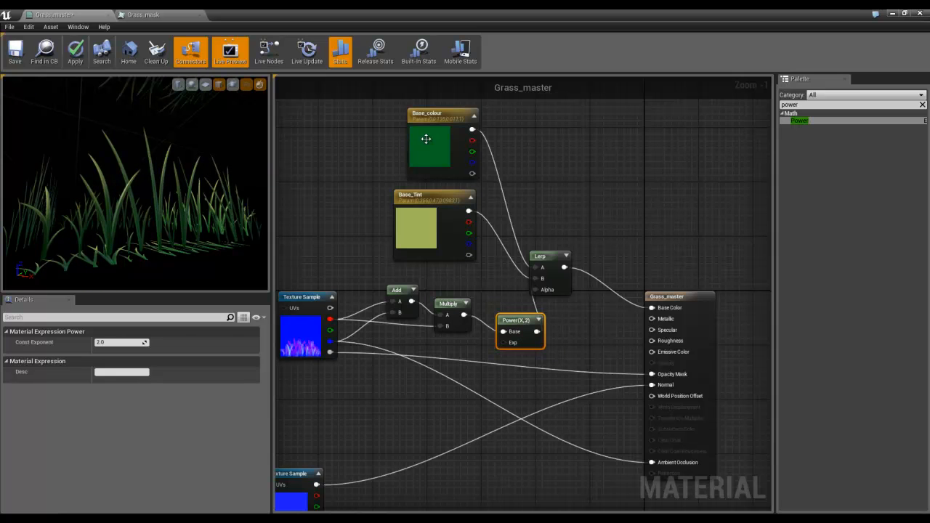
mouse_move(552, 258)
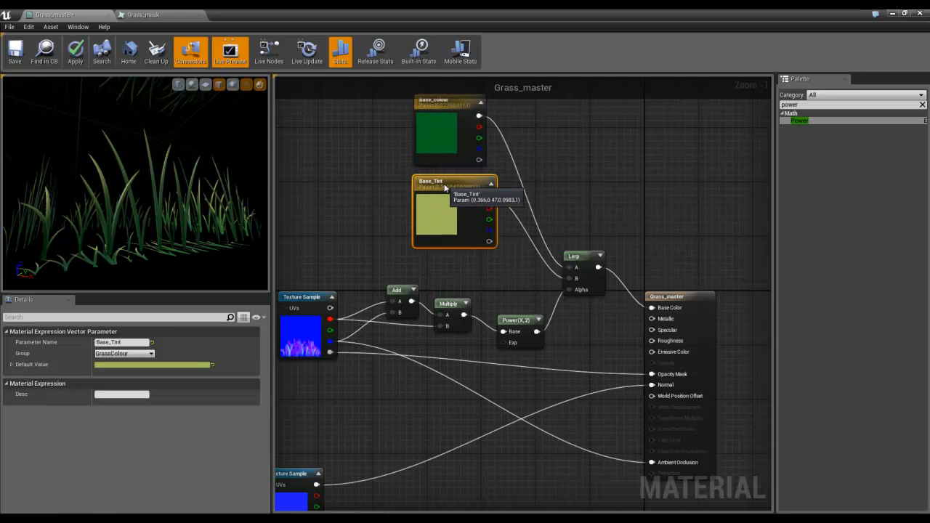
mouse_move(515, 321)
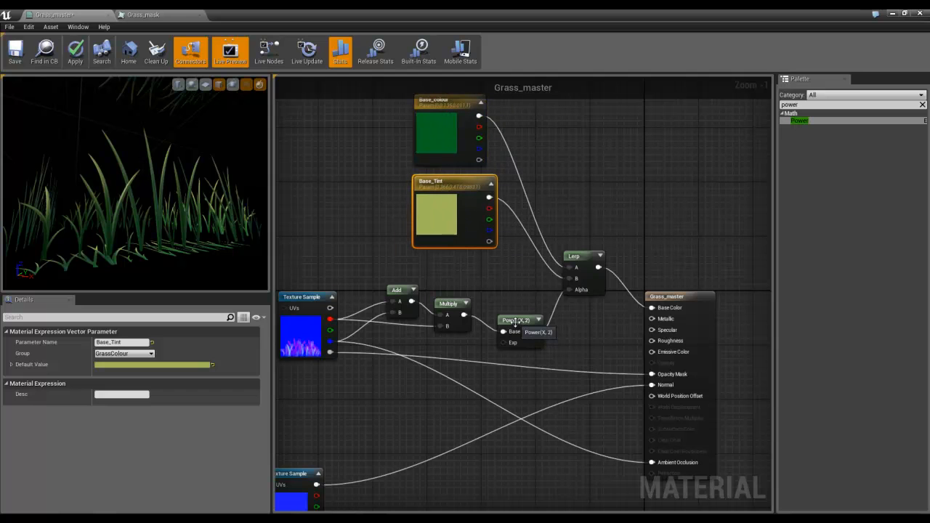
left_click(447, 290)
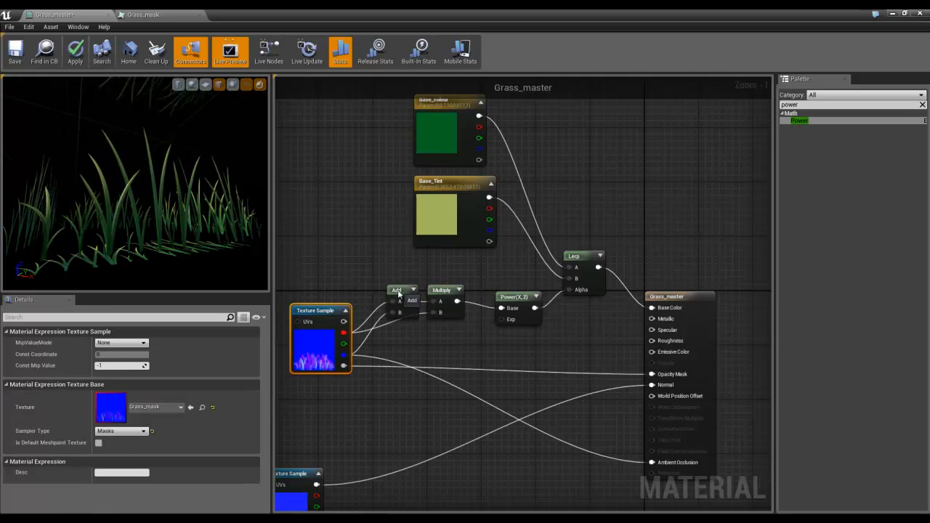
left_click(443, 276)
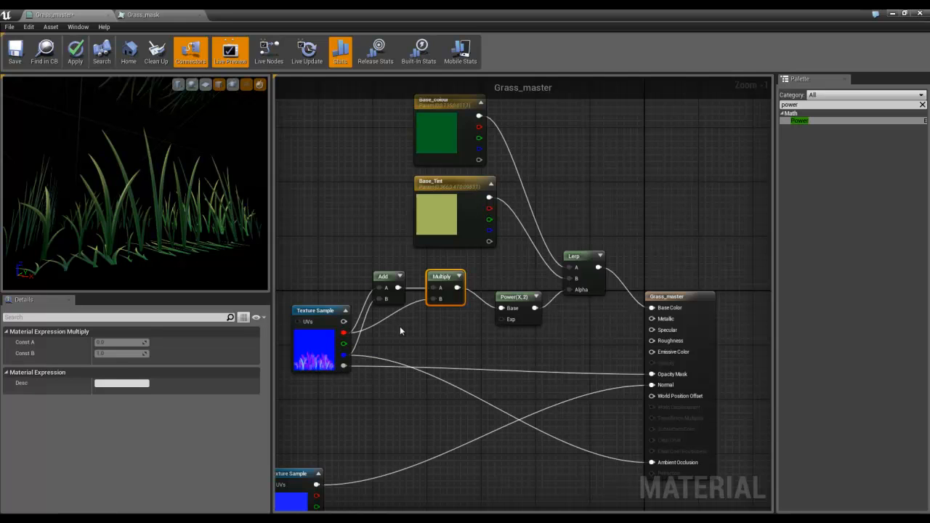
mouse_move(472, 307)
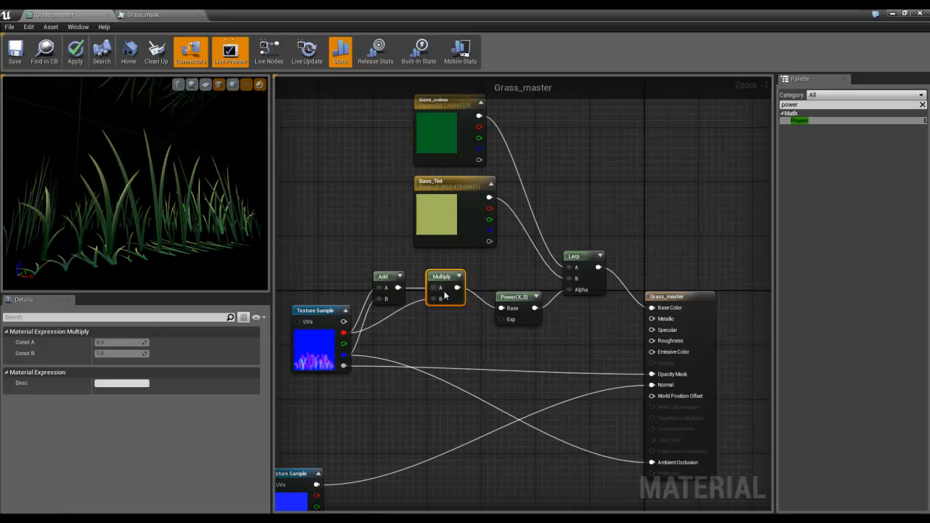
left_click(517, 291)
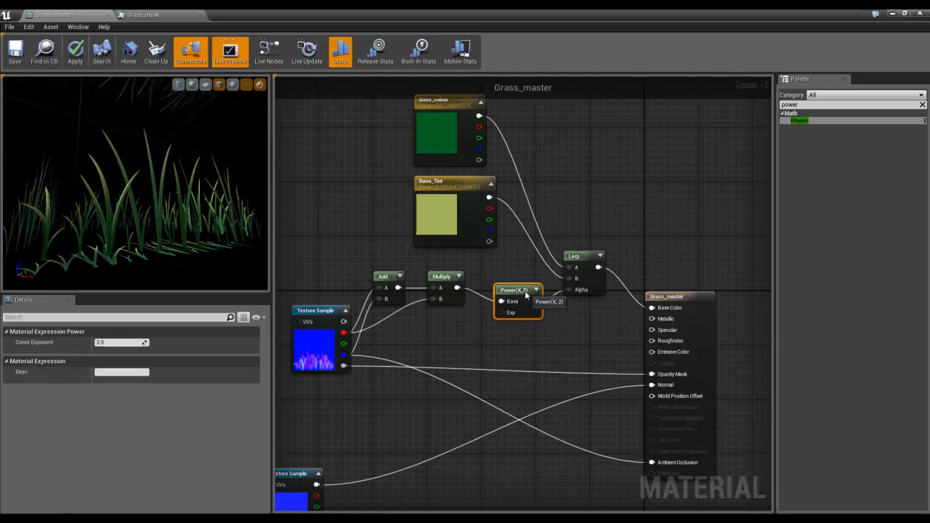
mouse_move(433, 324)
type("2")
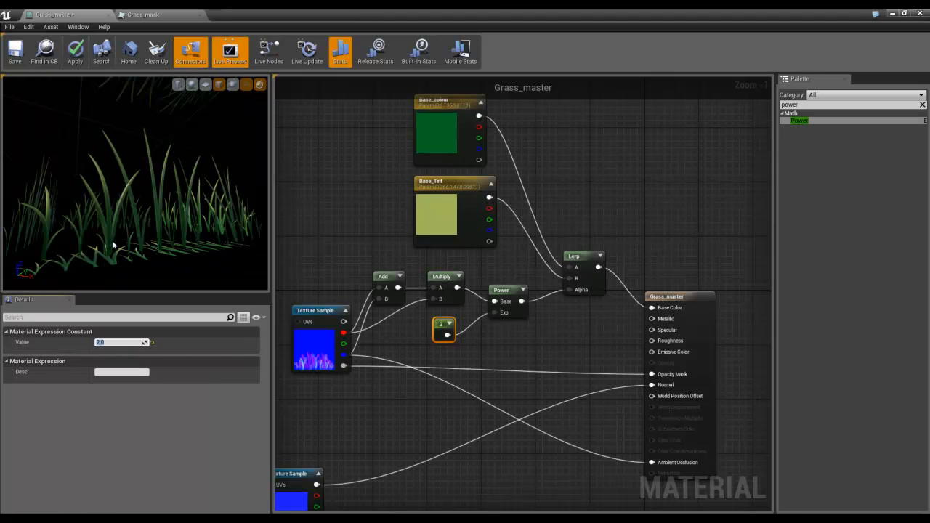
mouse_move(164, 229)
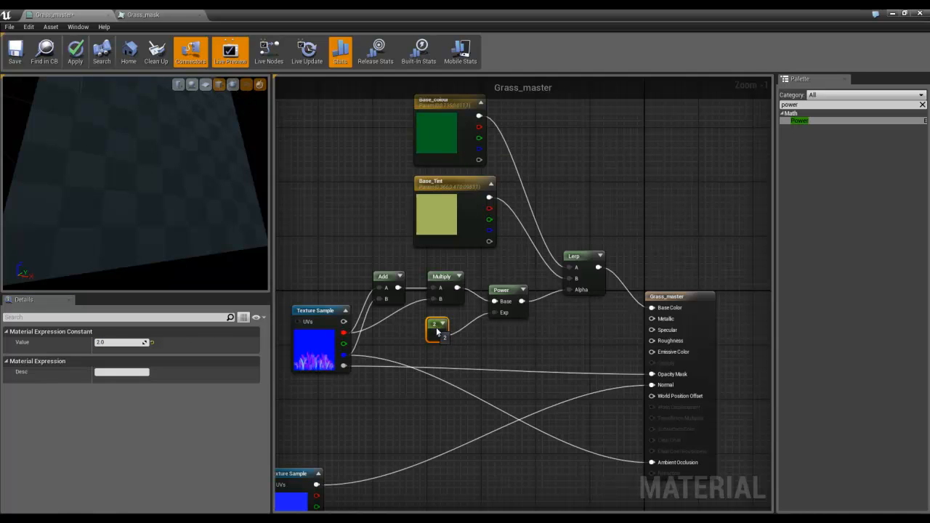
Step: Convert the exponent constant to a scalar parameter Base_Contrast in the GrassColour group
right_click(435, 326)
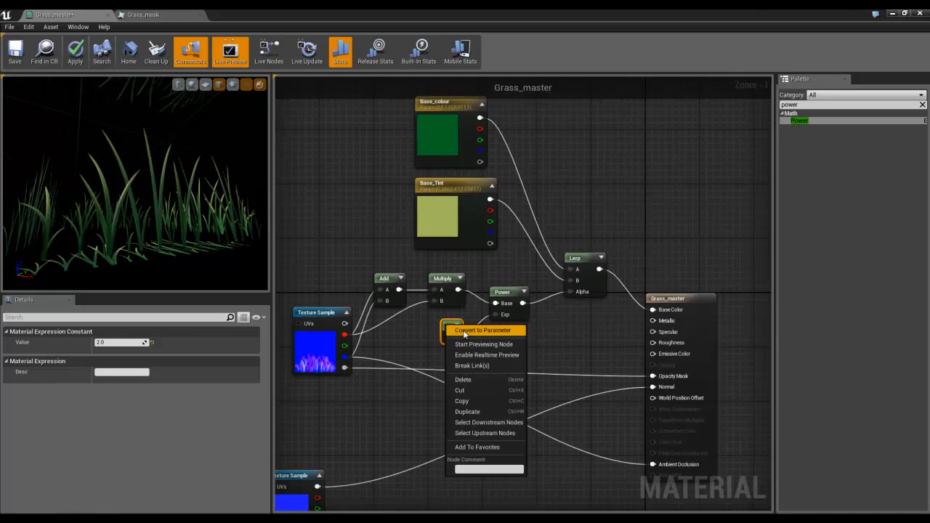
left_click(482, 330)
type("Base_Contrast")
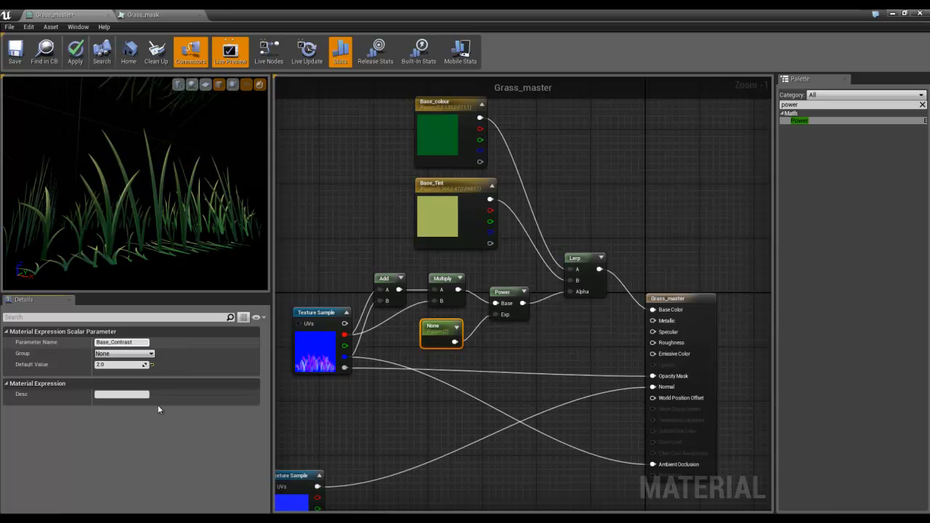
left_click(151, 353)
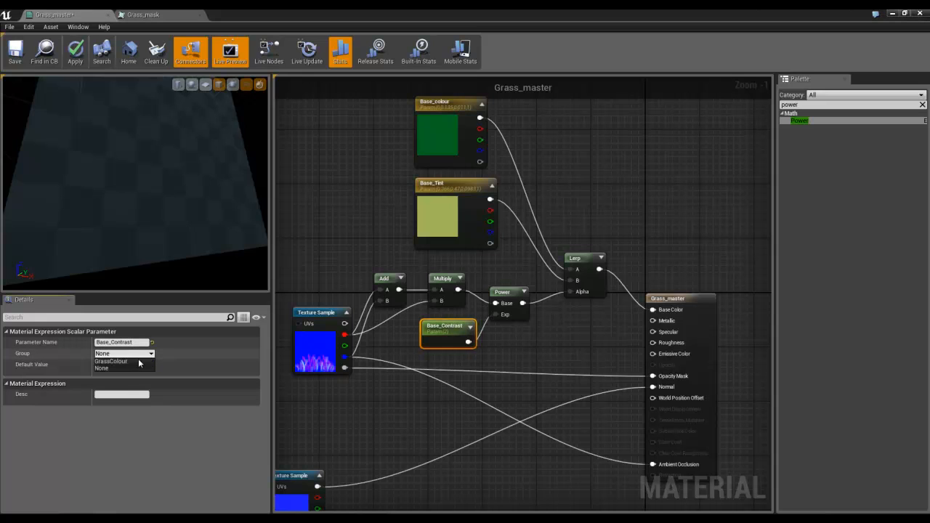
left_click(110, 360)
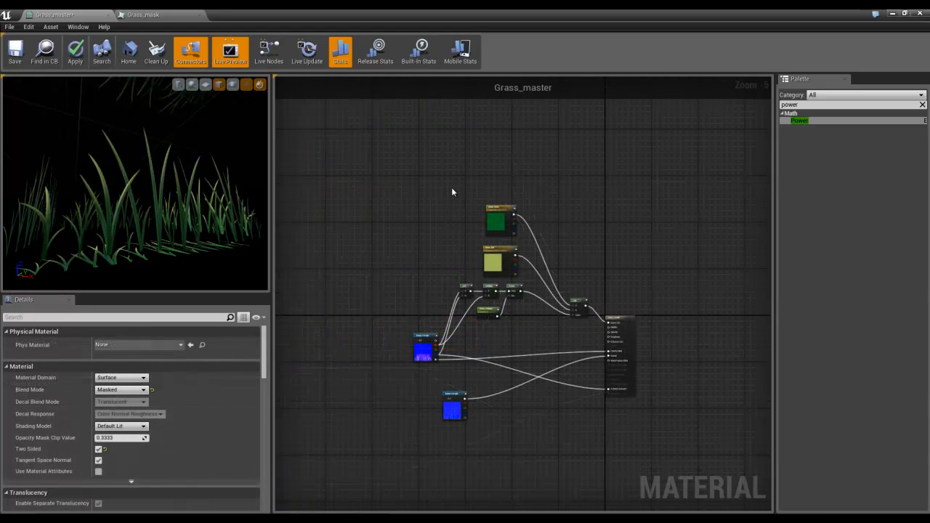
Step: Wrap the colour-blending nodes in a comment titled Albedo and apply the material
left_click_drag(452, 191, 596, 331)
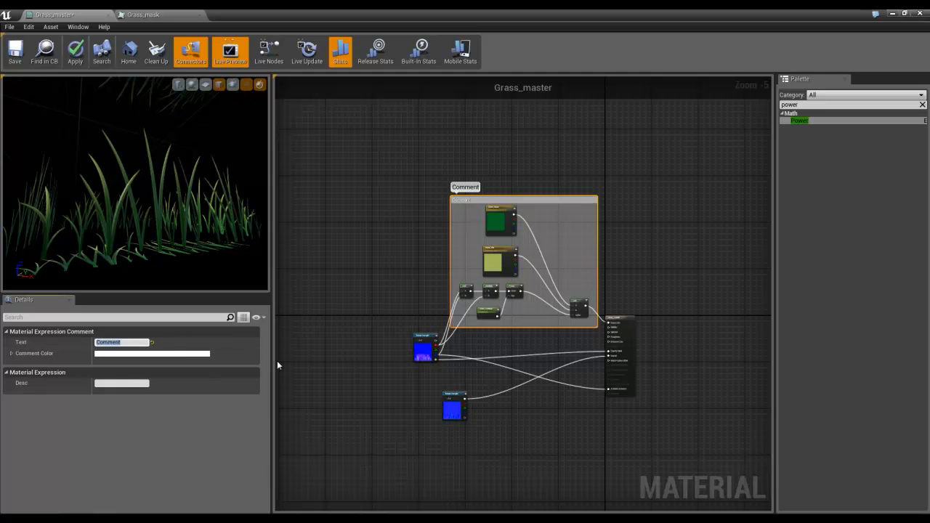
type("Albedo")
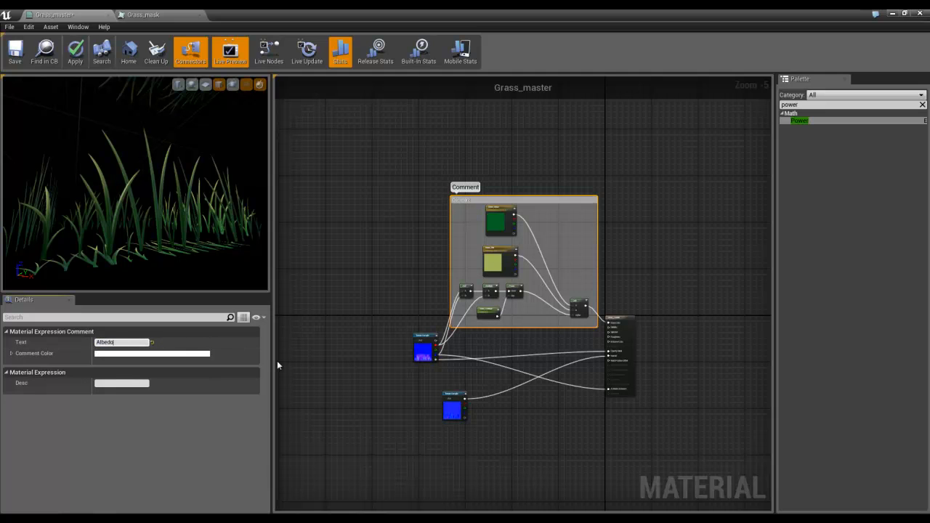
type("Albedo")
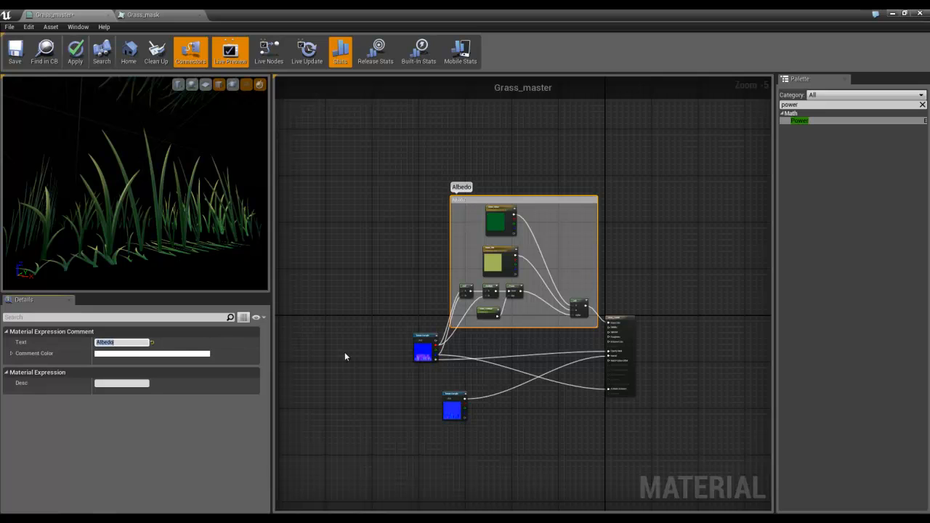
left_click(471, 206)
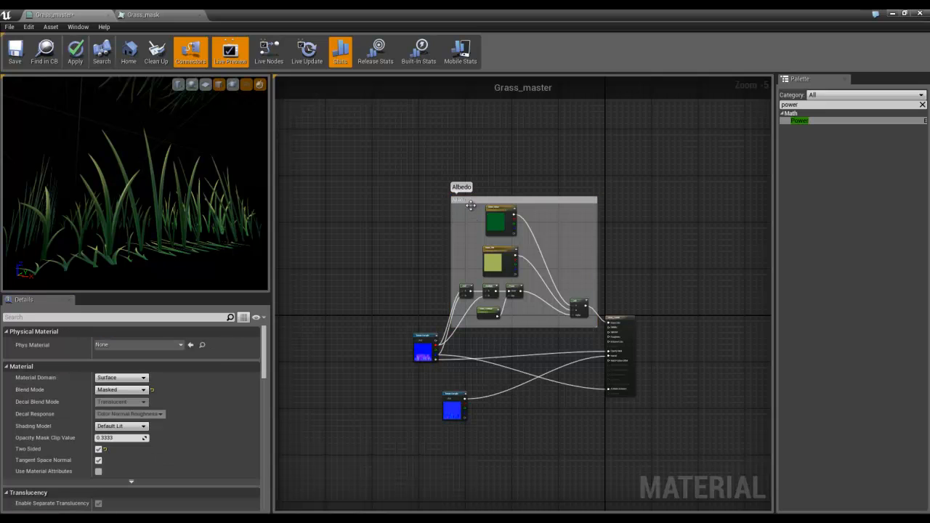
mouse_move(457, 201)
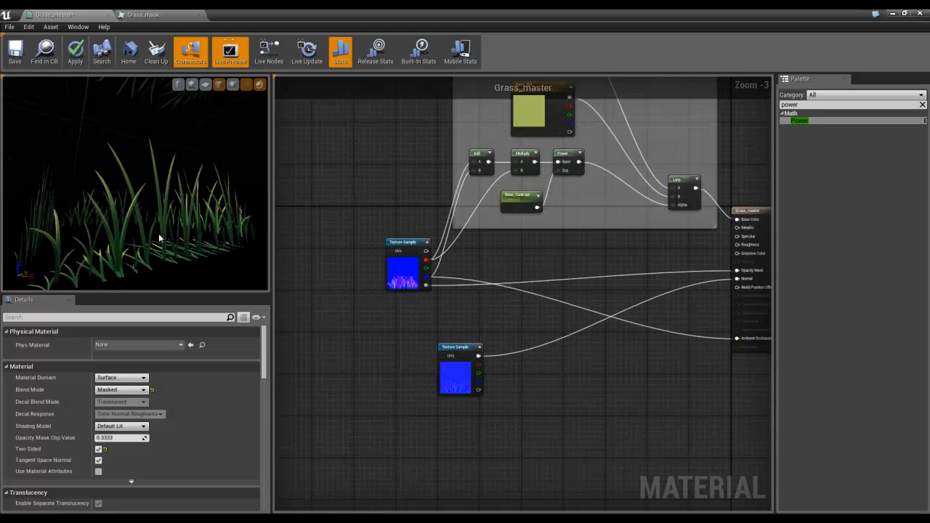
left_click(75, 51)
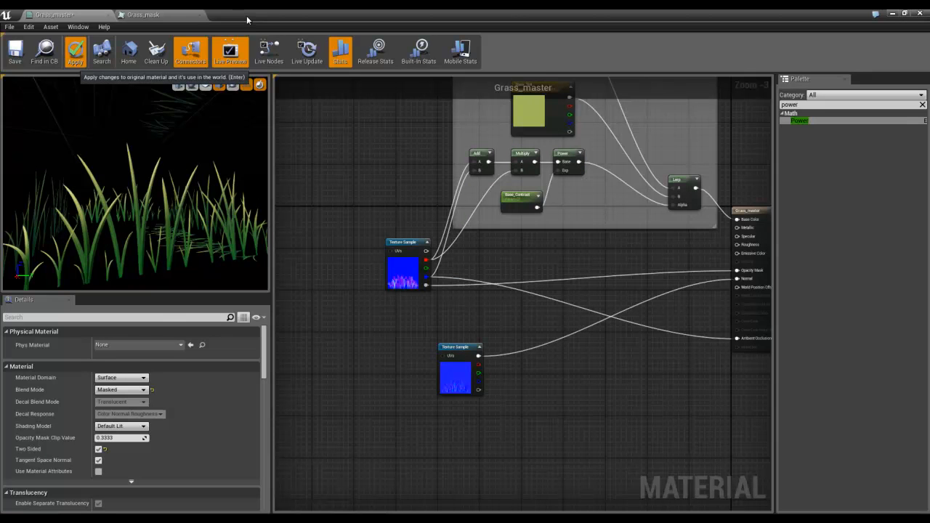
Step: Assign Grass_master to Element 0 of the grass clump mesh in the Static Mesh Editor
left_click(76, 51)
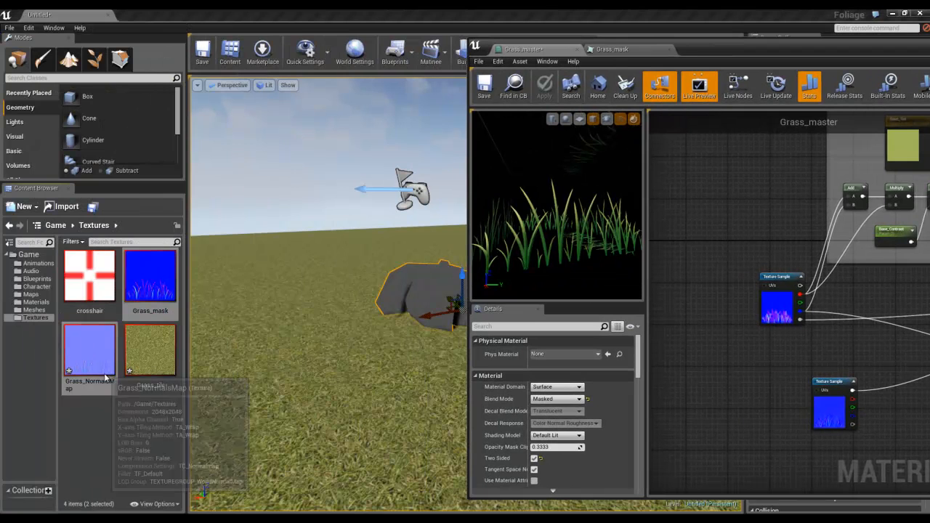
left_click(35, 301)
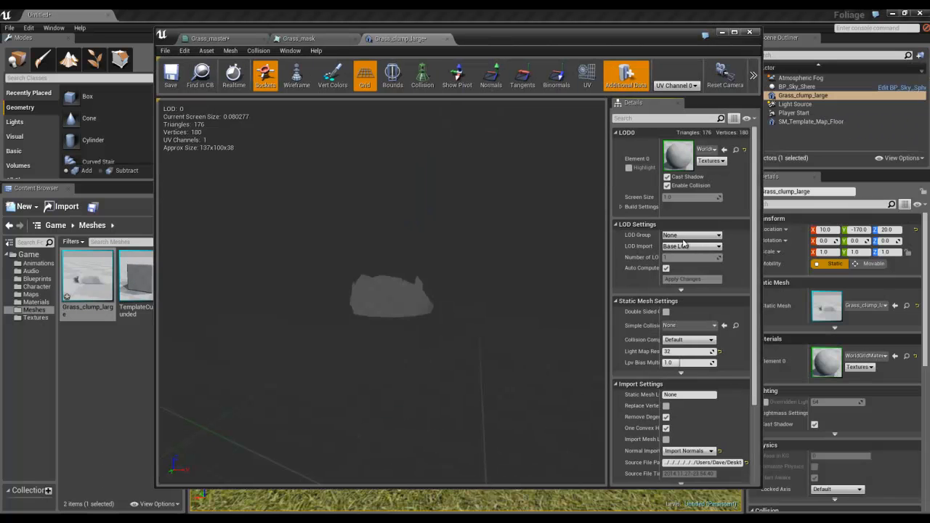
mouse_move(733, 283)
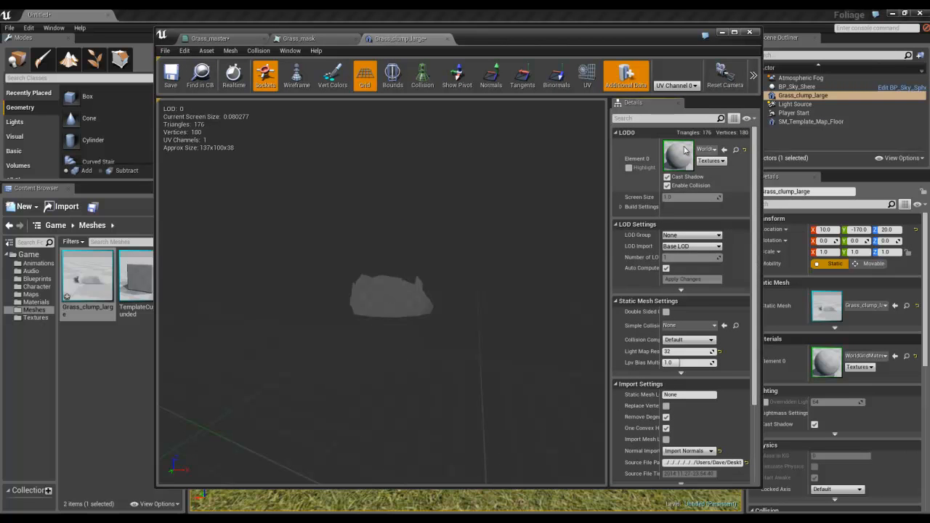
left_click(35, 301)
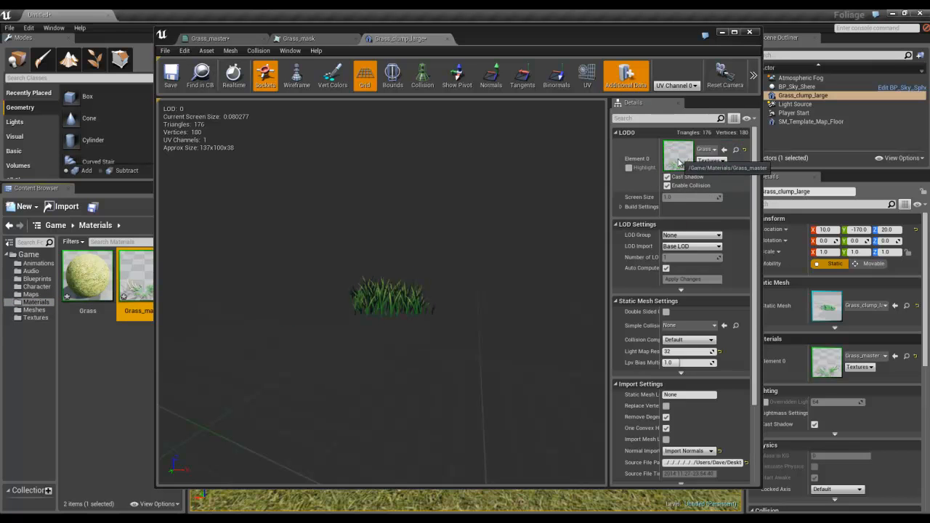
left_click(171, 76)
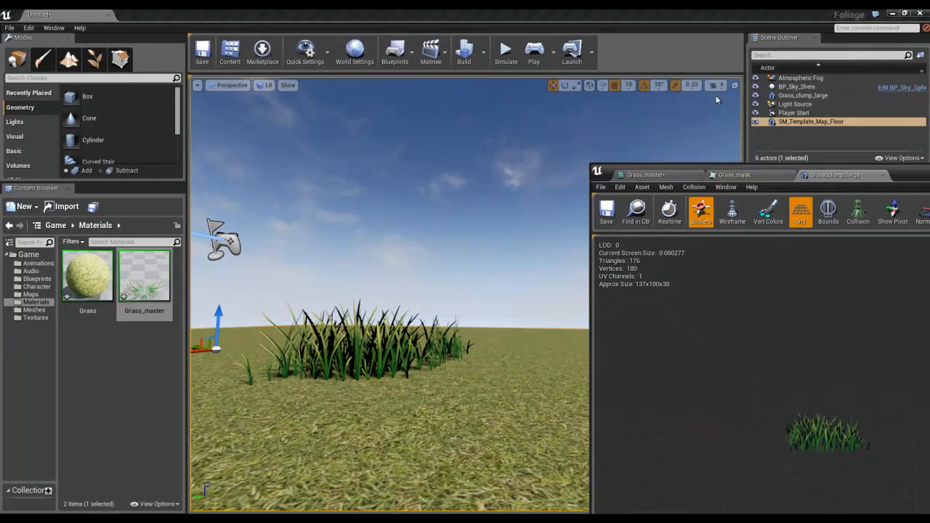
Step: Show the grass clump mesh's UV layout and bring up the Generate Unique UVs panel
left_click(715, 84)
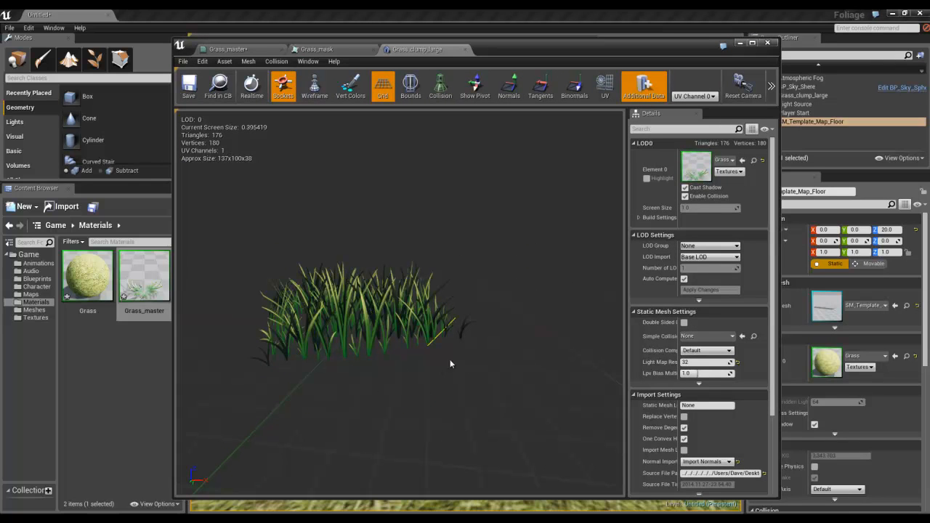
mouse_move(392, 328)
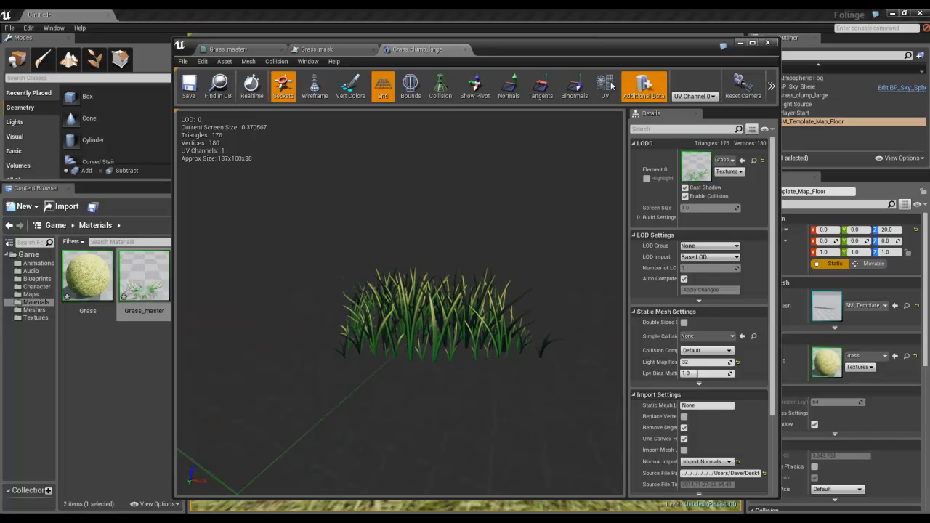
left_click(604, 86)
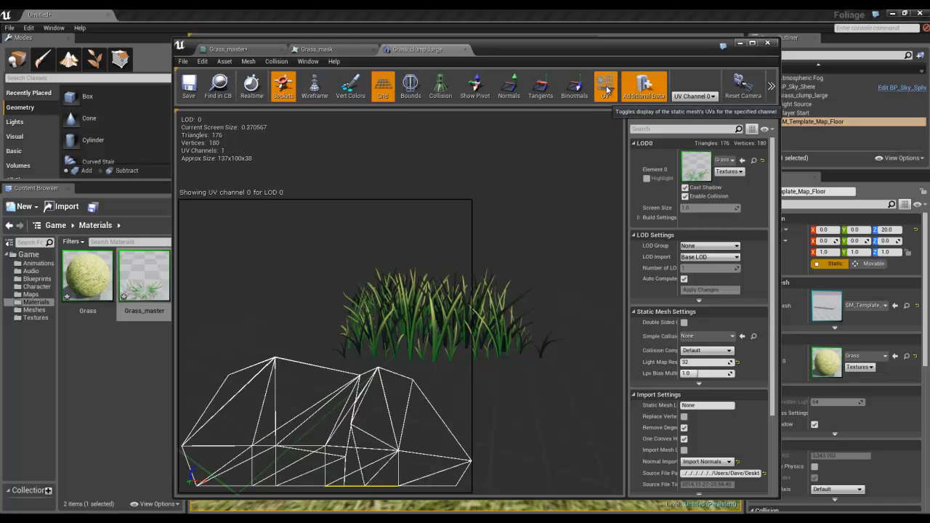
mouse_move(206, 383)
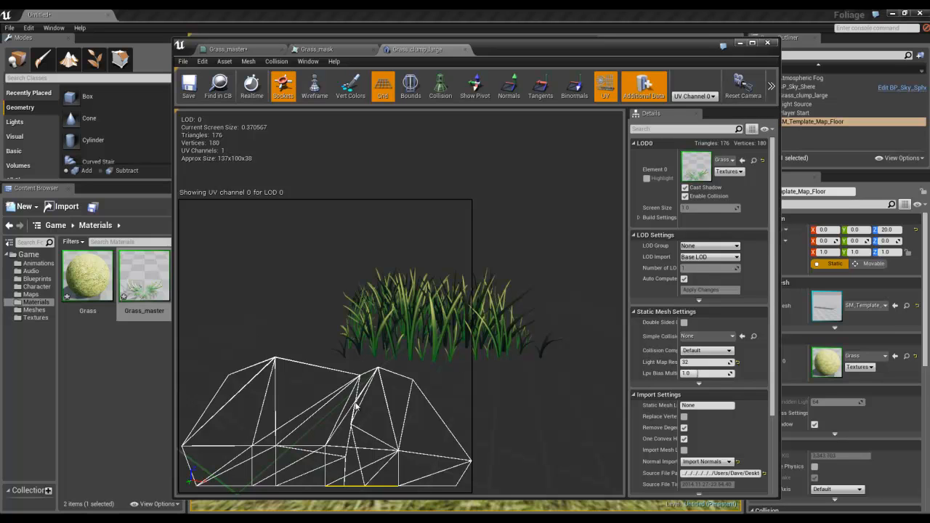
mouse_move(404, 108)
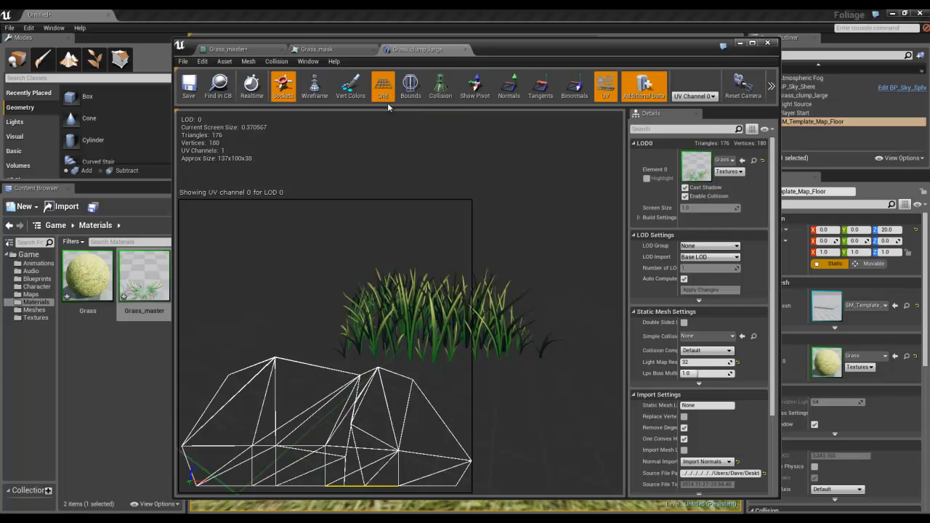
left_click(308, 61)
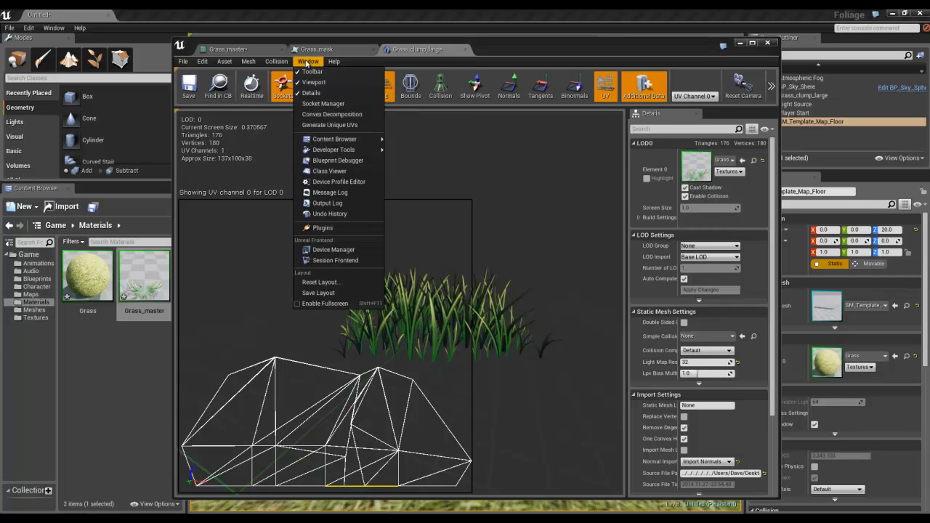
left_click(328, 125)
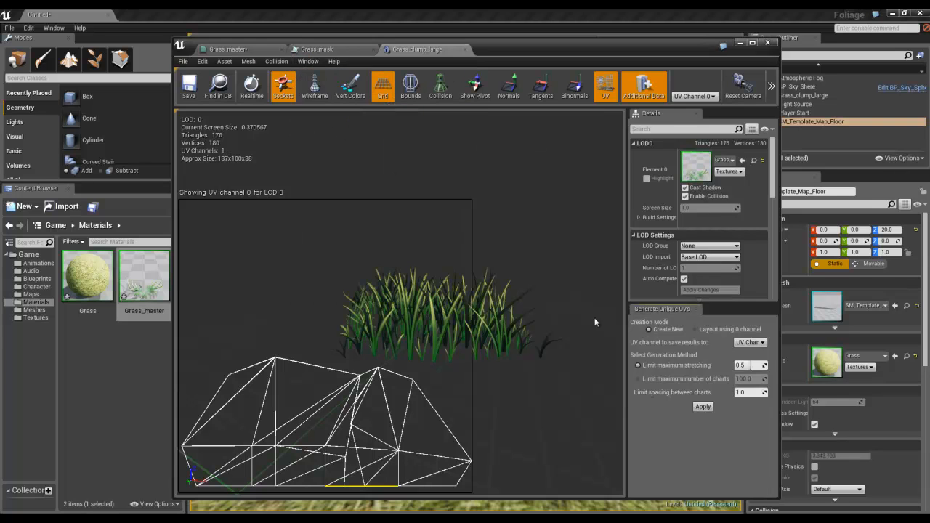
Step: Generate a new unique UV layout into UV channel 1 and display that channel
left_click(749, 342)
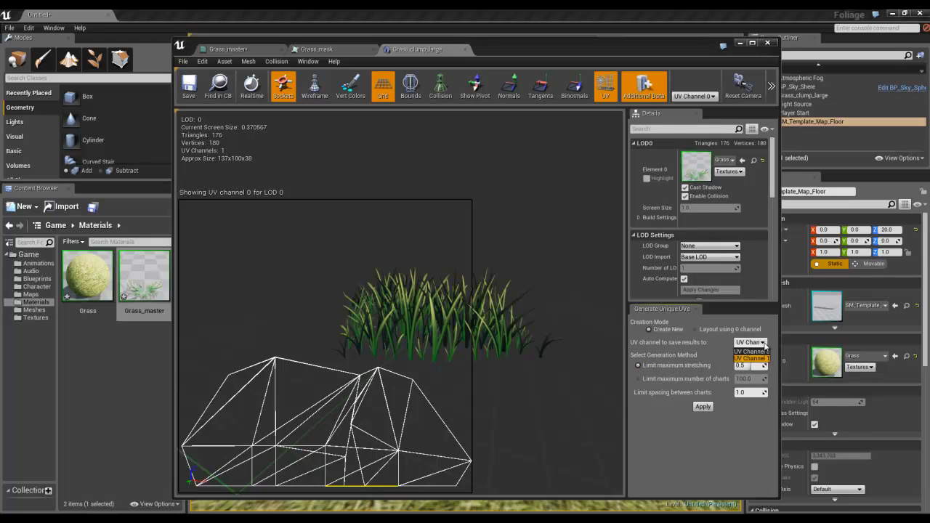
left_click(753, 357)
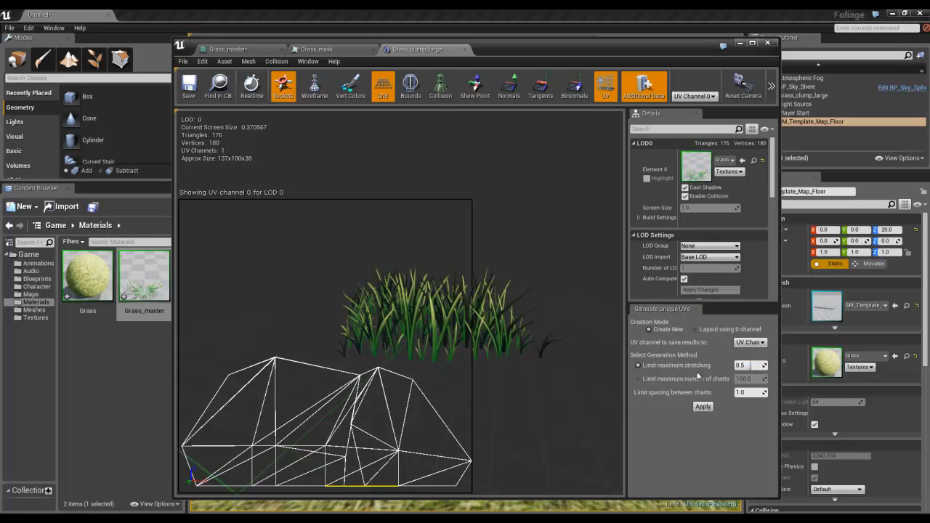
mouse_move(715, 424)
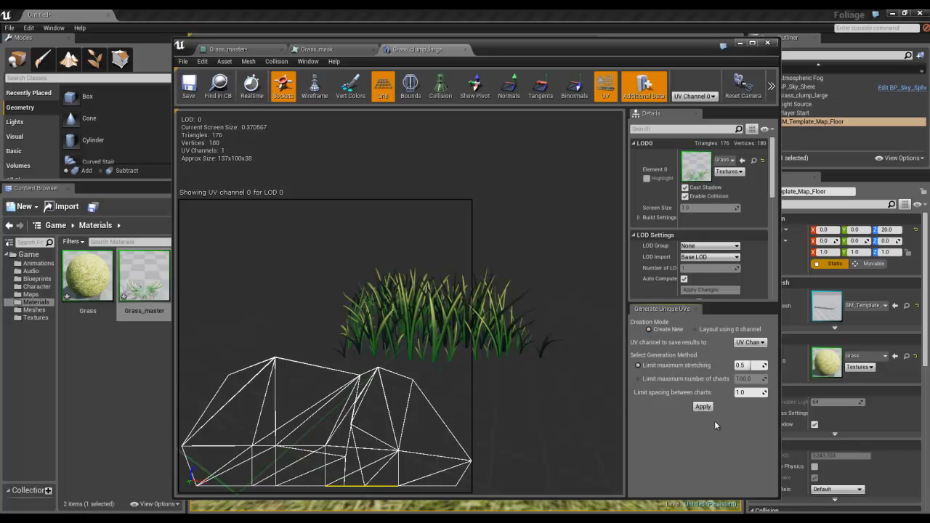
left_click(703, 406)
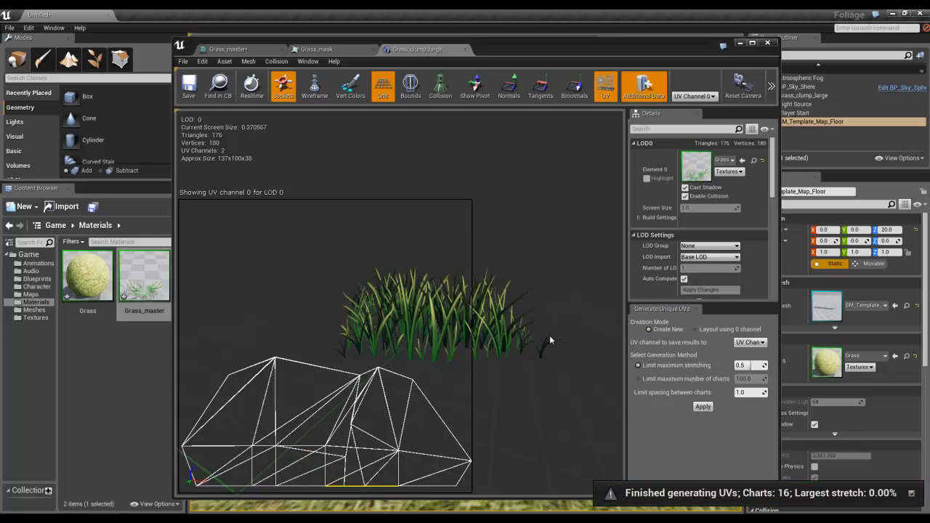
left_click(695, 96)
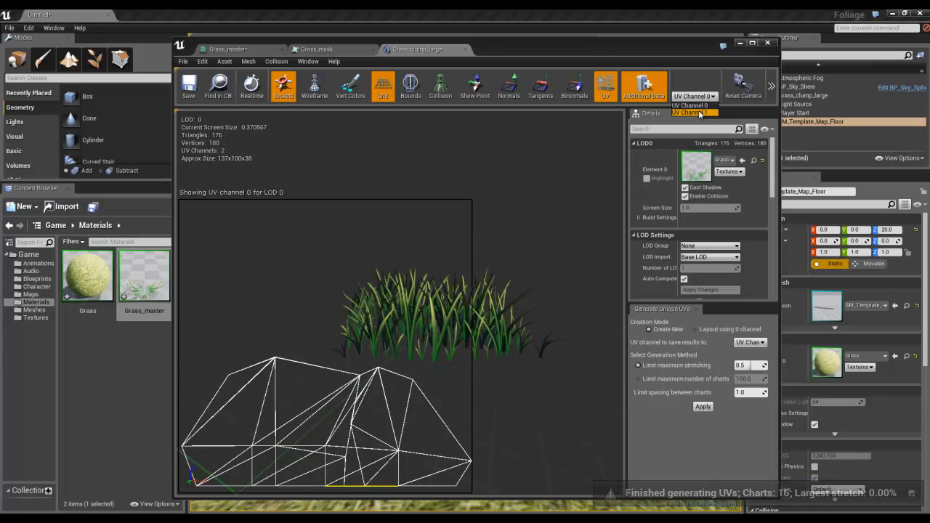
left_click(694, 114)
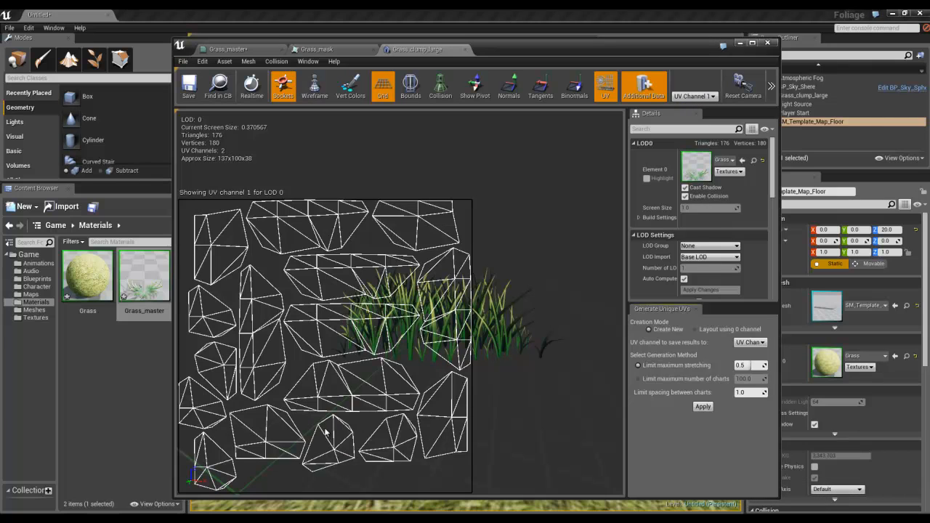
mouse_move(189, 86)
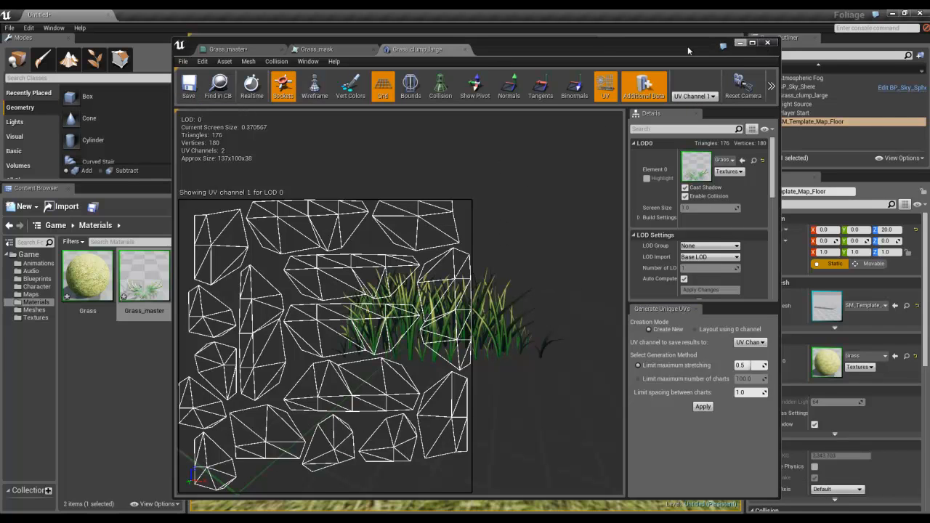
mouse_move(228, 49)
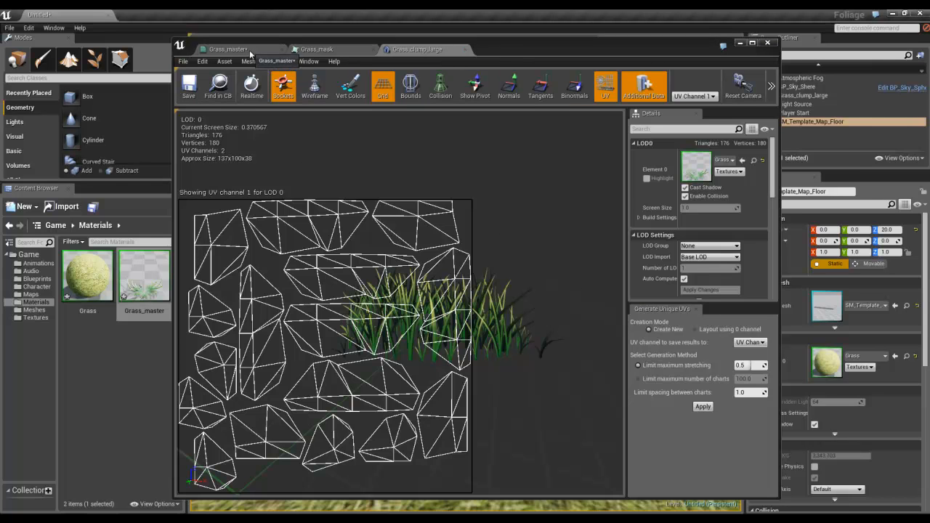
Step: Bring the Grass_master material graph back to the front
left_click(229, 50)
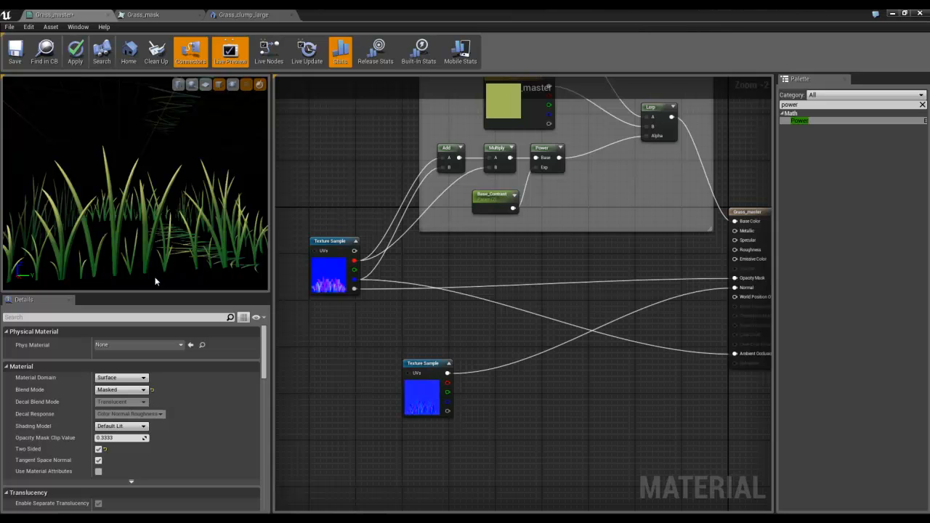
mouse_move(355, 270)
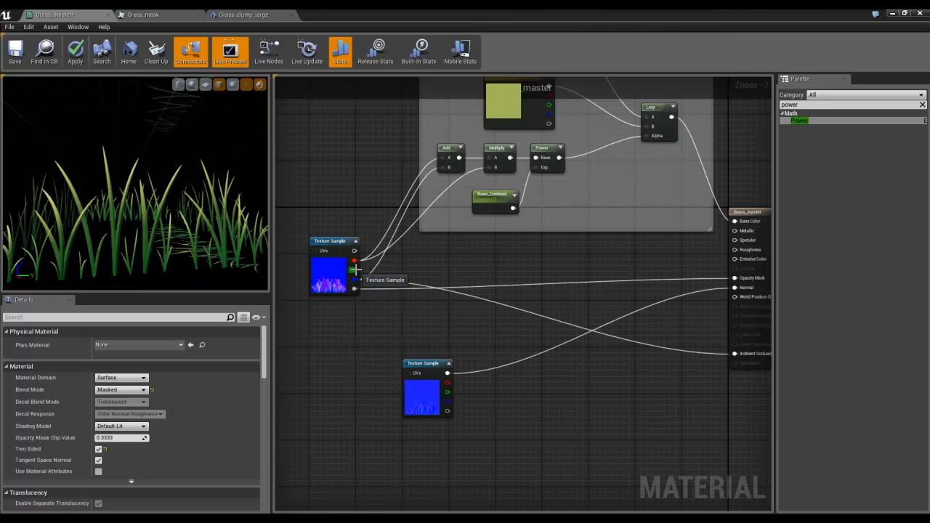
left_click(142, 15)
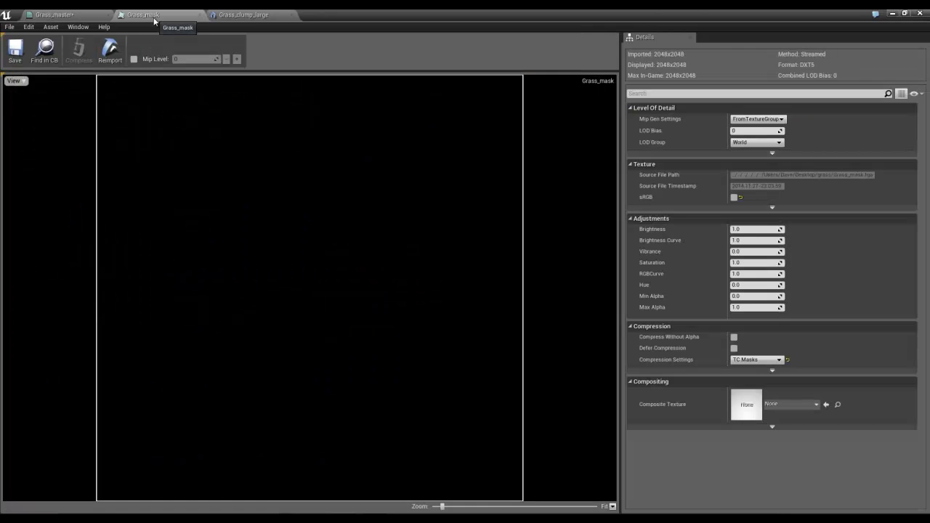
left_click(13, 81)
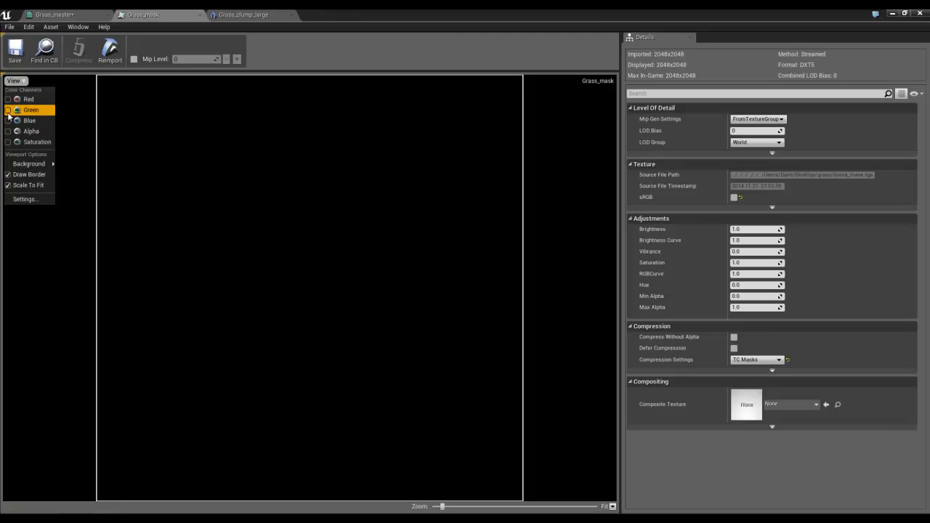
left_click(9, 110)
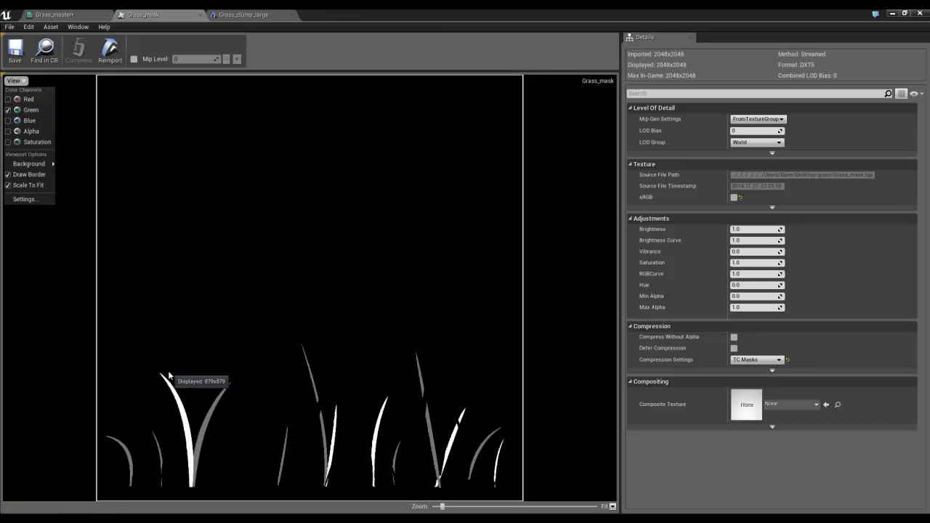
mouse_move(313, 480)
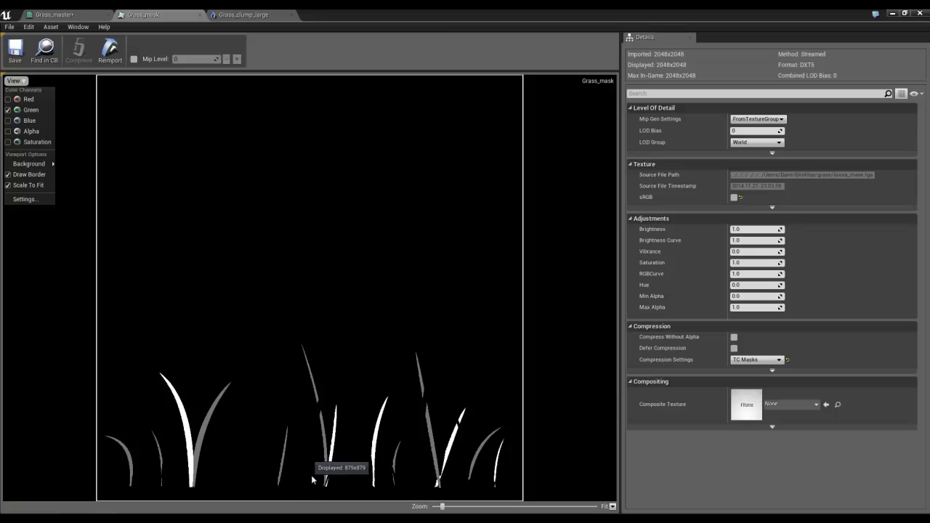
mouse_move(465, 401)
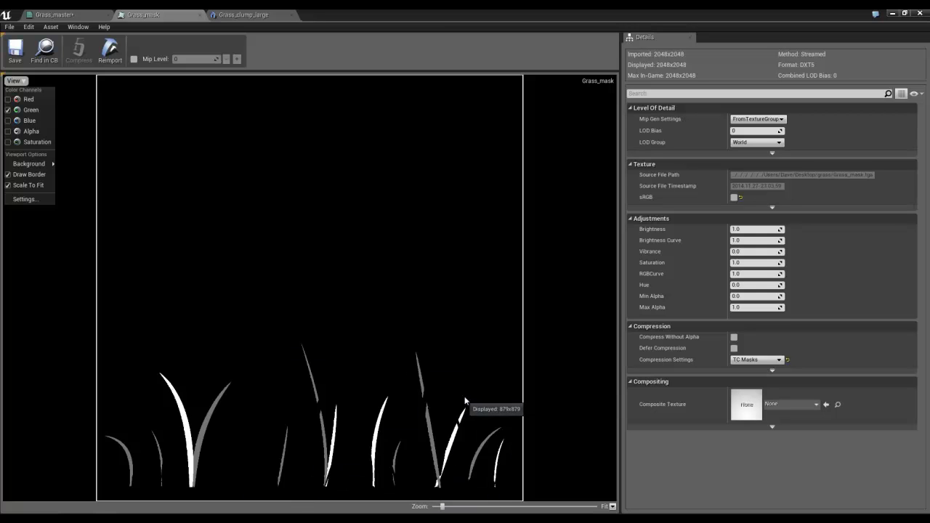
mouse_move(307, 410)
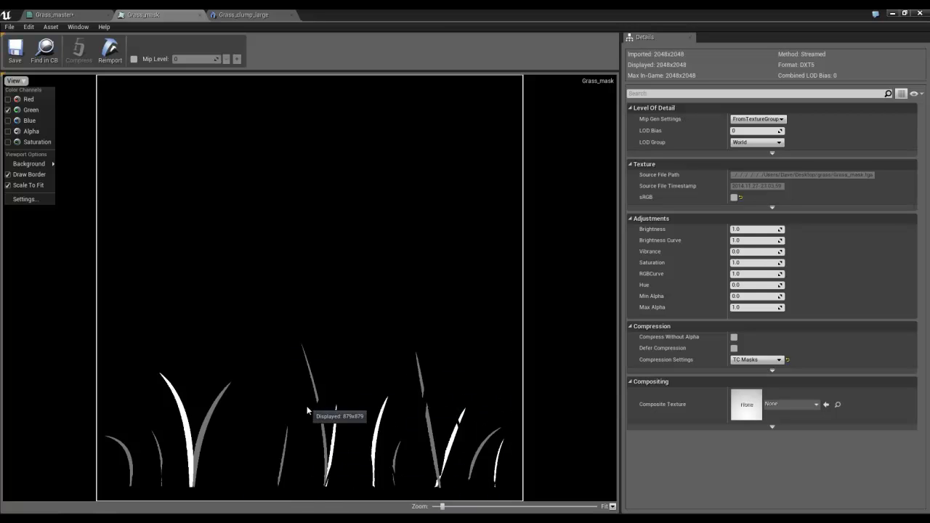
mouse_move(104, 105)
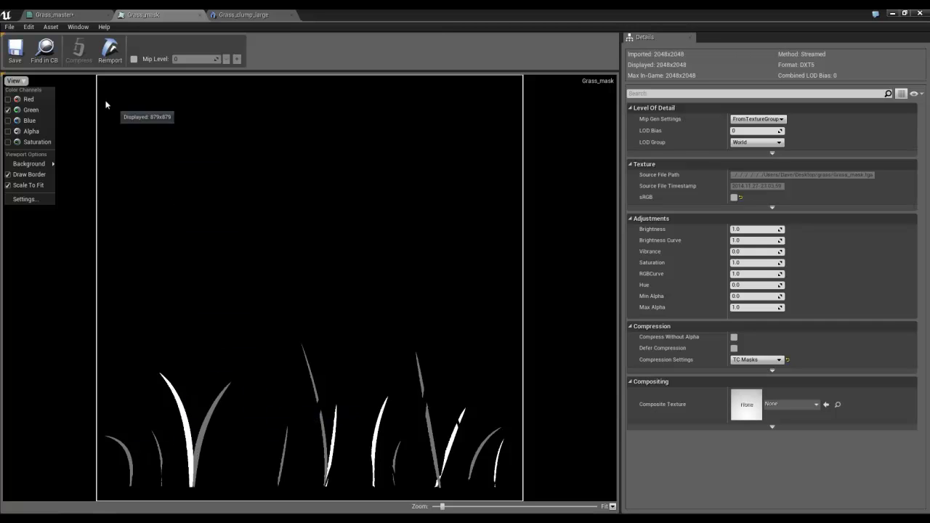
mouse_move(79, 22)
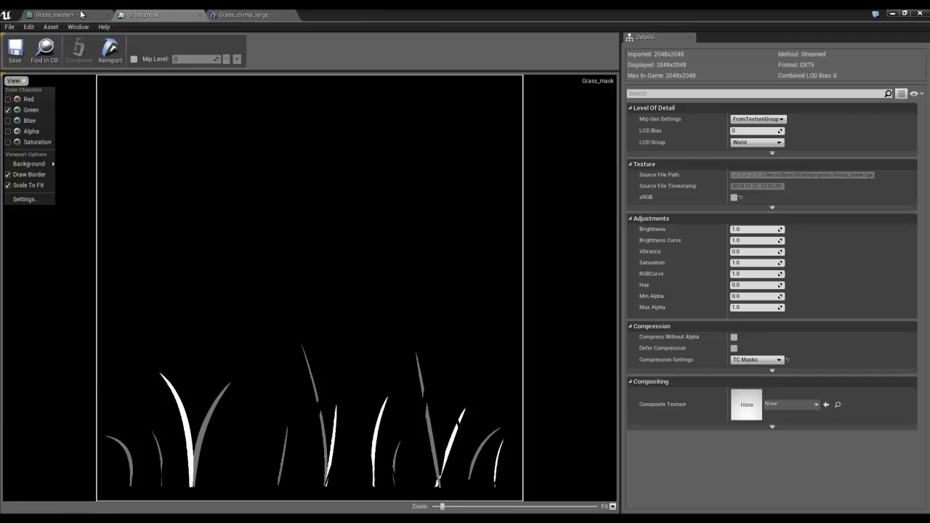
left_click(56, 15)
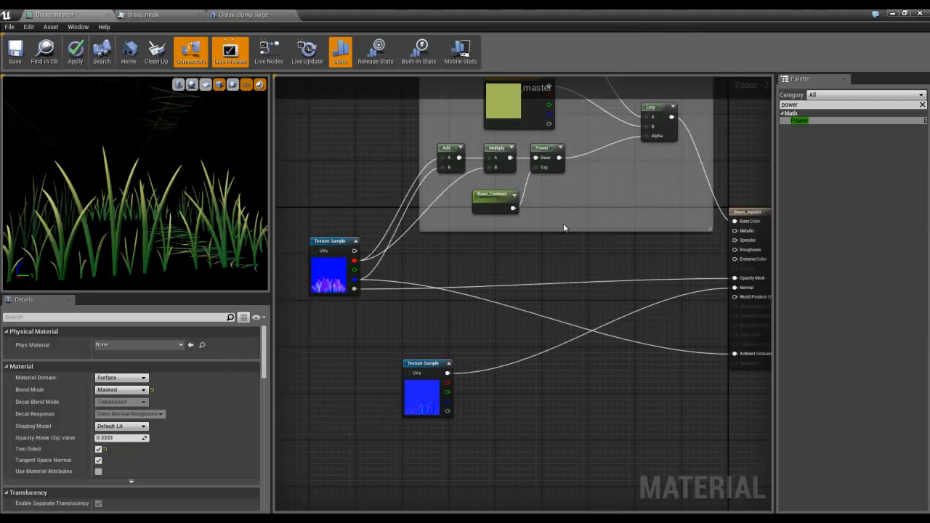
mouse_move(540, 231)
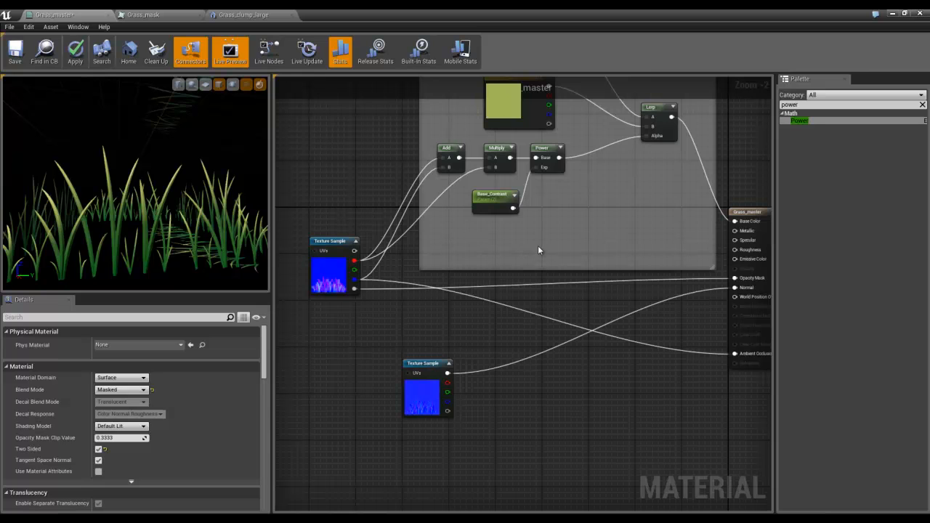
mouse_move(526, 241)
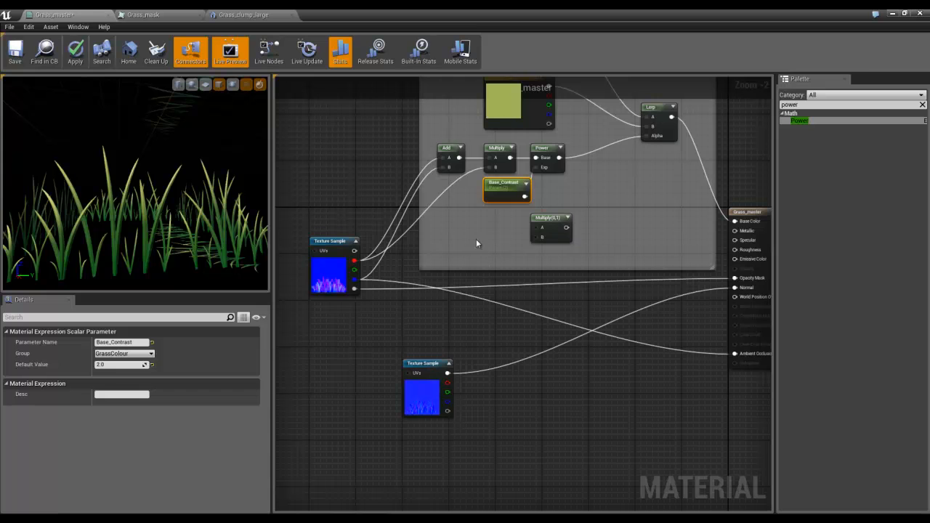
Step: Place a Constant3Vector set to magenta beside the new Multiply node in the Albedo group
left_click(486, 239)
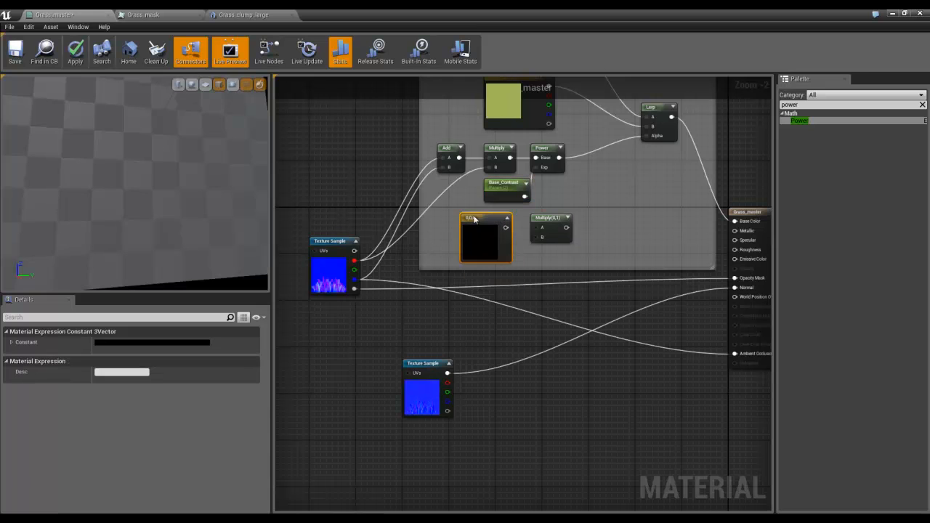
double_click(485, 238)
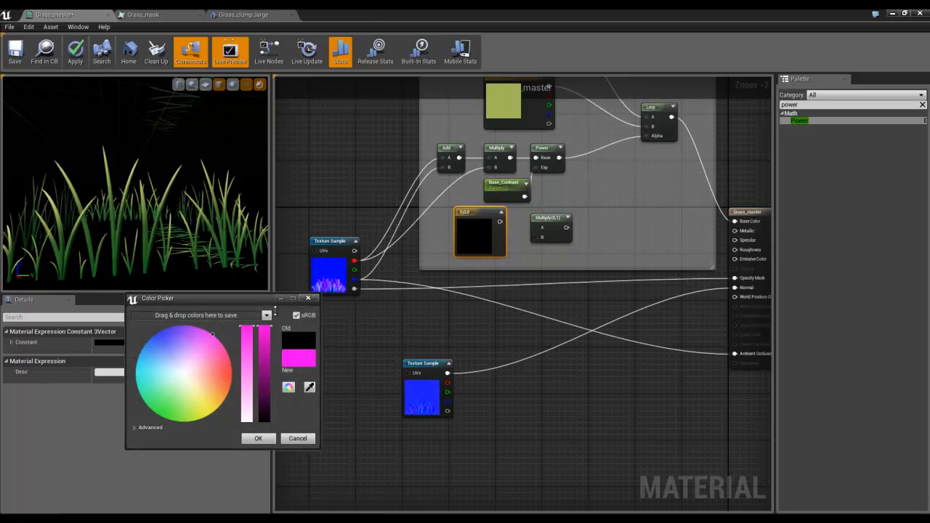
left_click(259, 439)
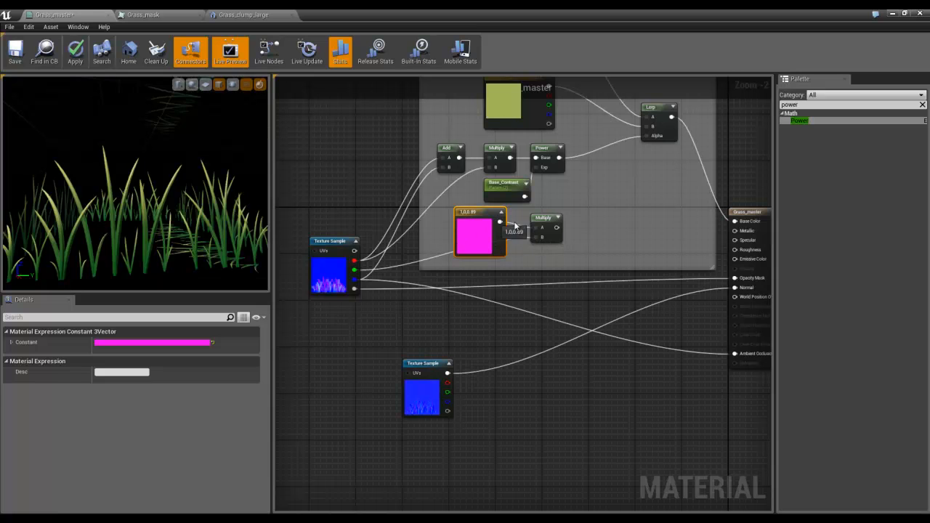
right_click(545, 218)
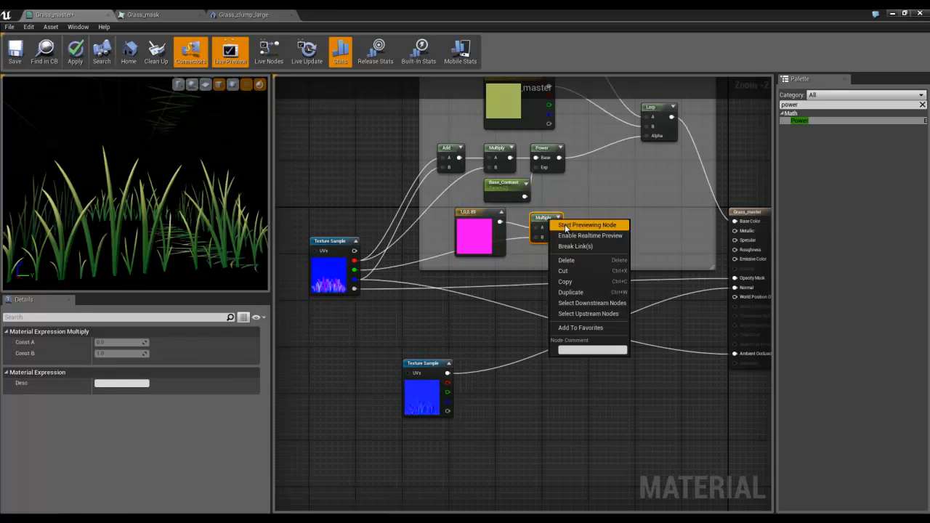
Step: Preview the Multiply output and route it through an Add node with the Lerp into Base Color
left_click(587, 224)
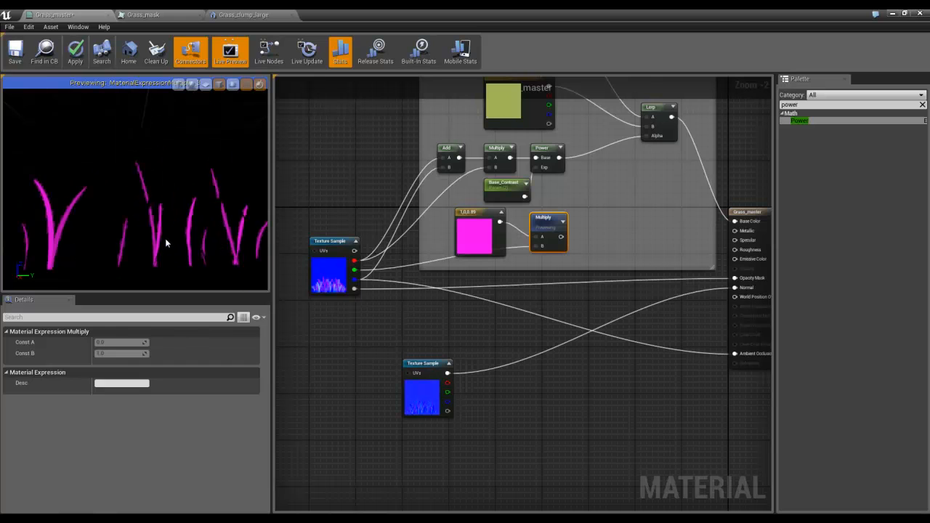
mouse_move(569, 221)
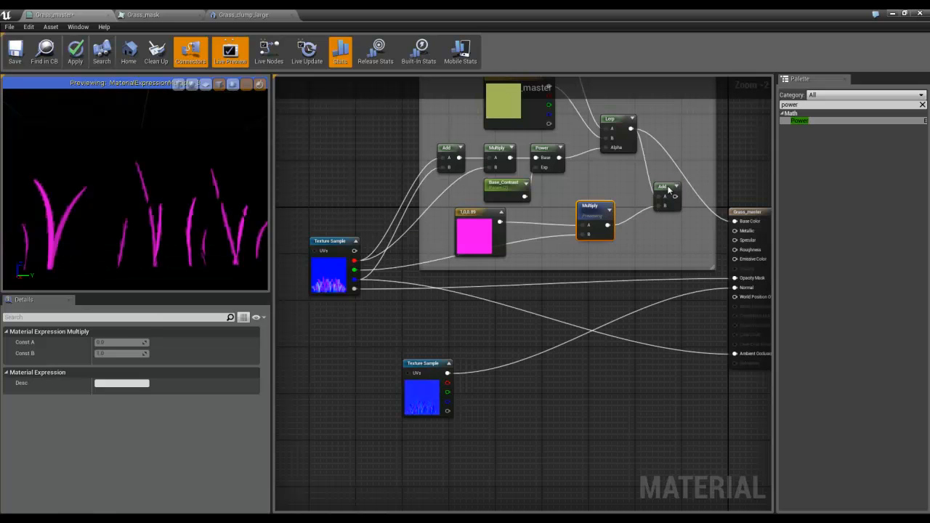
left_click(669, 186)
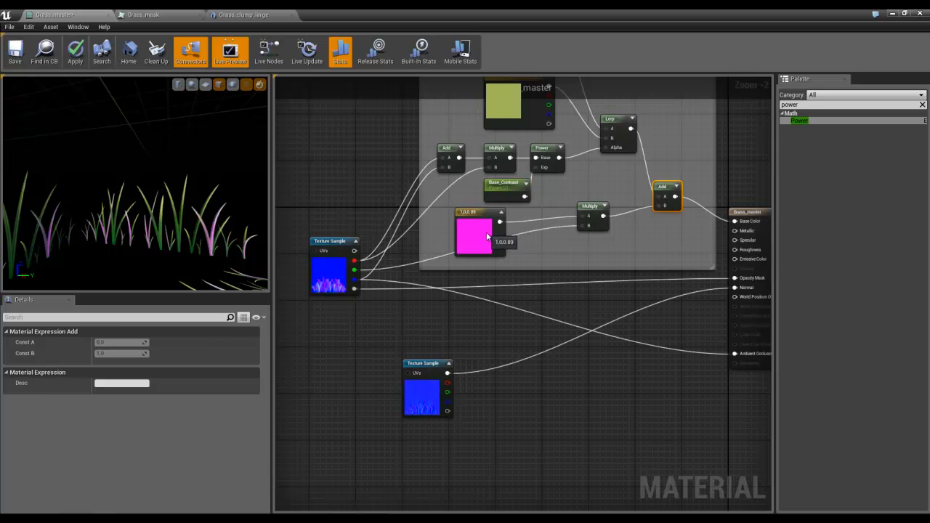
right_click(476, 232)
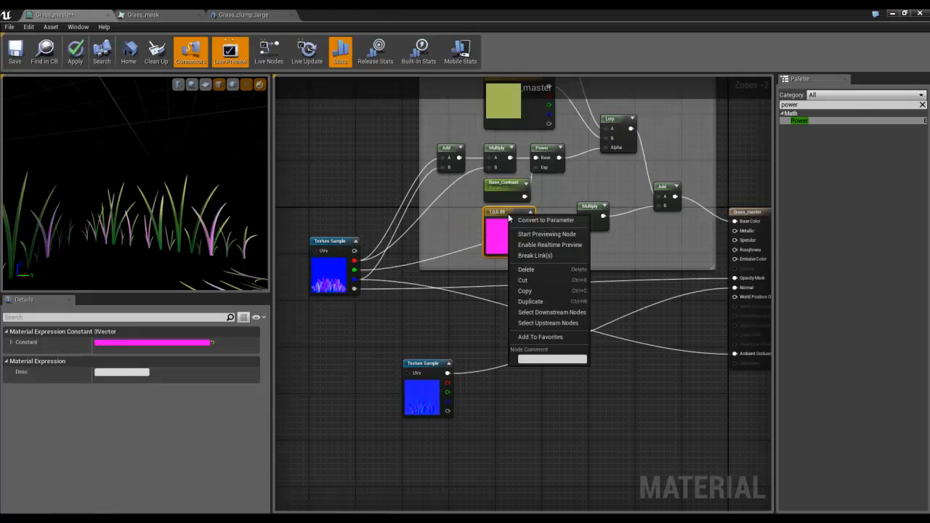
Step: Convert the magenta constant to parameter Base_VariantTint with a pale yellow-green default
left_click(546, 220)
type("Base_Varytint")
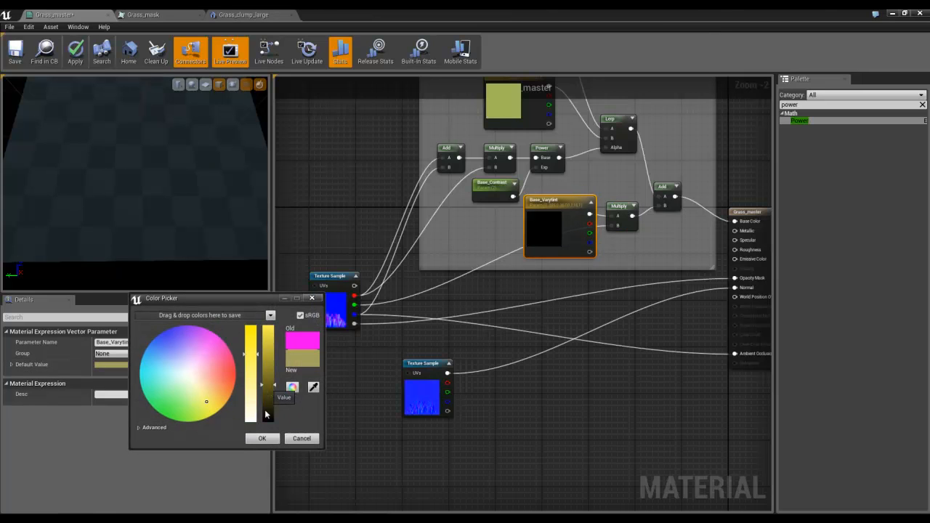
left_click(261, 439)
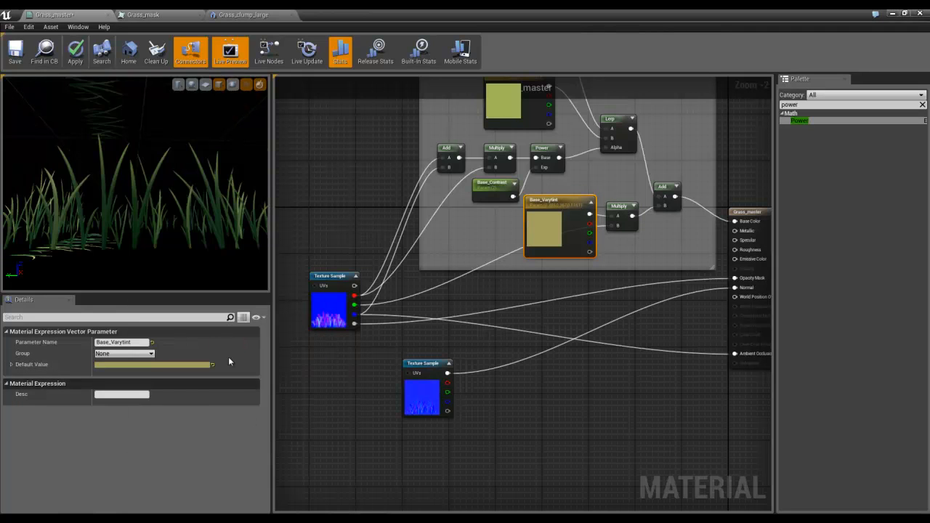